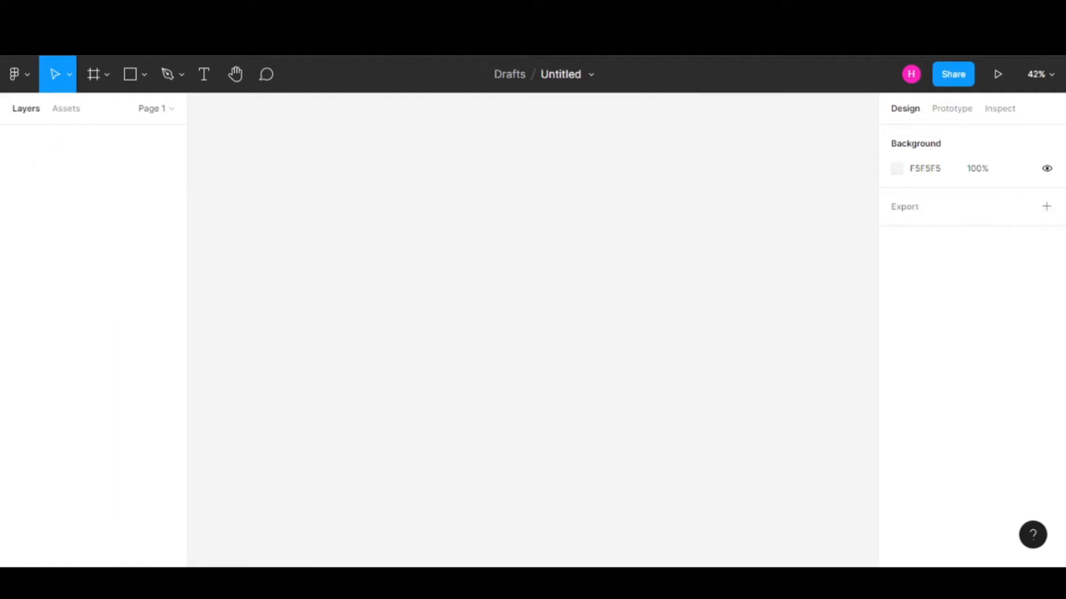
pyautogui.moveTo(379, 224)
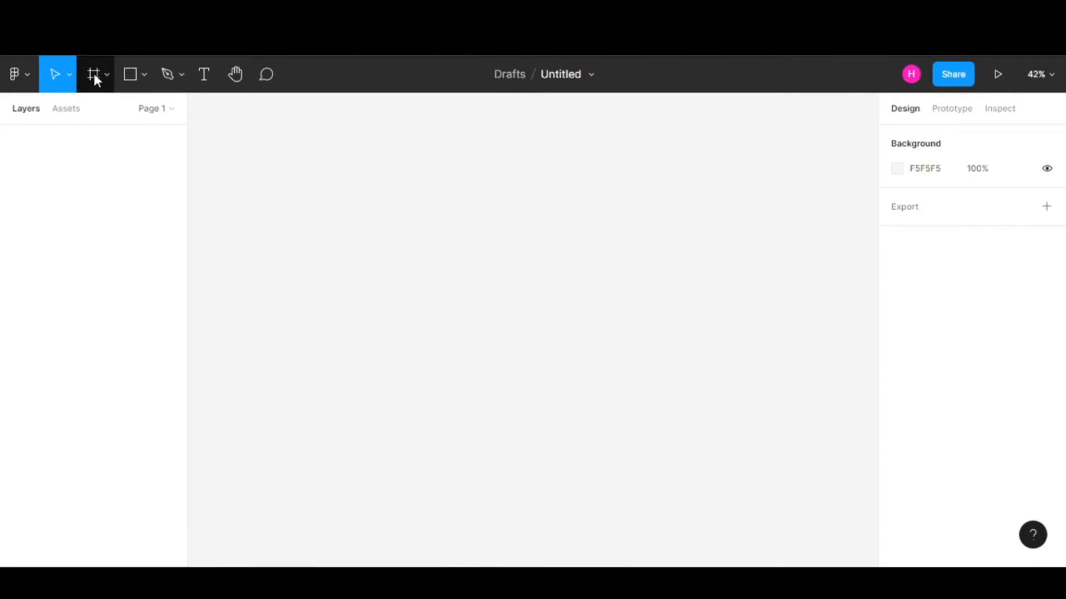
# - Add a Desktop preset frame and set its width to 1920 for a 1920 × 1080 page
pyautogui.click(93, 75)
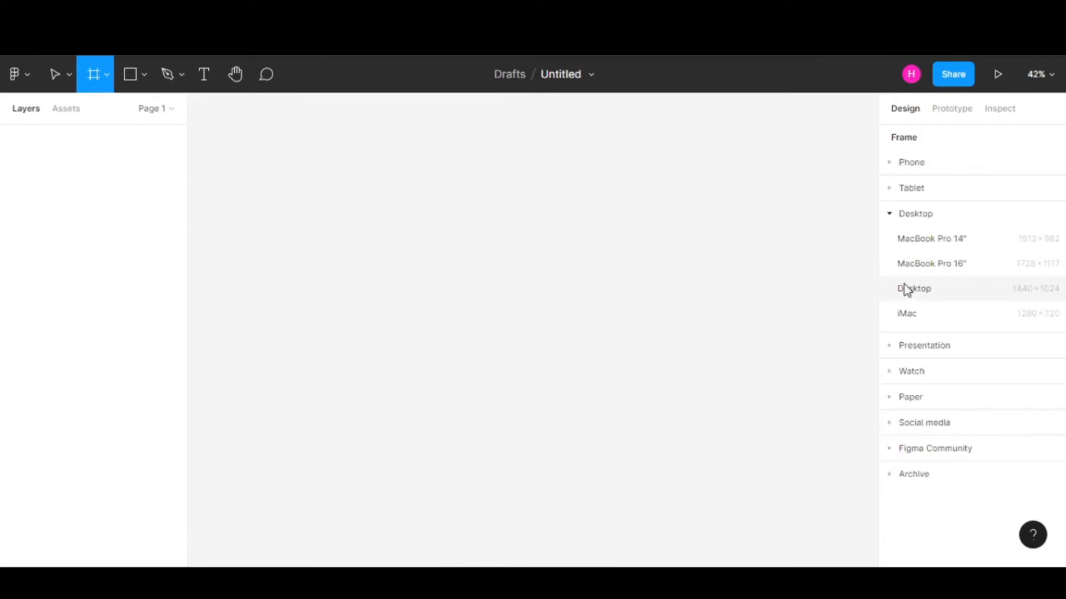
pyautogui.click(913, 289)
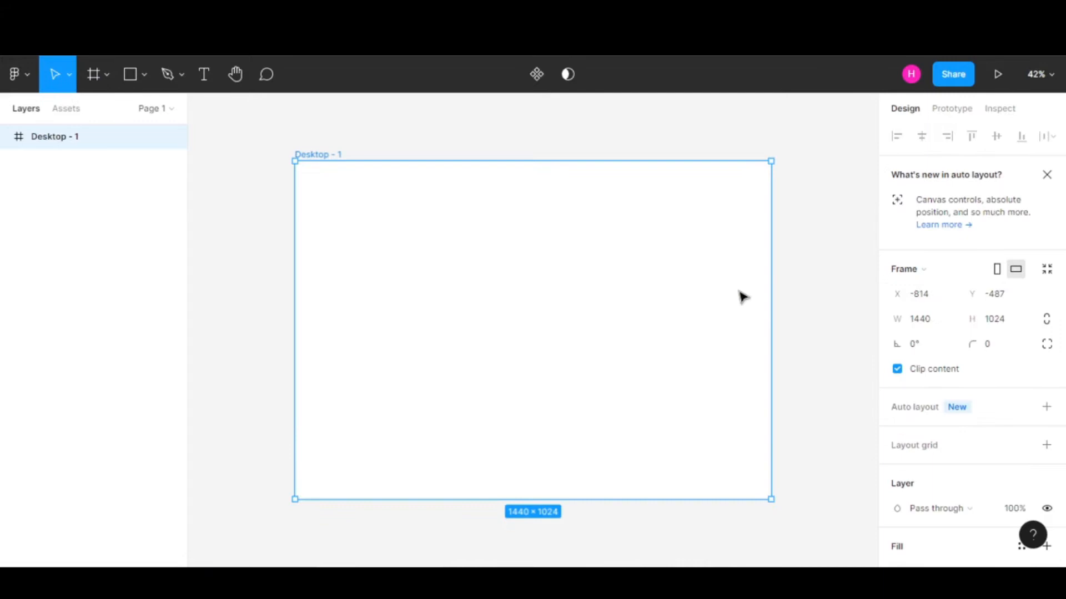
pyautogui.click(920, 318)
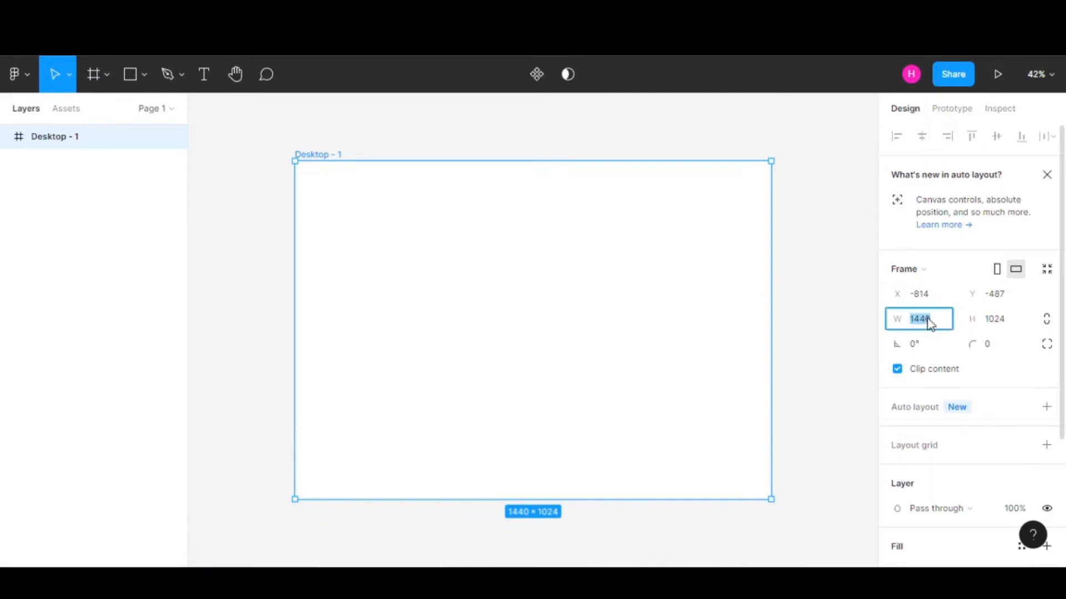
pyautogui.write('1920')
pyautogui.click(1001, 318)
pyautogui.write('1080')
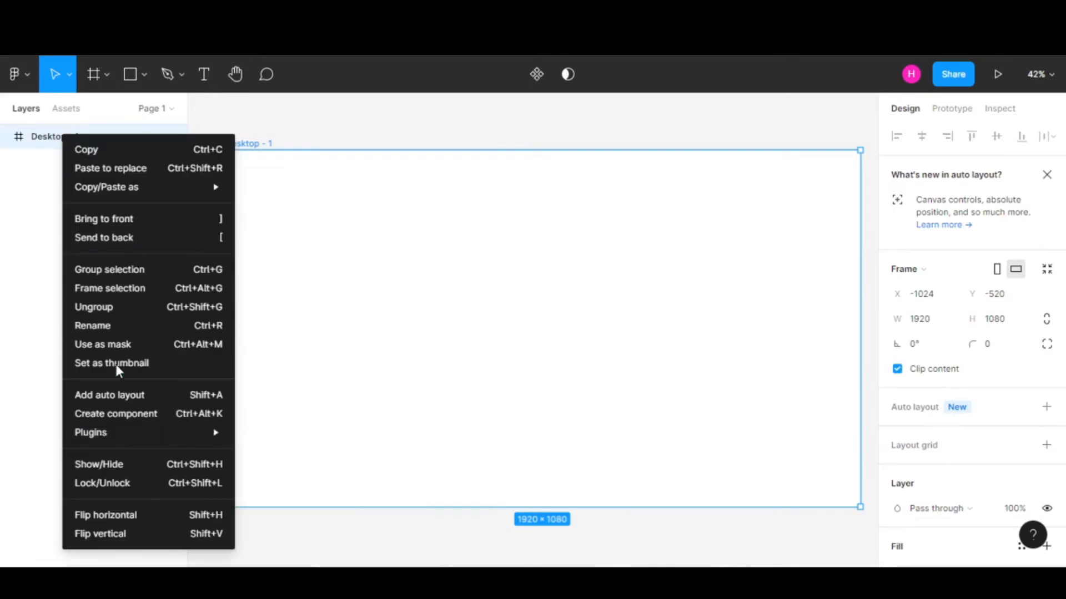
# - Rename the frame layer to 'Landing Page'
pyautogui.click(92, 325)
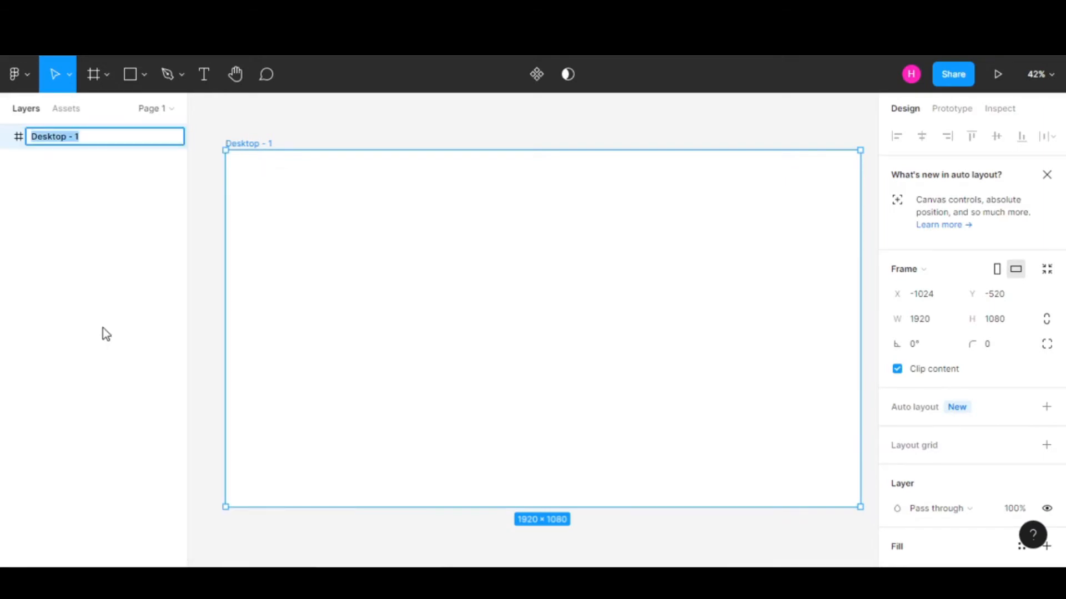
pyautogui.write('Landing Page')
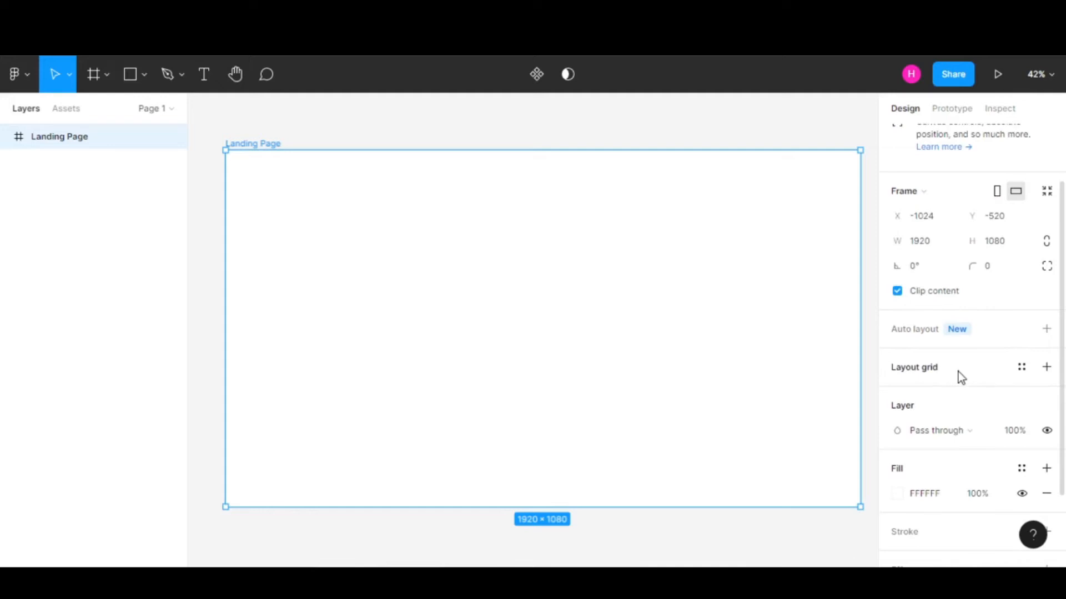
pyautogui.moveTo(899, 376)
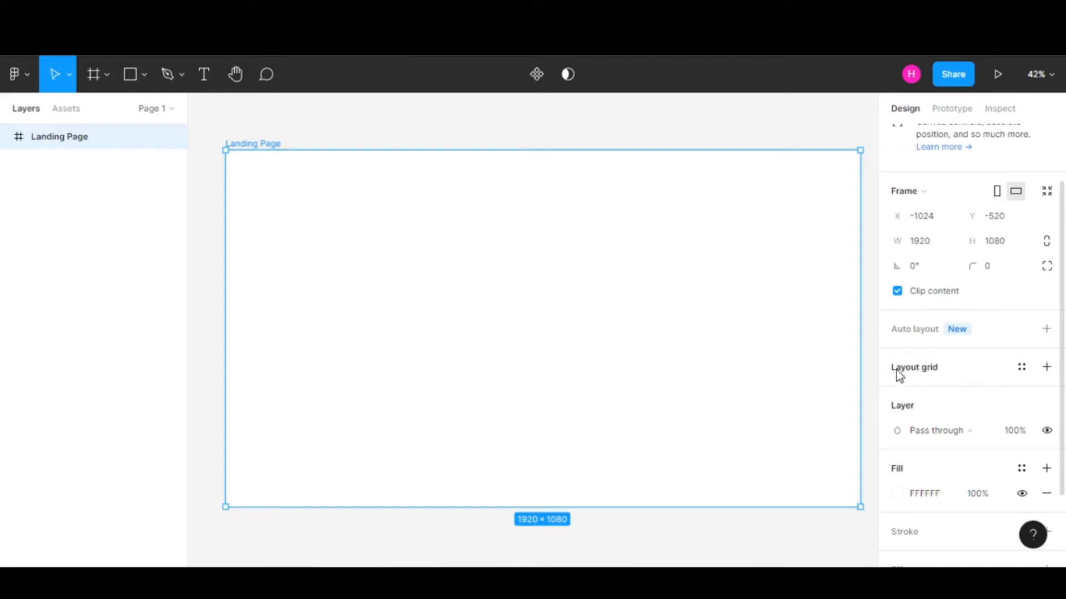
# - Add a layout grid, switch it to Columns and give it a 100 px margin
pyautogui.click(1046, 367)
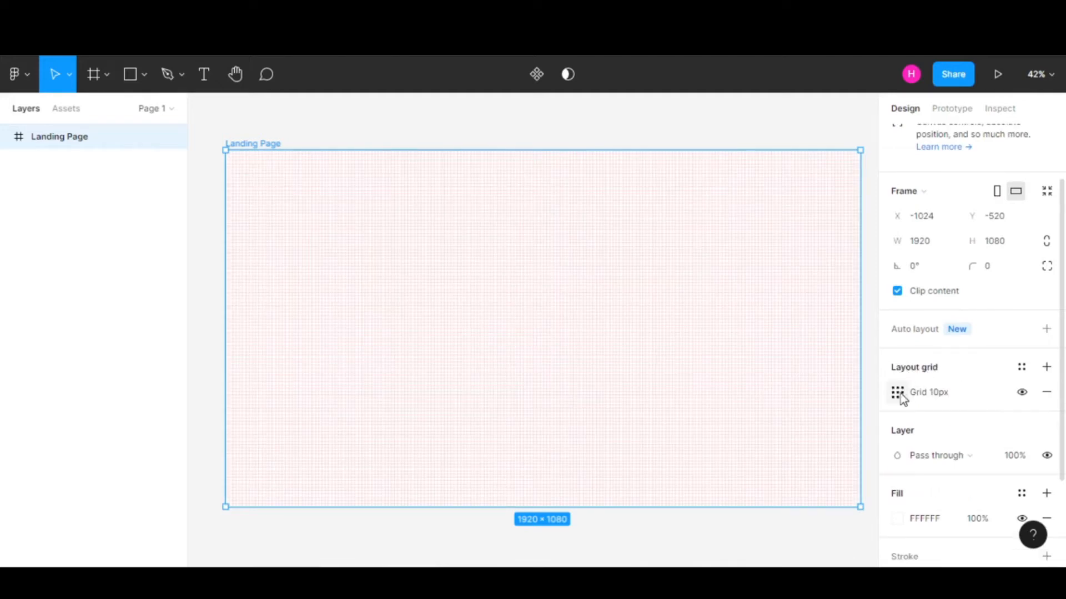
pyautogui.click(897, 392)
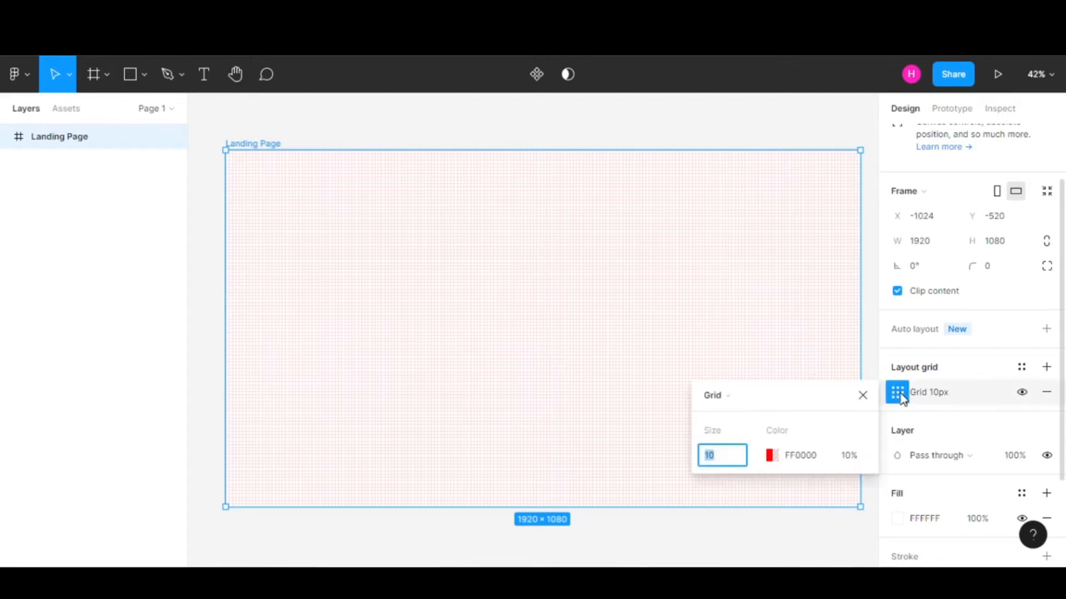
pyautogui.click(714, 396)
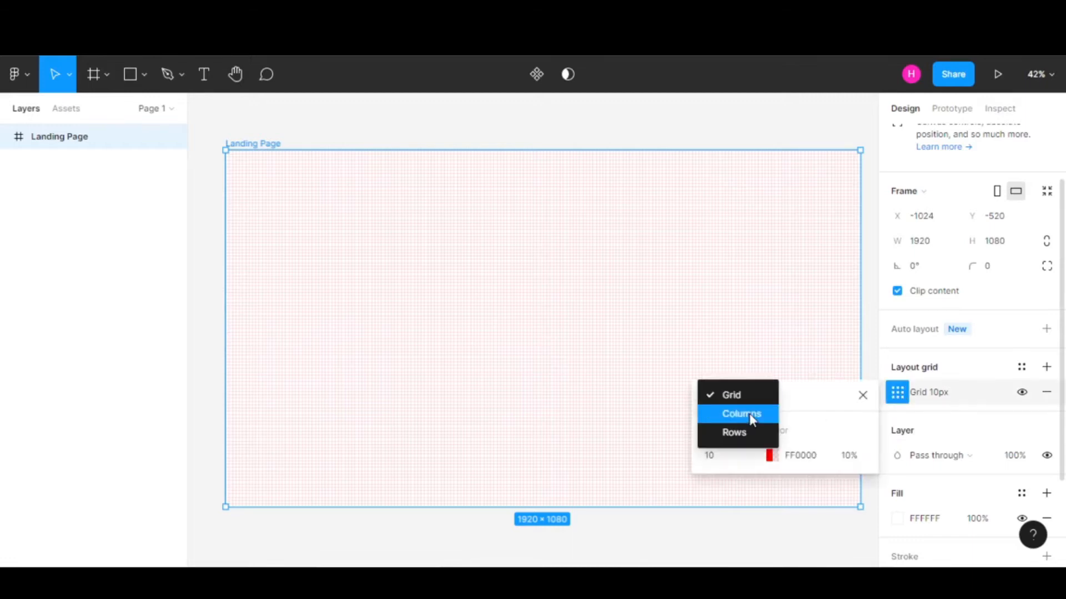
pyautogui.click(740, 414)
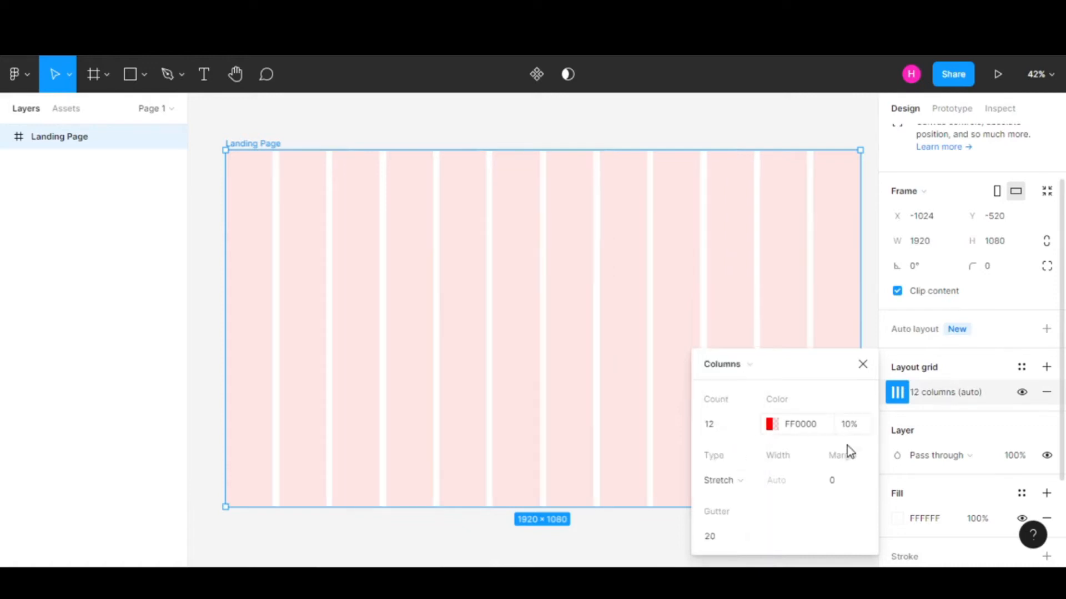
pyautogui.click(846, 481)
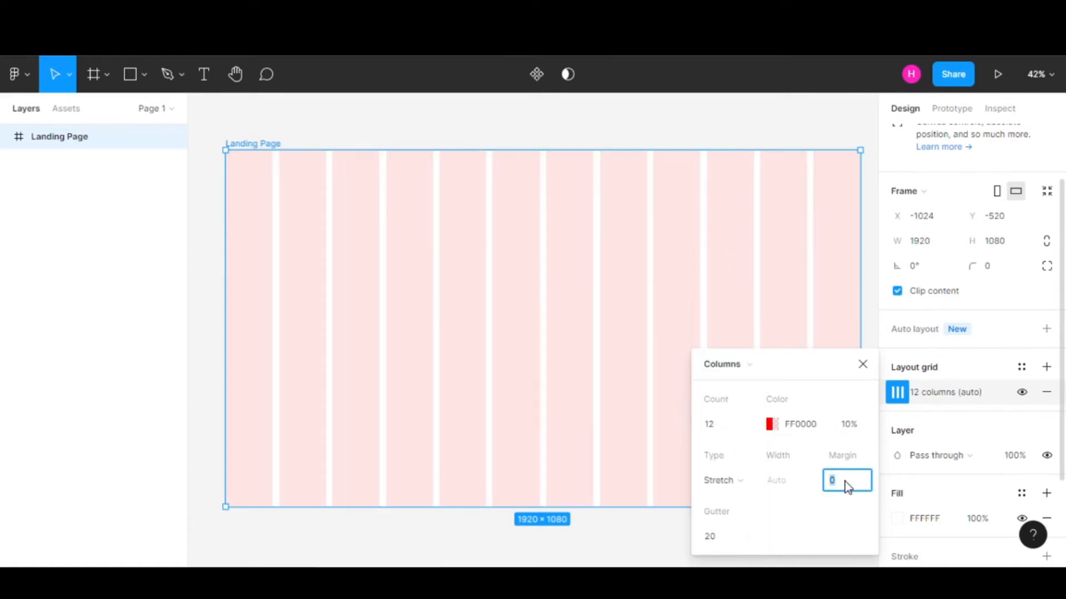
pyautogui.write('100')
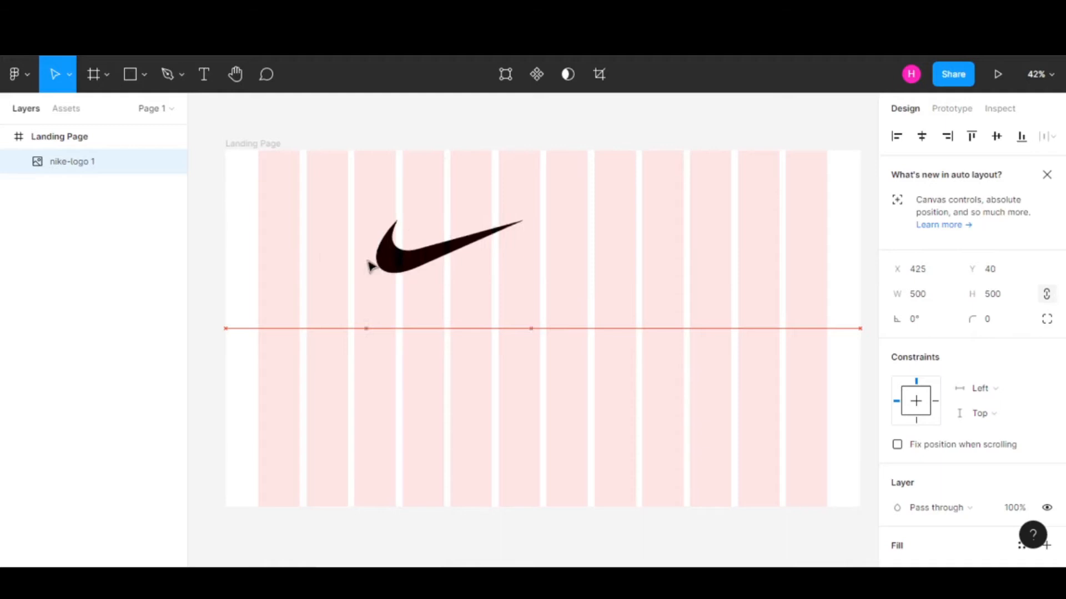
# - Shrink the Nike logo to 200 × 200 and settle it in the top-left first column
pyautogui.moveTo(442, 244); pyautogui.dragTo(340, 205)
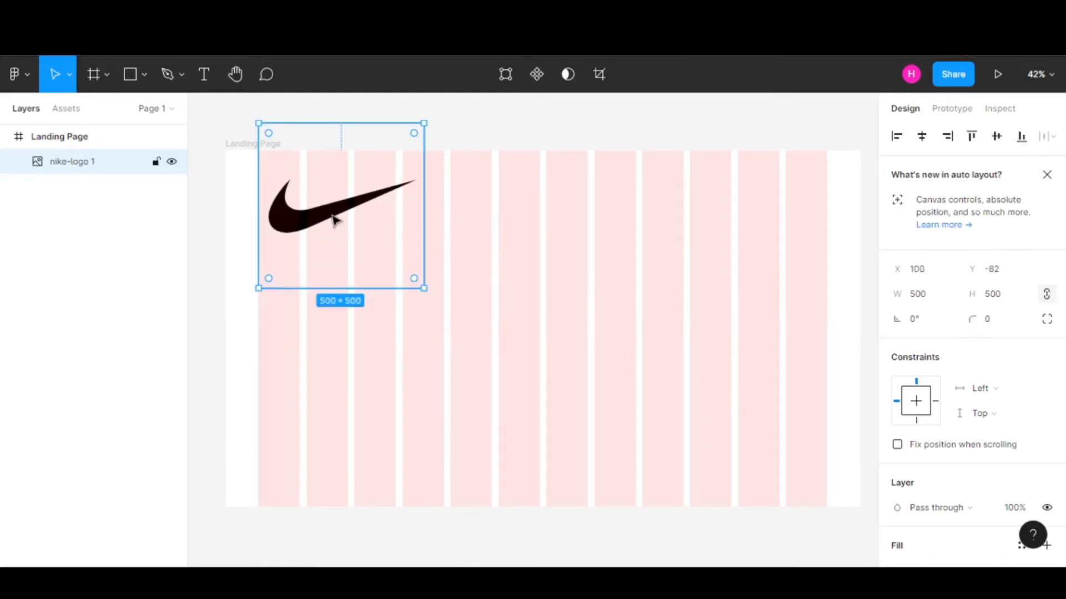
pyautogui.click(919, 294)
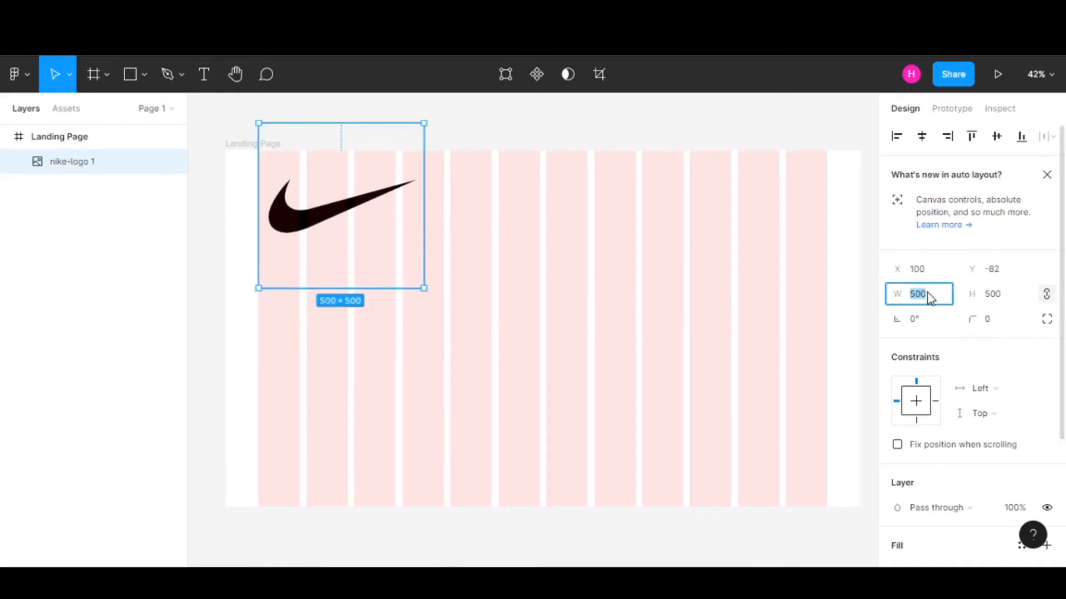
pyautogui.write('200')
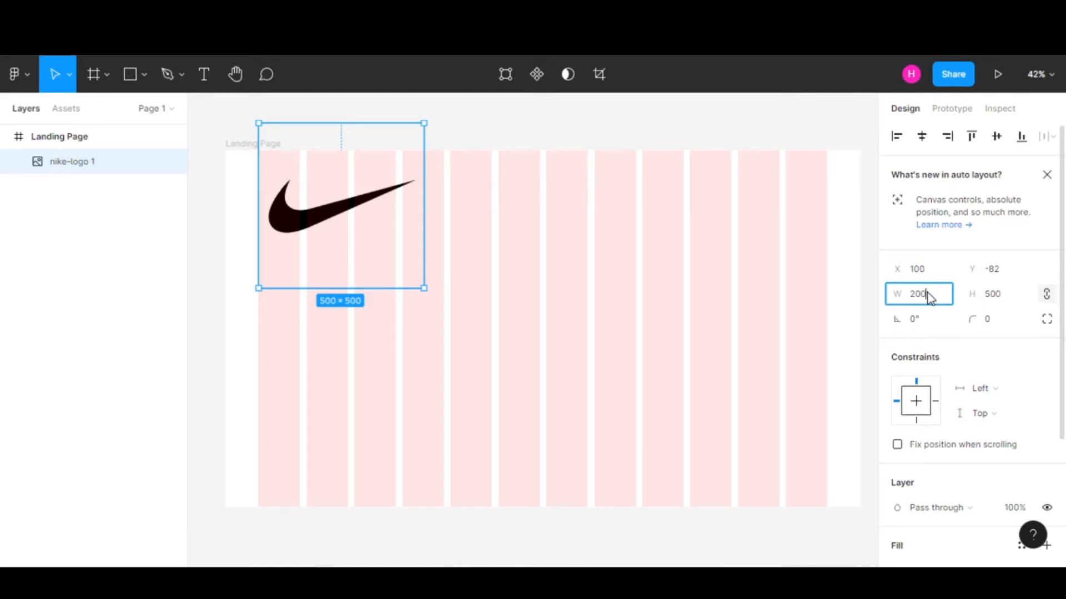
pyautogui.write('200')
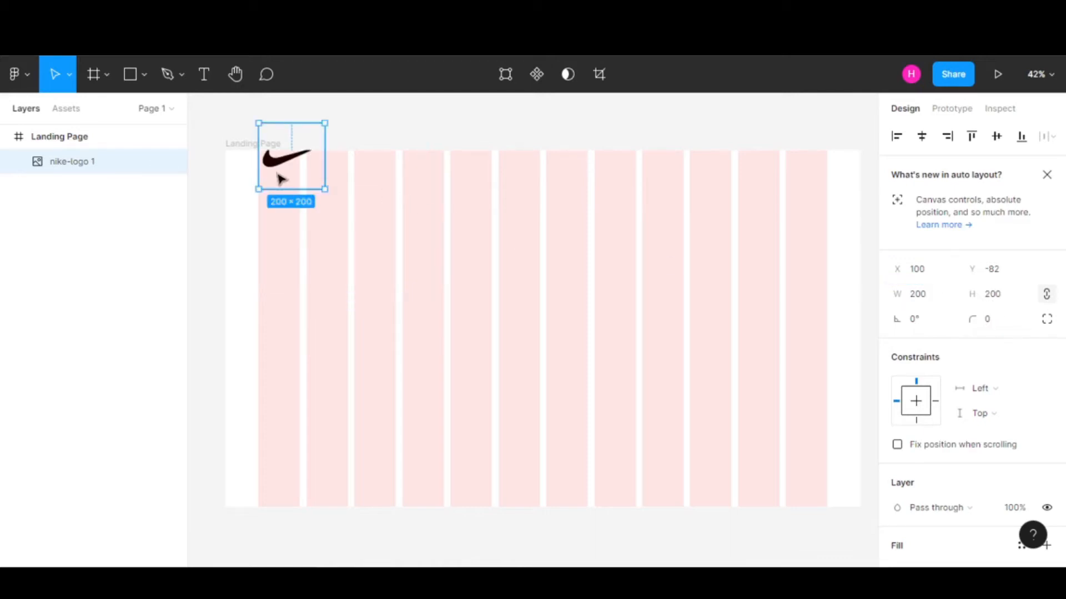
pyautogui.moveTo(291, 157); pyautogui.dragTo(298, 186)
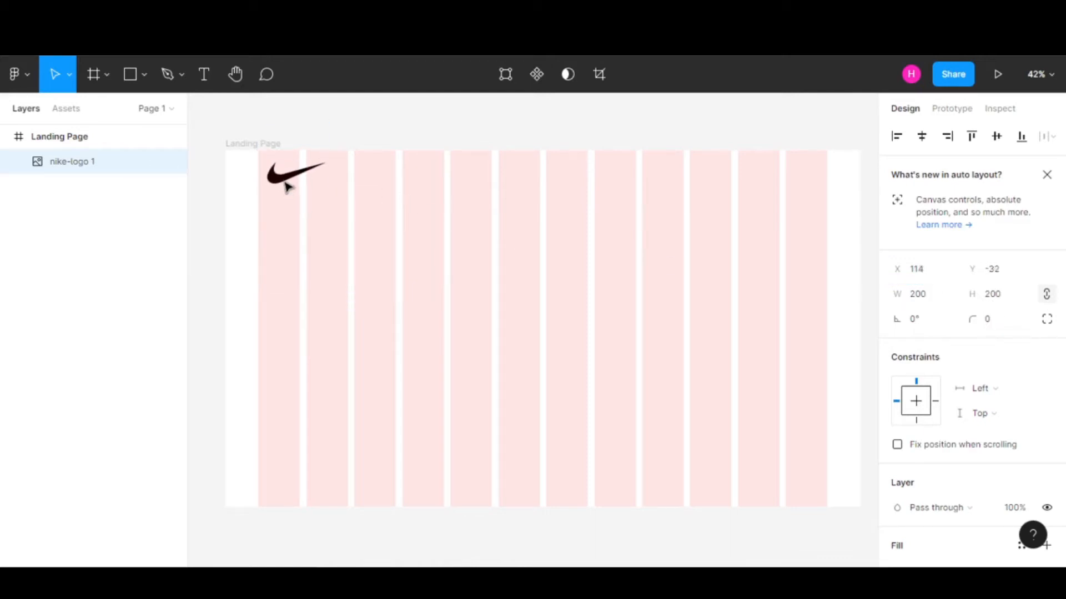
pyautogui.moveTo(298, 186); pyautogui.dragTo(291, 175)
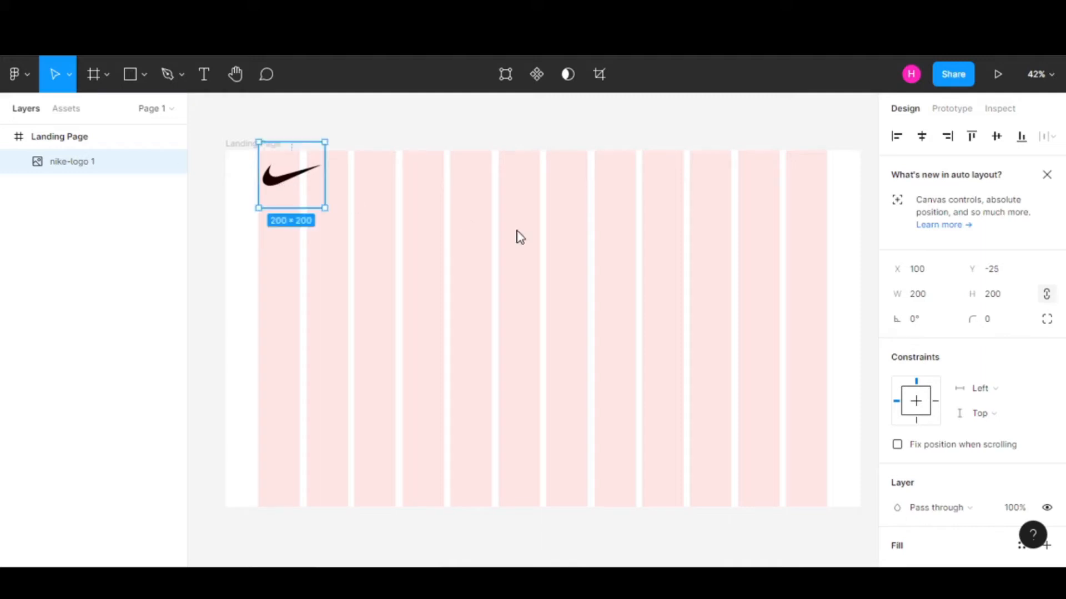
pyautogui.click(519, 237)
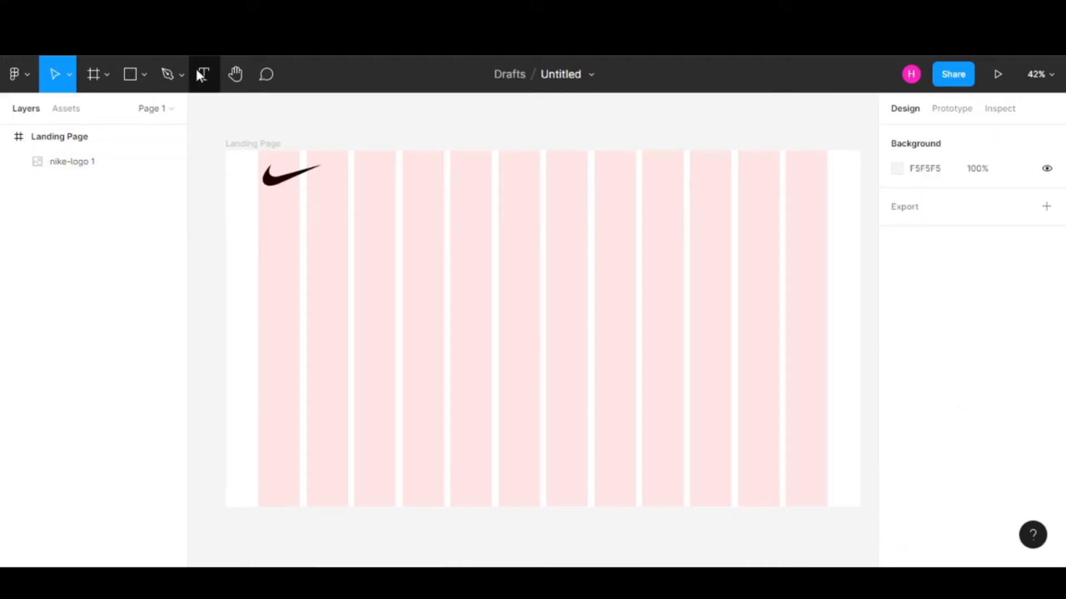
# - Create a 'MEN' text layer near the top of the page
pyautogui.click(203, 74)
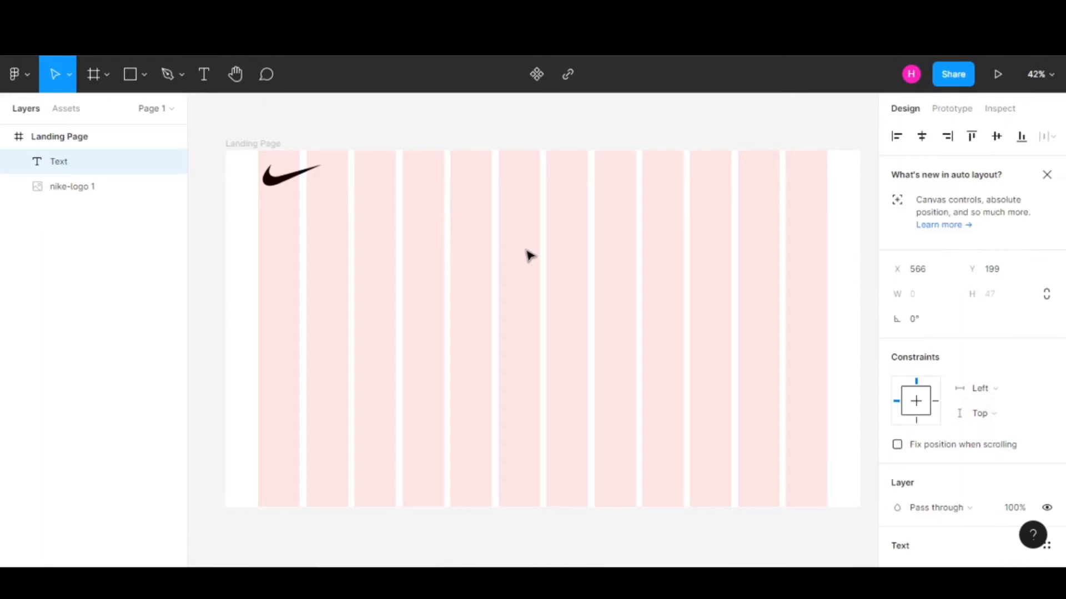
pyautogui.write('M')
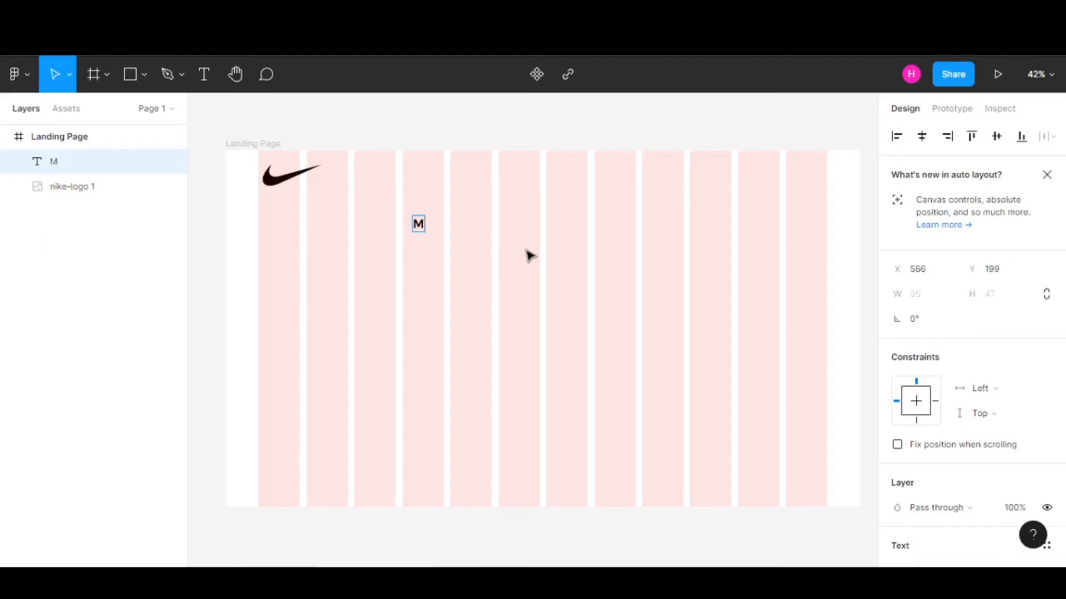
pyautogui.write('EN')
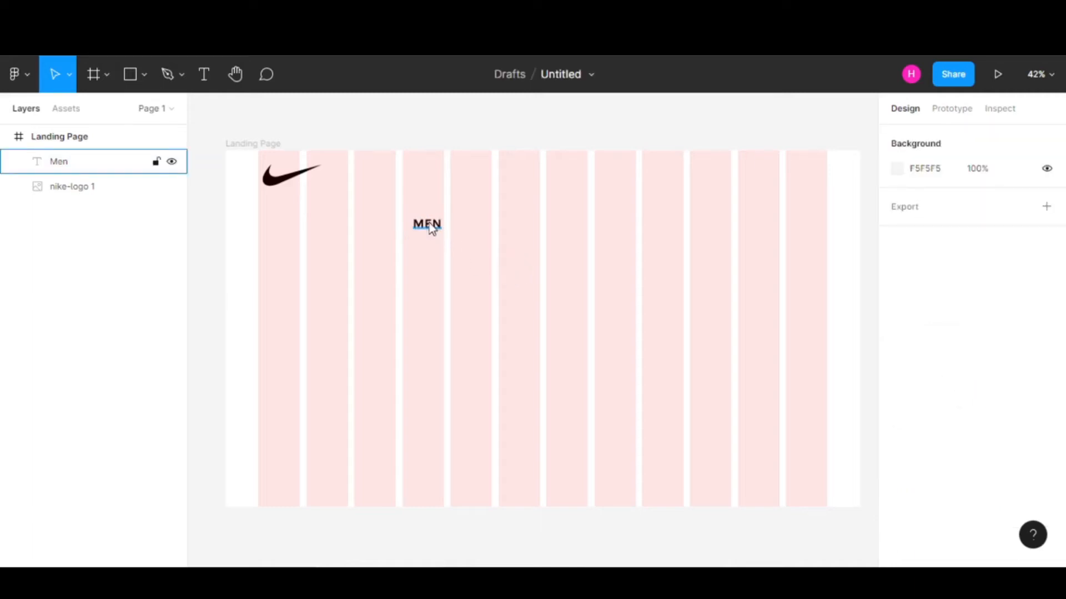
pyautogui.click(426, 223)
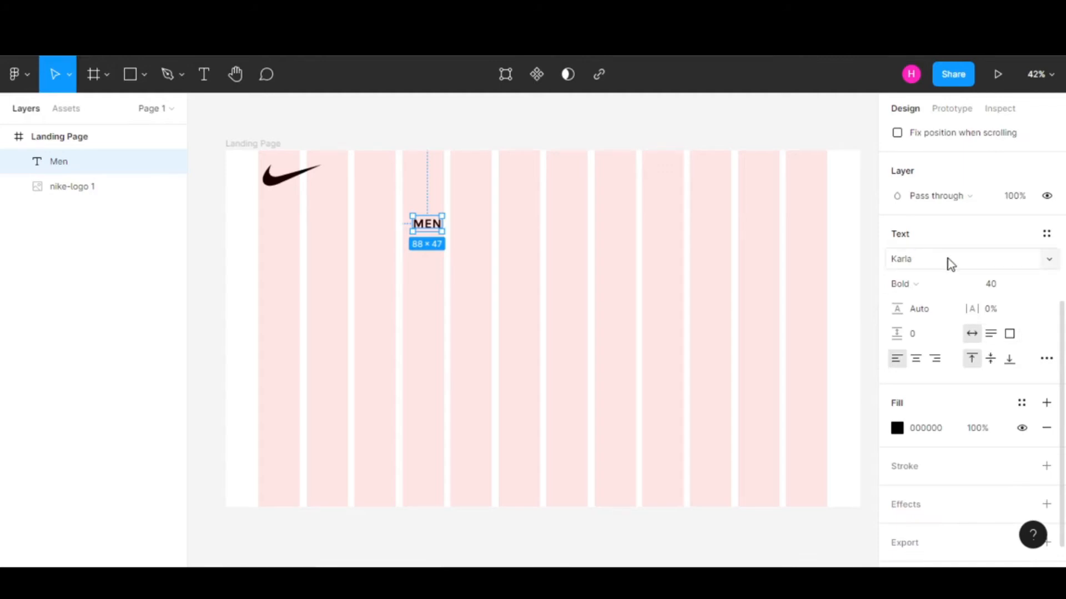
# - Set MEN to Karla Regular at size 40 and adjust its letter case in Type settings
pyautogui.click(958, 258)
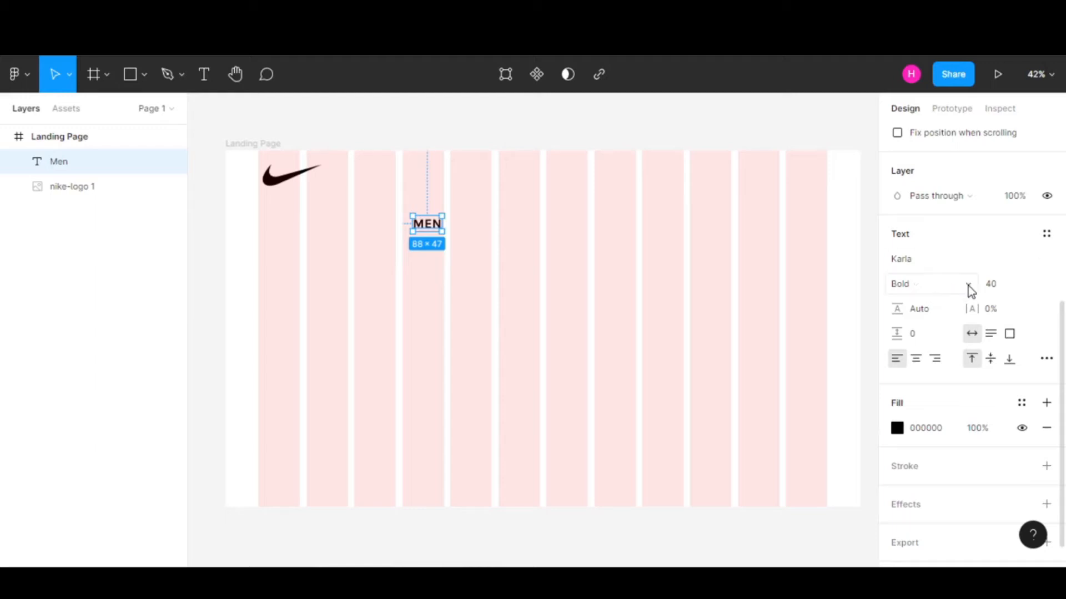
pyautogui.click(910, 284)
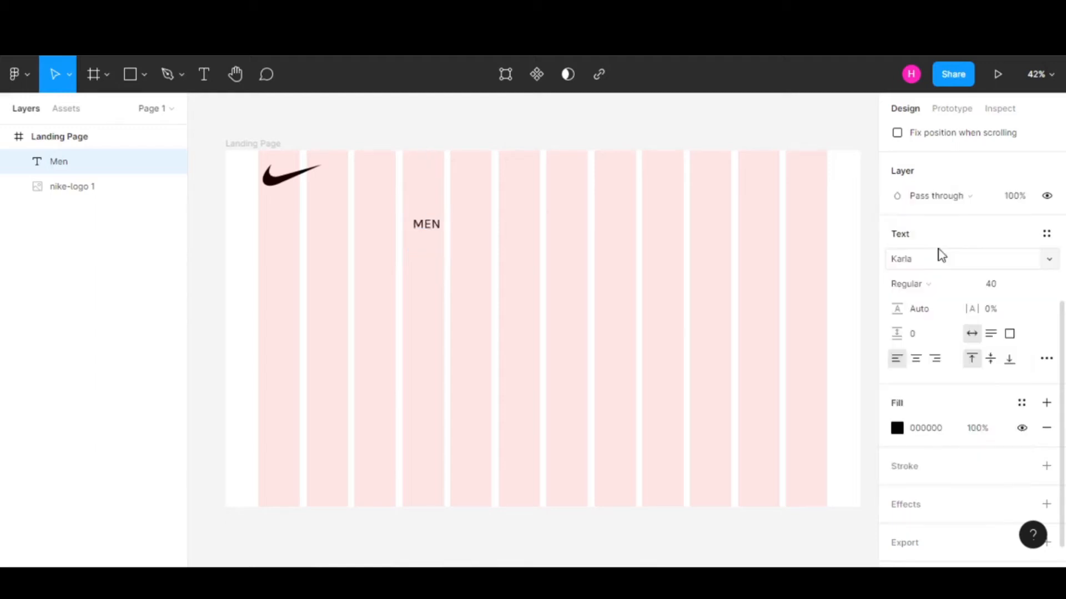
pyautogui.click(426, 223)
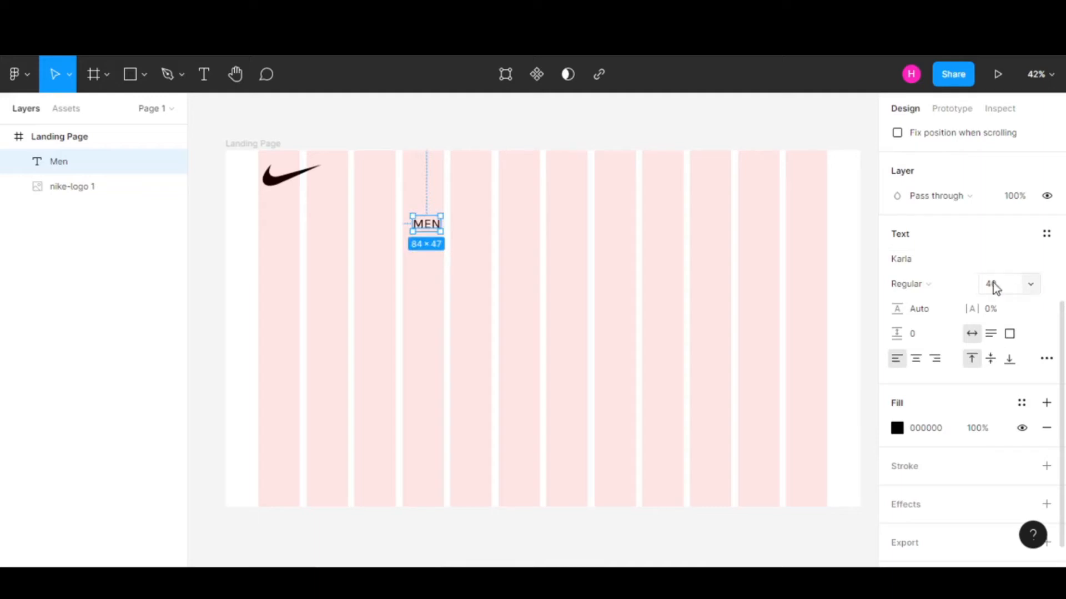
pyautogui.click(1046, 358)
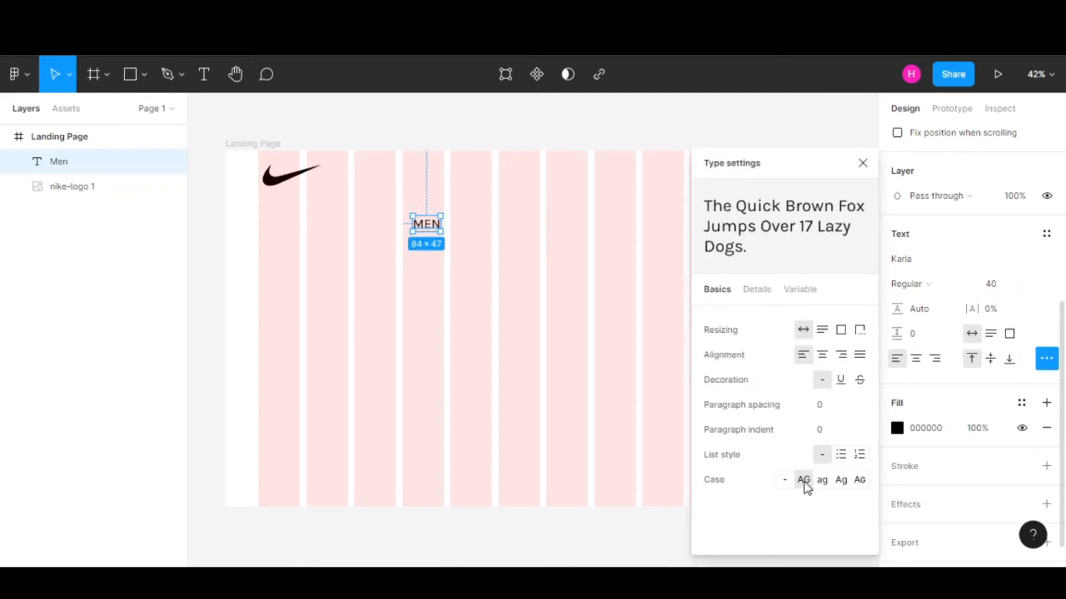
pyautogui.click(785, 480)
pyautogui.write('Women')
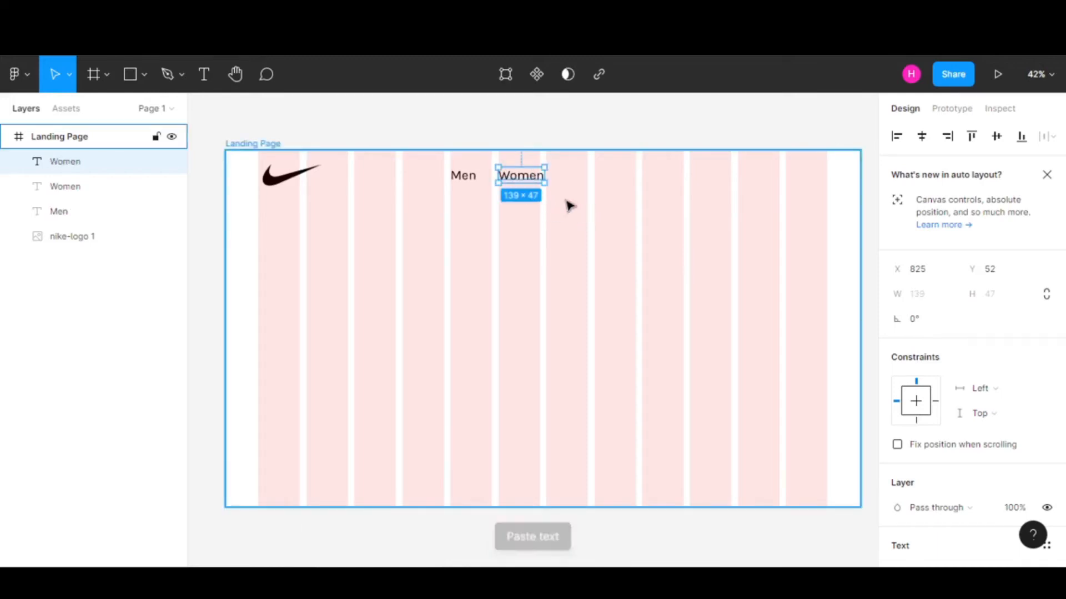
# - Duplicate the label further right as 'Kids' and again as 'Sale'
pyautogui.moveTo(521, 176); pyautogui.dragTo(601, 176)
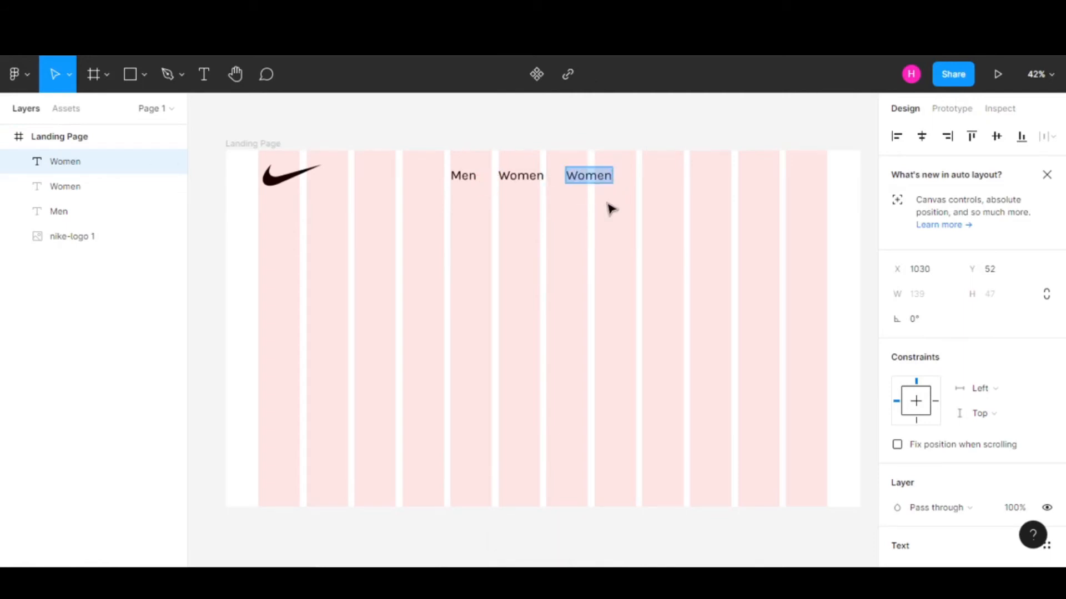
pyautogui.write('Kids')
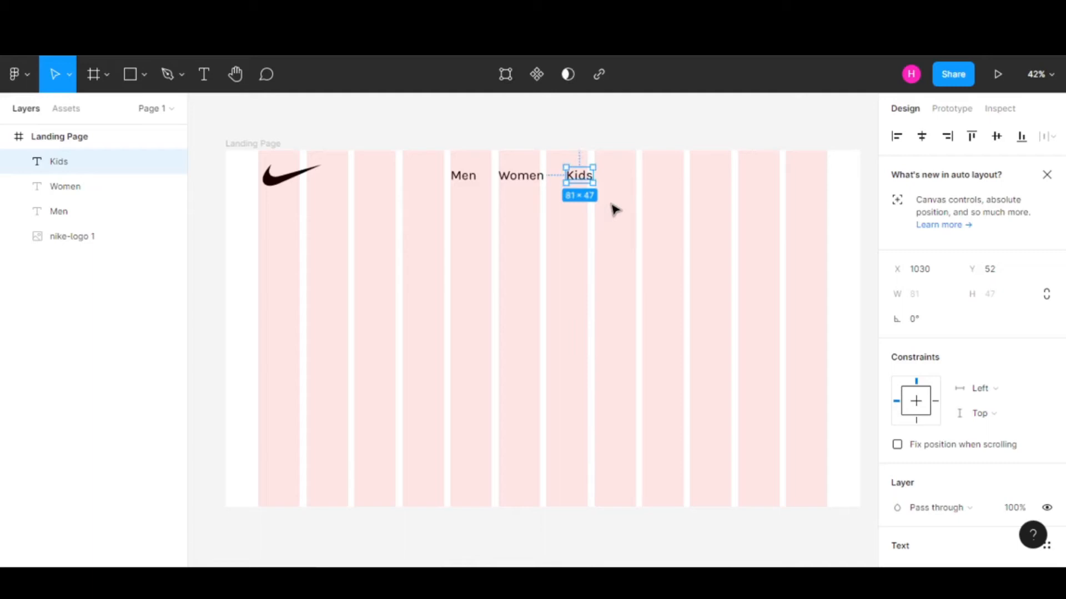
pyautogui.press('Ctrl+v')
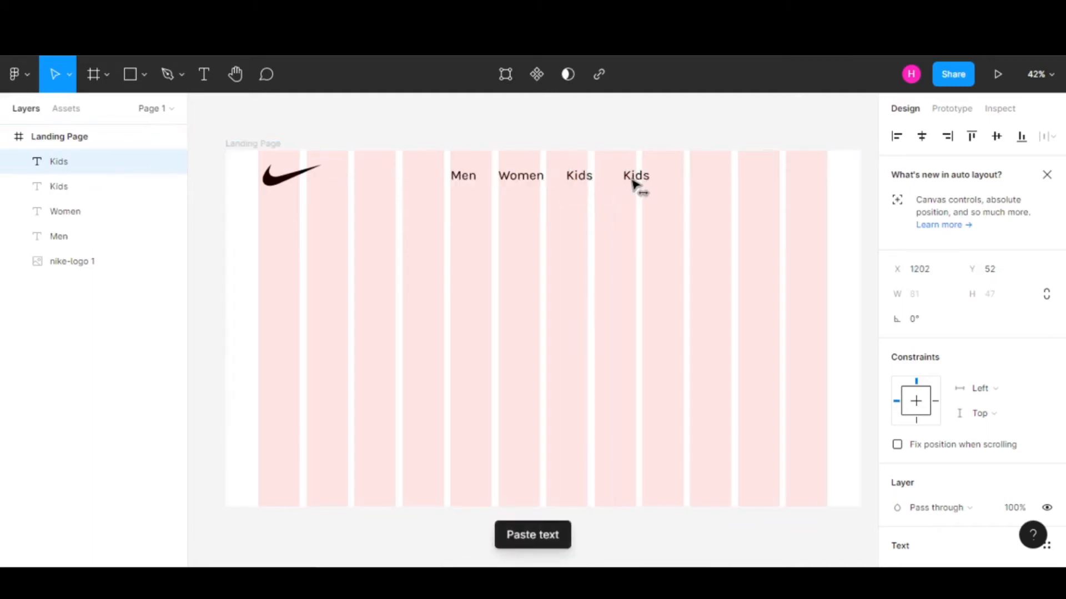
pyautogui.write('Sa')
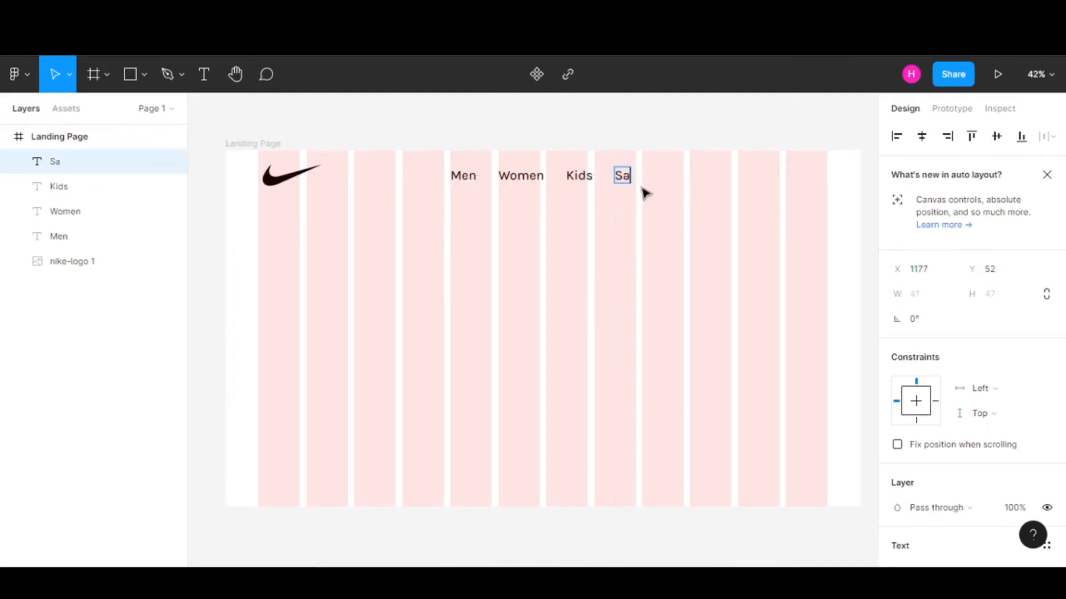
pyautogui.write('le')
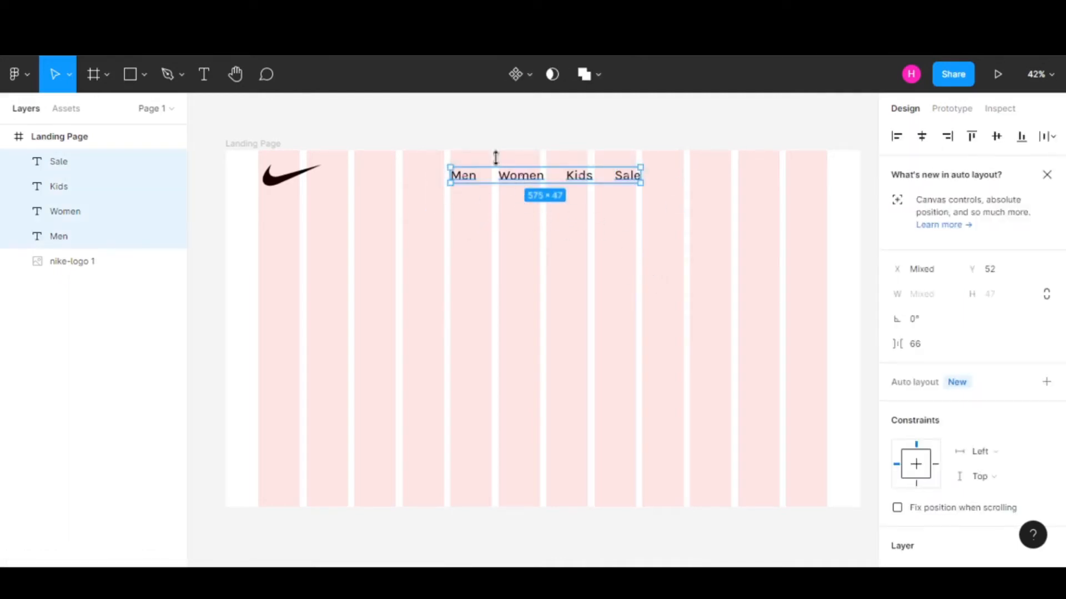
pyautogui.moveTo(525, 186)
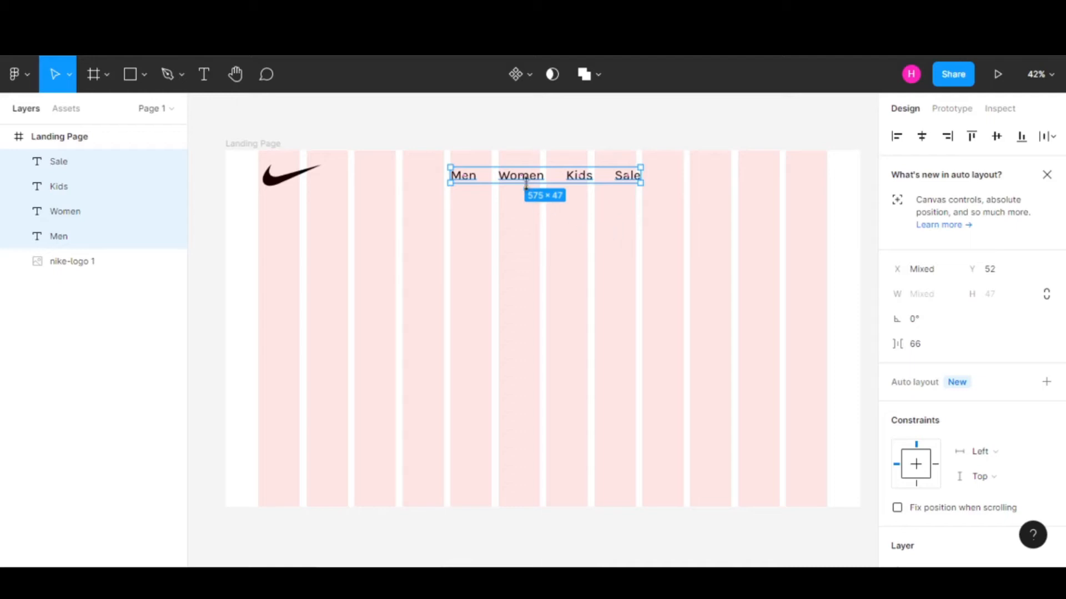
# - Group the four menu labels together as the Menu group
pyautogui.rightClick(522, 176)
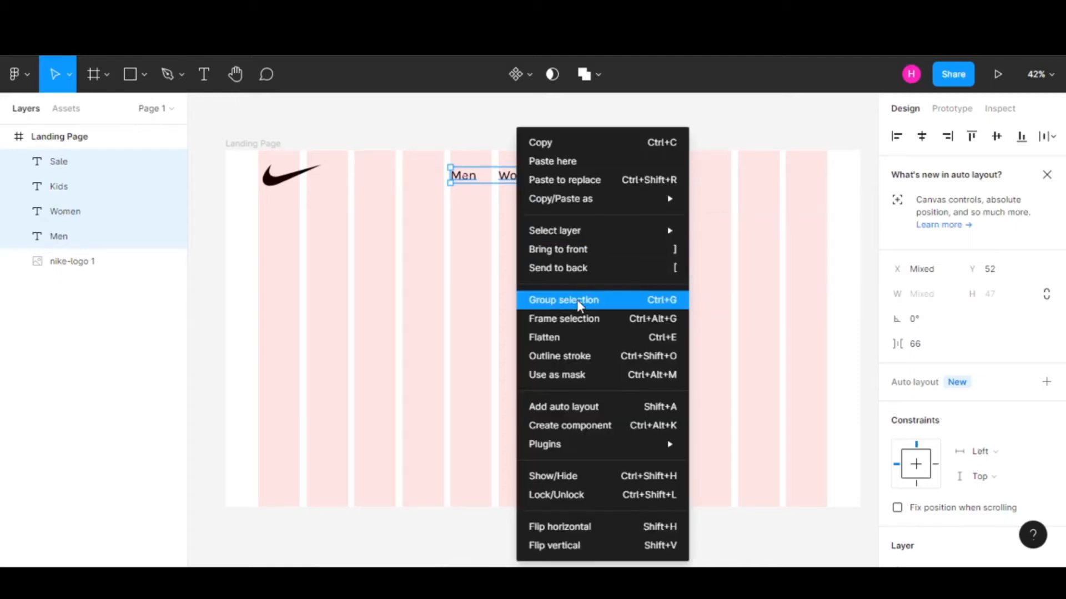
pyautogui.click(563, 300)
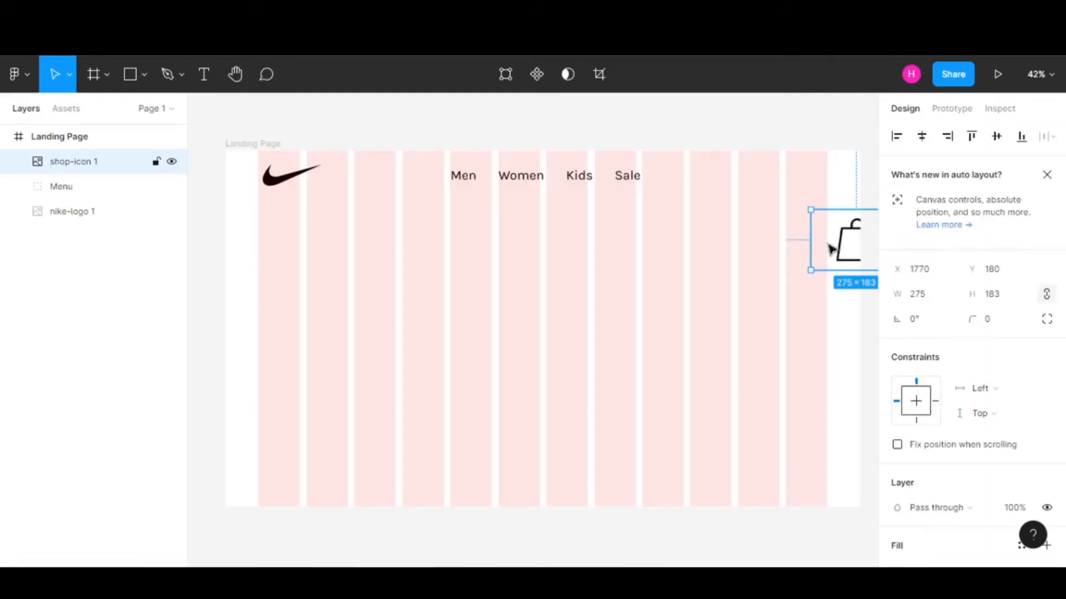
# - Bring the shopping-bag icon onto the page and set its width to 150
pyautogui.moveTo(843, 241); pyautogui.dragTo(791, 207)
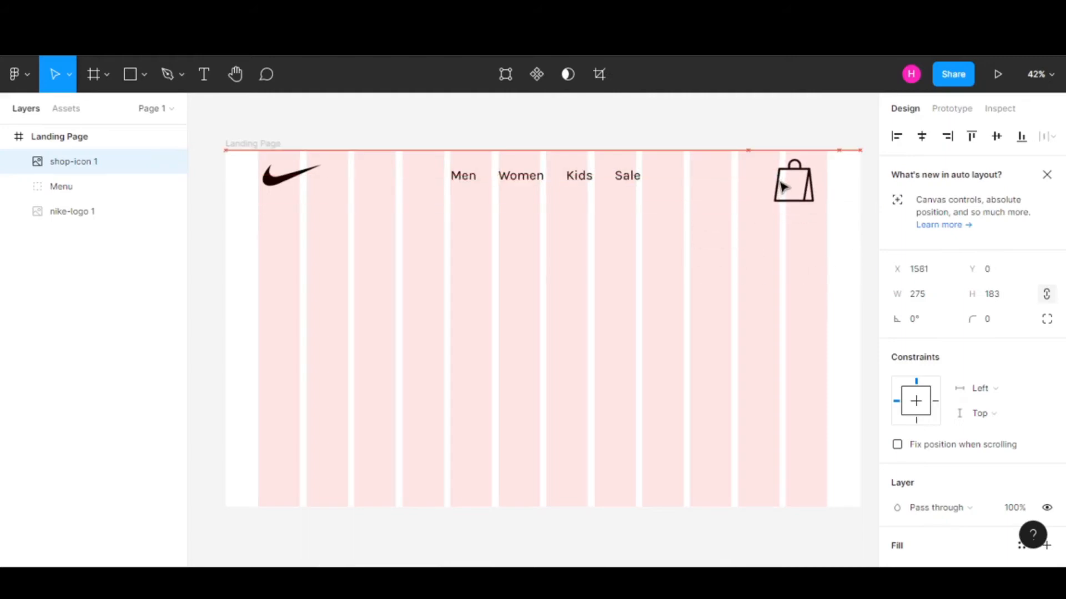
pyautogui.click(791, 182)
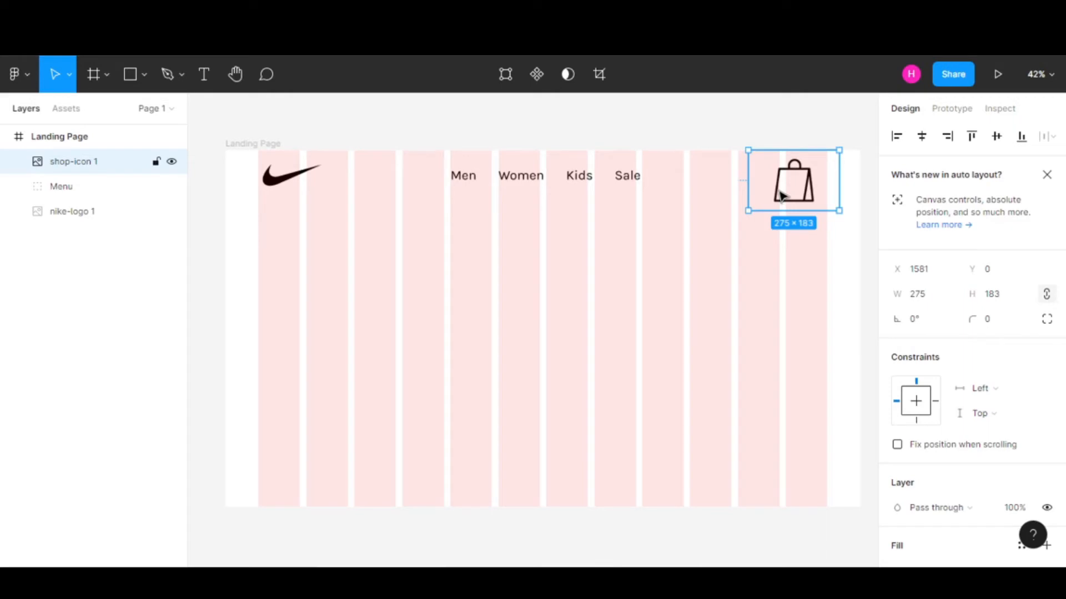
pyautogui.moveTo(806, 202)
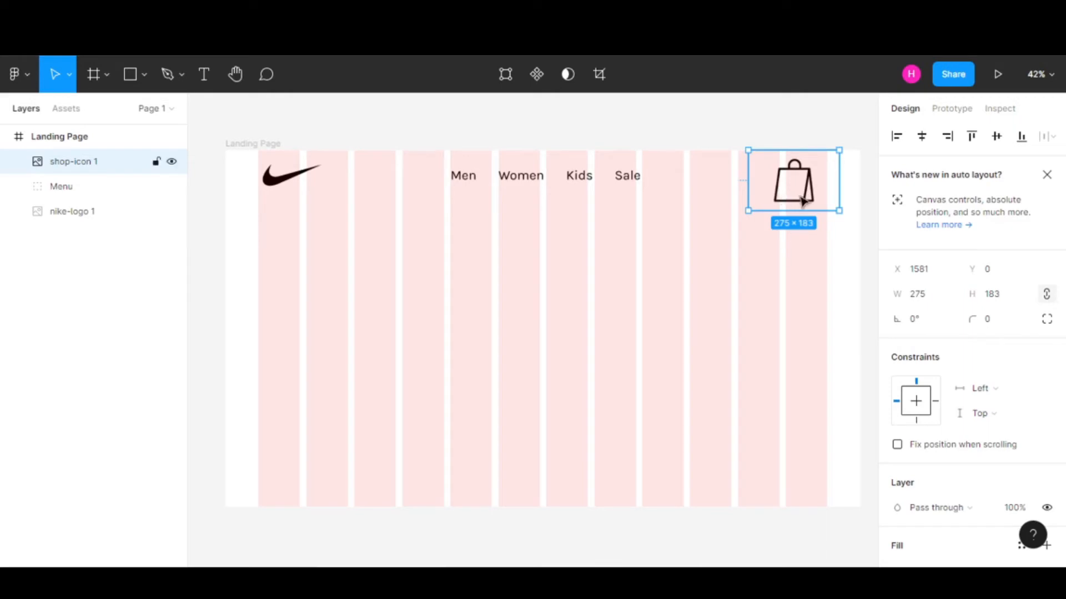
pyautogui.click(918, 293)
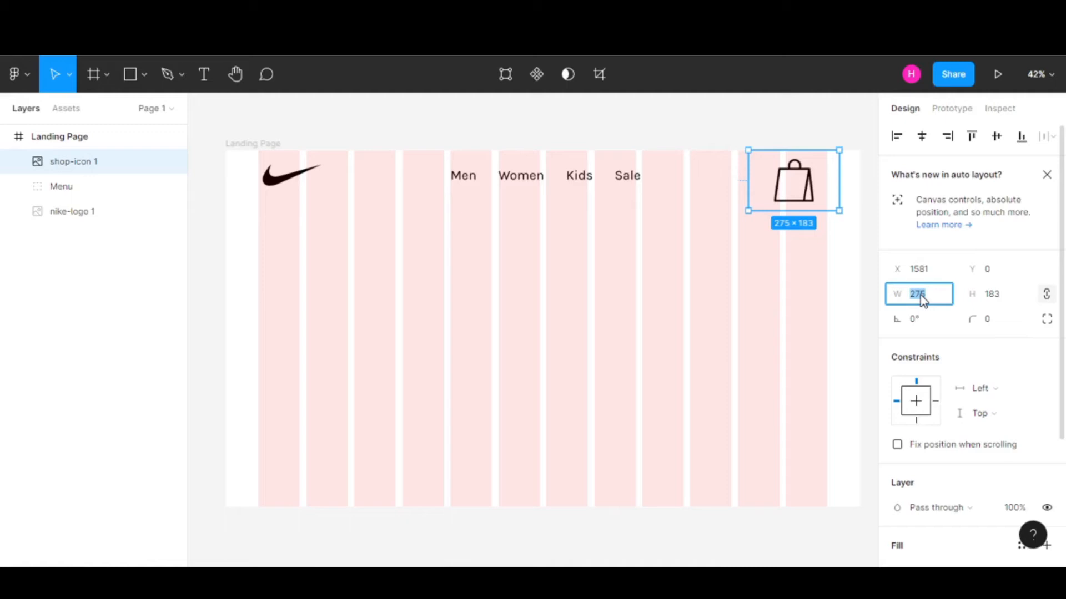
pyautogui.write('150')
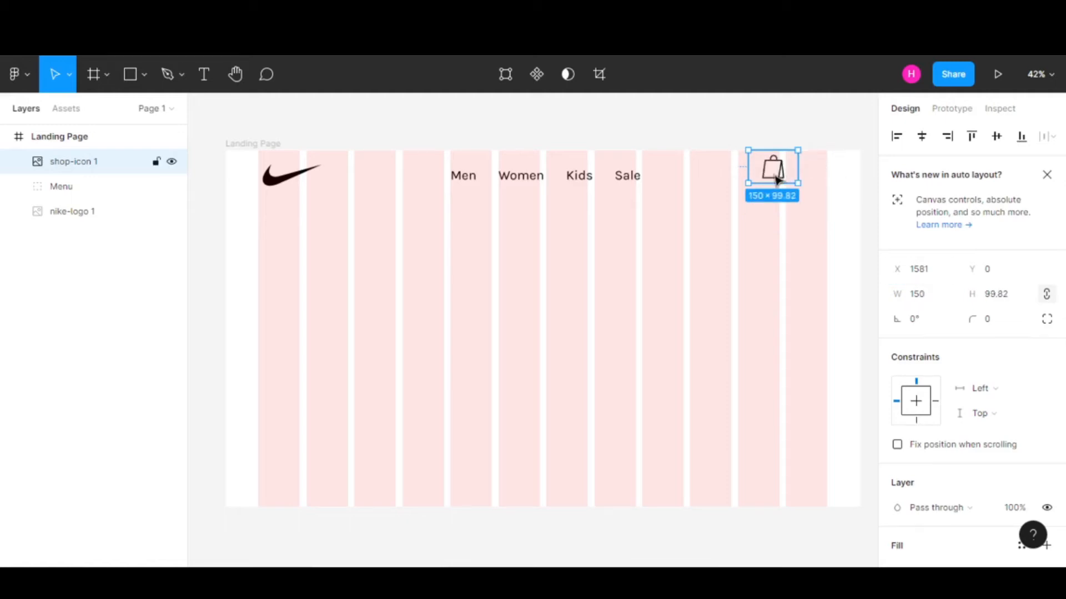
# - Position the icon at the right end of the menu row, aligned with the labels
pyautogui.moveTo(772, 170); pyautogui.dragTo(813, 183)
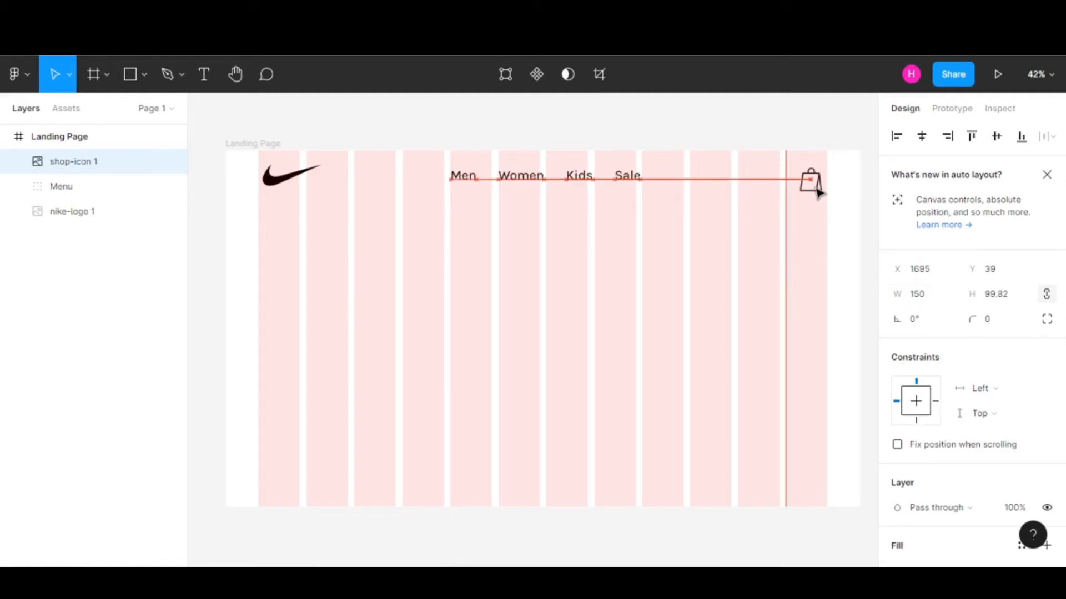
pyautogui.click(810, 181)
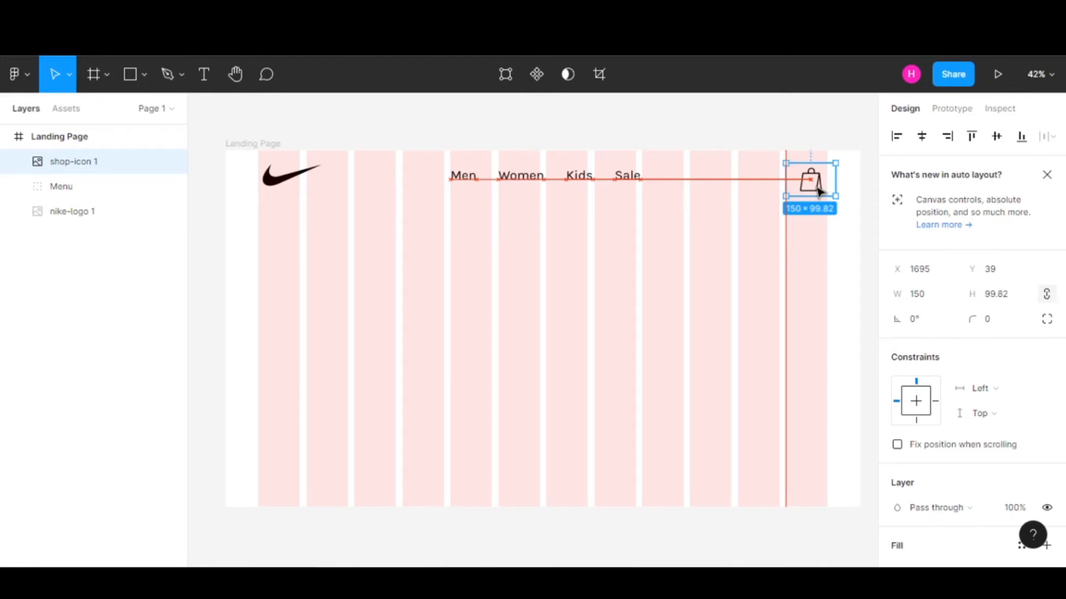
pyautogui.moveTo(810, 186); pyautogui.dragTo(811, 178)
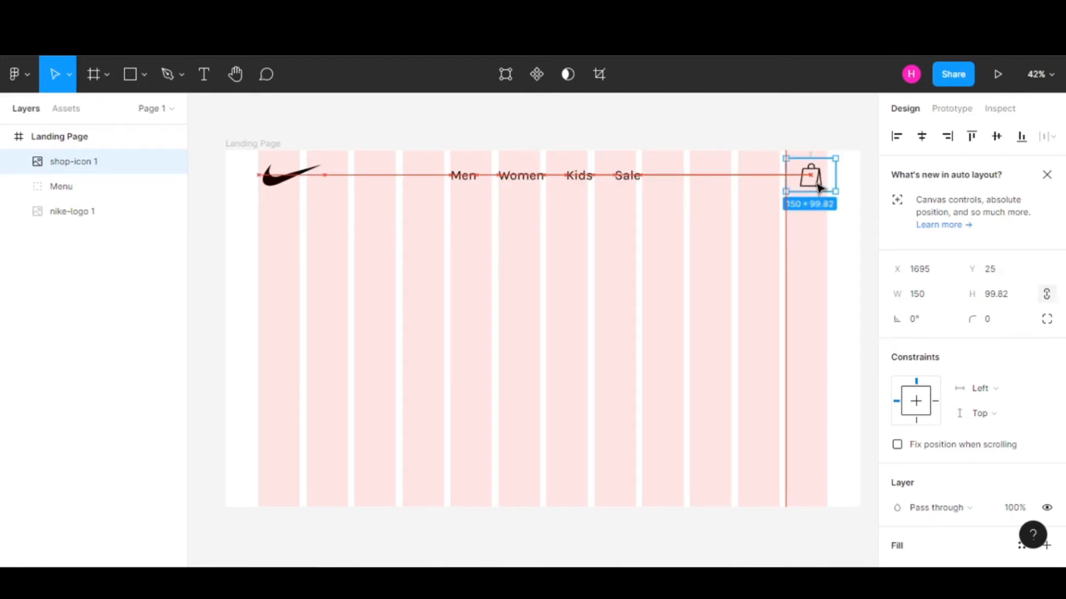
pyautogui.click(727, 259)
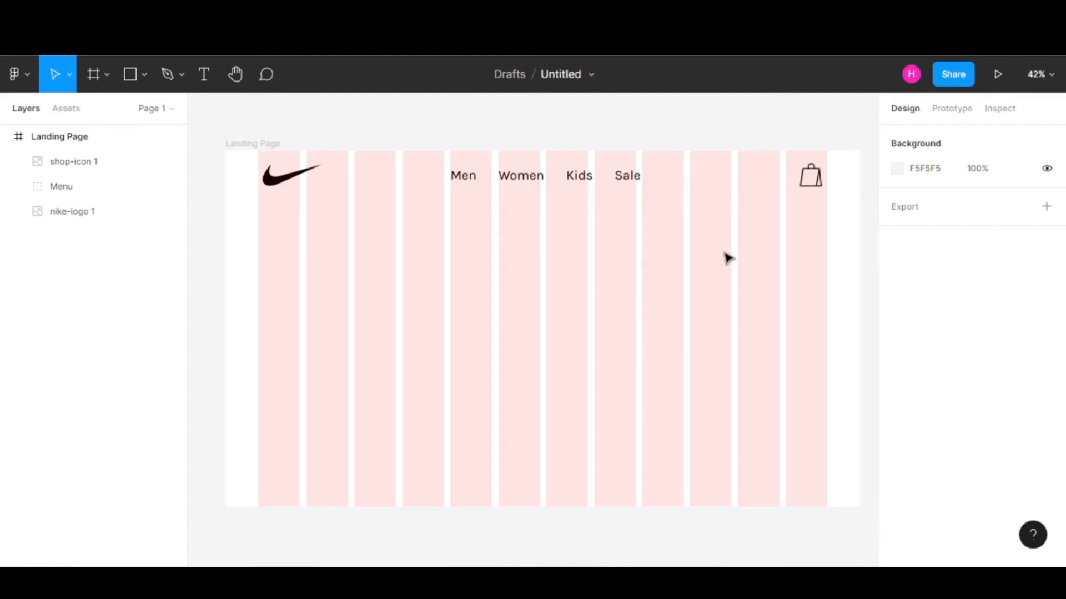
pyautogui.click(810, 176)
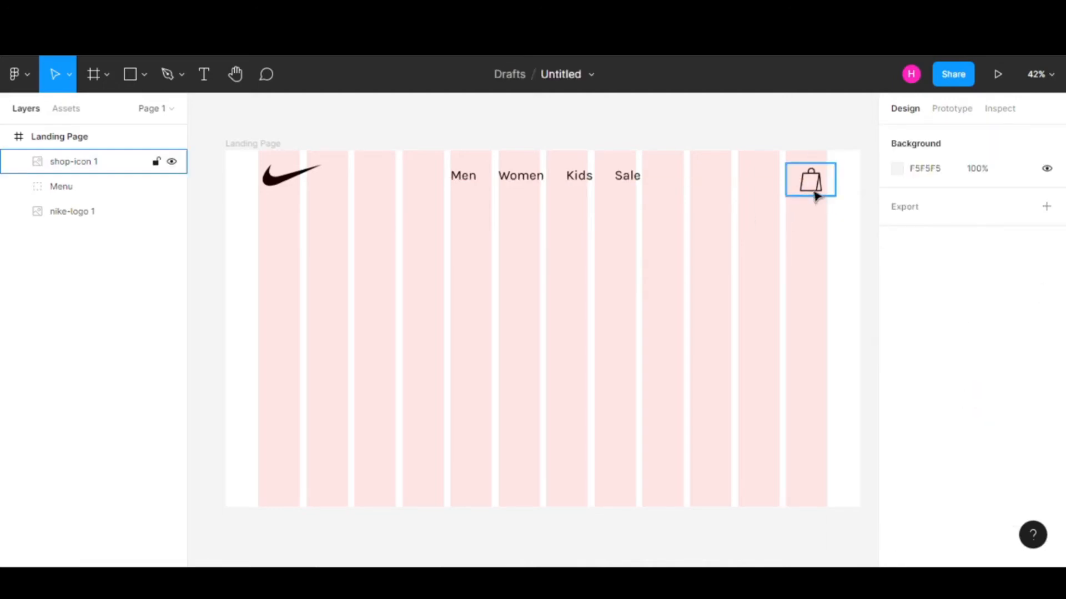
pyautogui.click(753, 237)
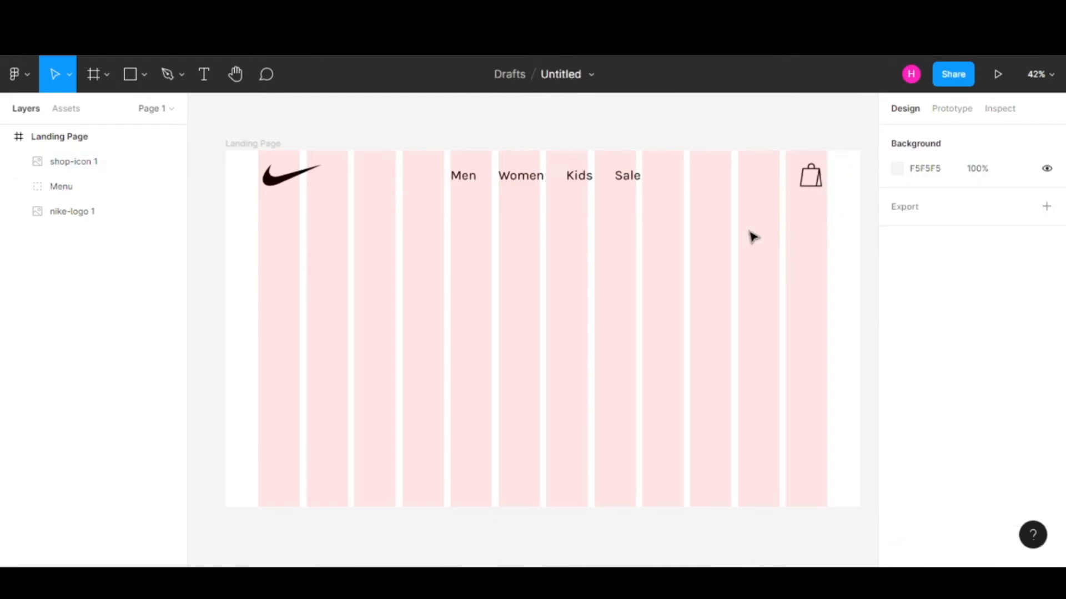
pyautogui.moveTo(616, 285)
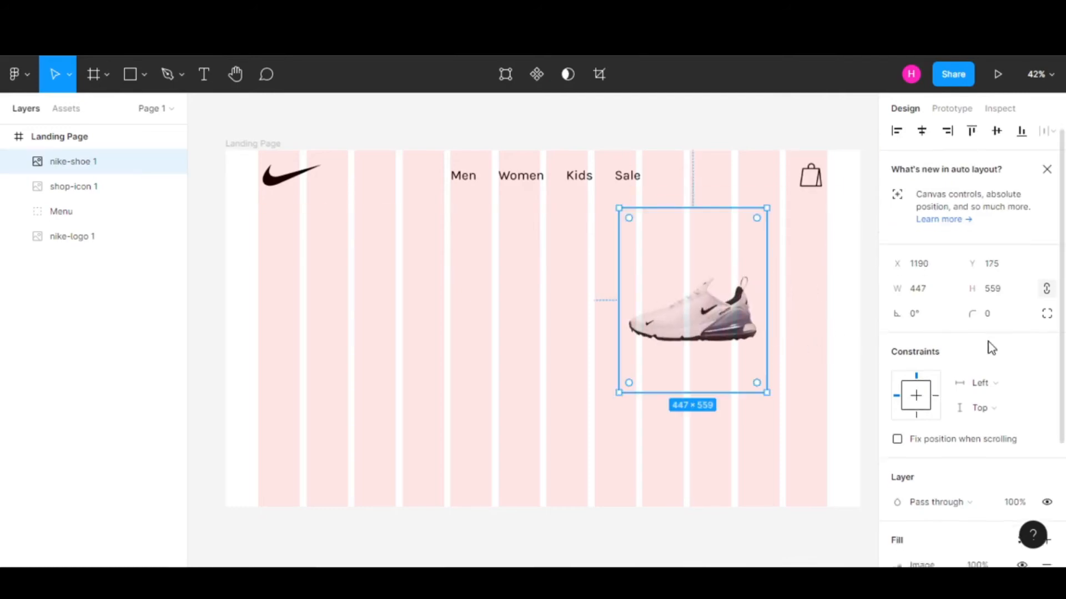
# - Resize the shoe image to 850 wide, rotate it 15° and place it lower on the right
pyautogui.click(918, 293)
pyautogui.write('850')
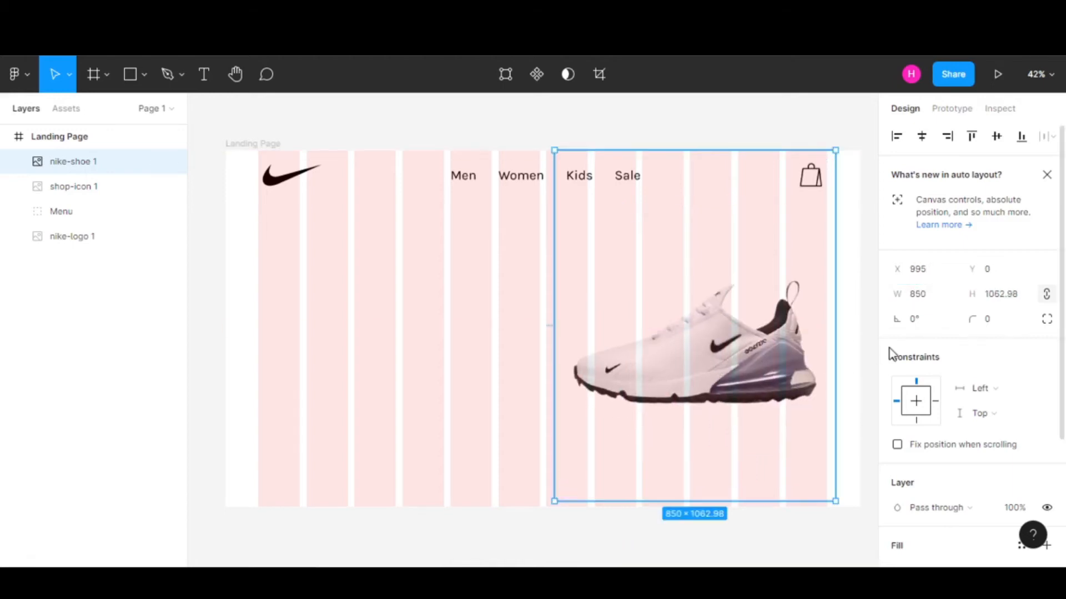
pyautogui.click(919, 318)
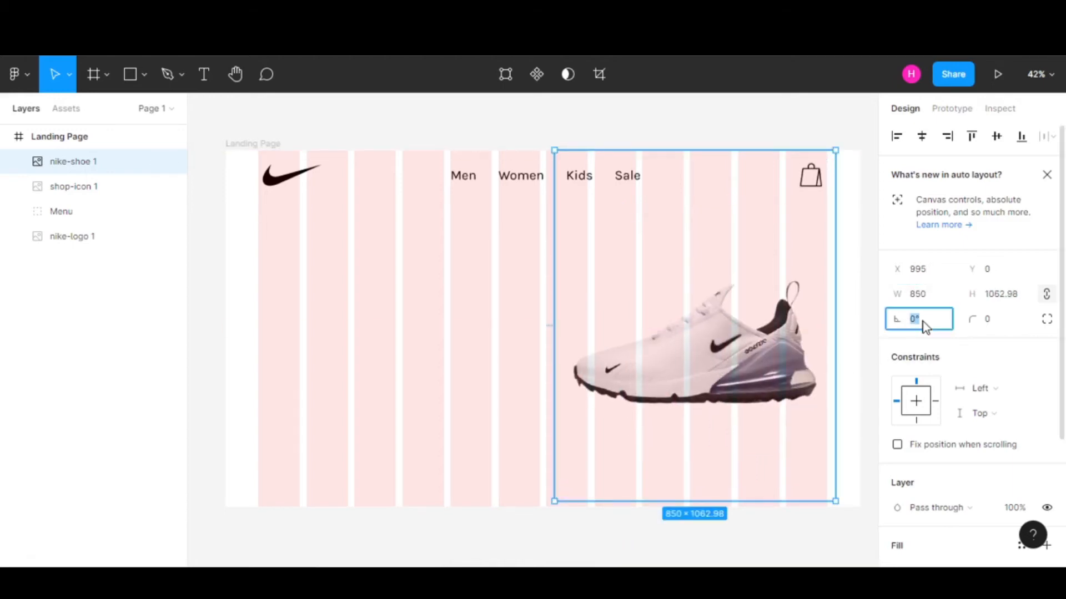
pyautogui.write('15')
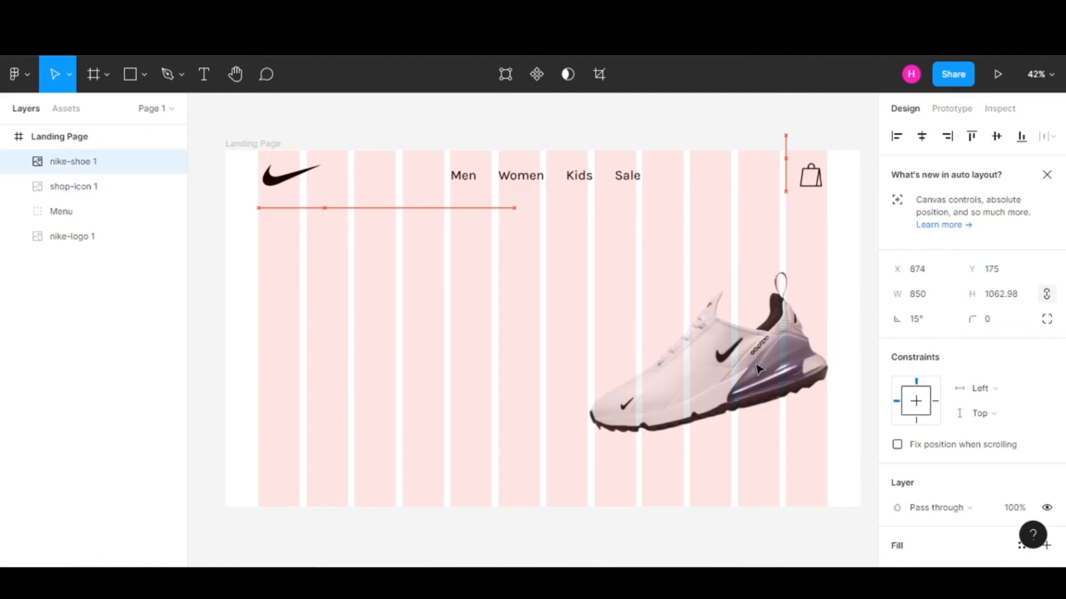
pyautogui.moveTo(758, 369); pyautogui.dragTo(714, 381)
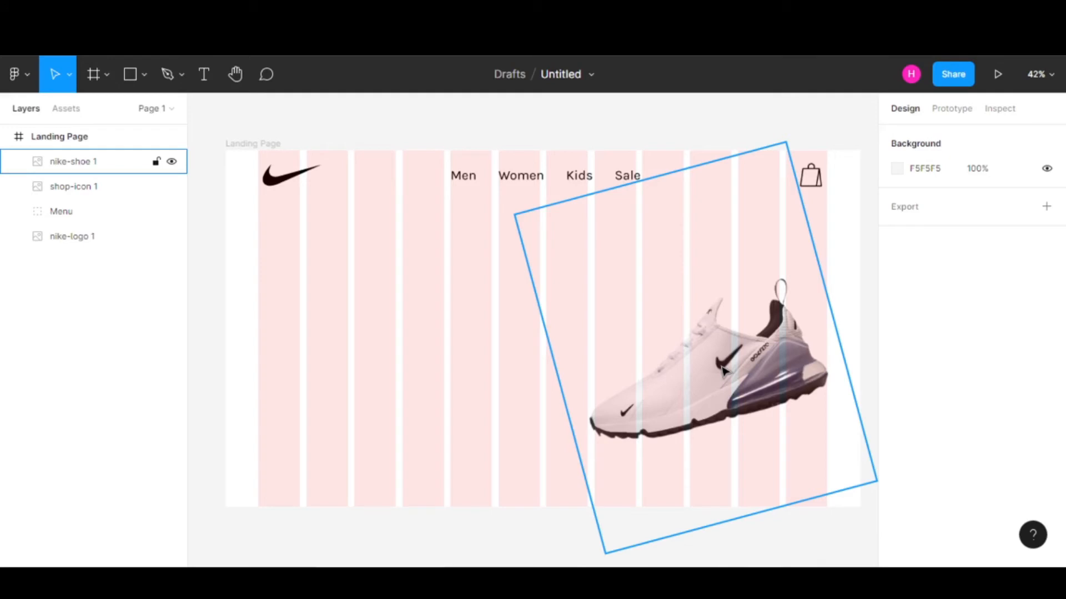
pyautogui.click(551, 302)
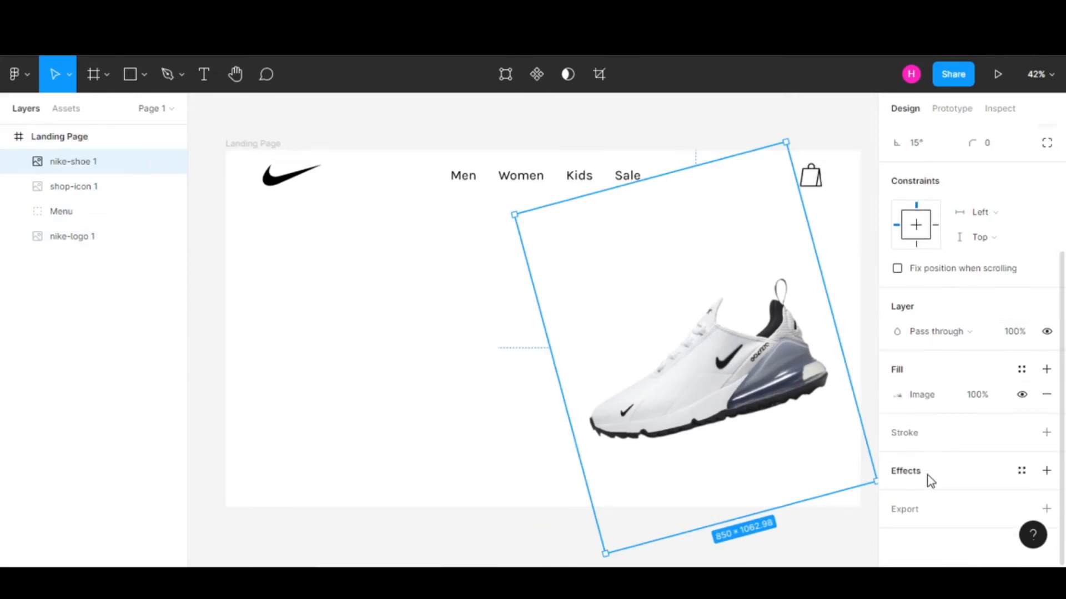
# - Give the shoe a drop shadow with X 20, Y 10 and blur 100
pyautogui.click(1046, 471)
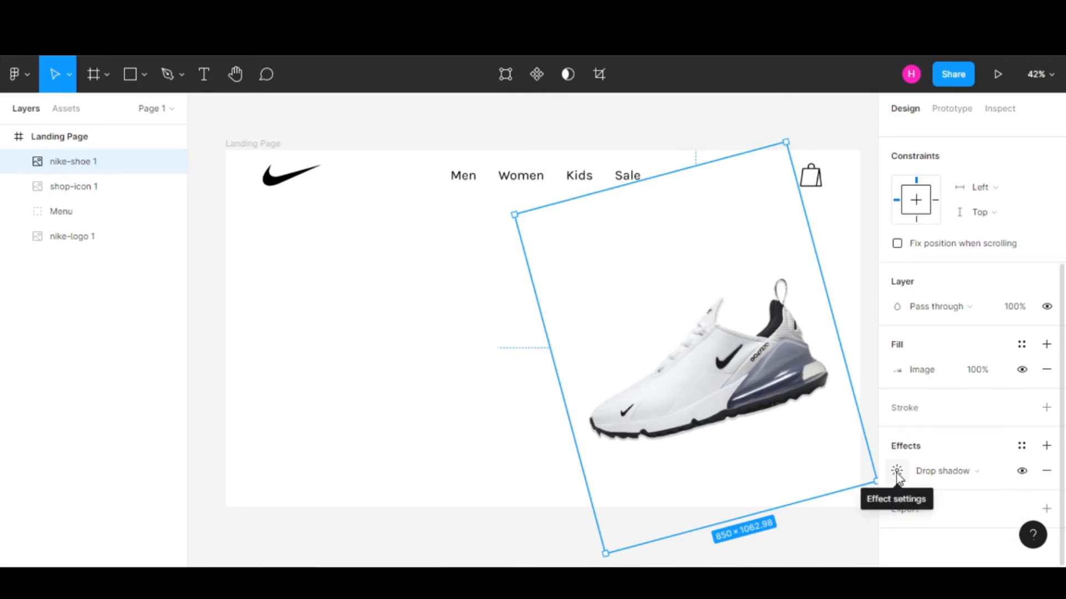
pyautogui.click(897, 471)
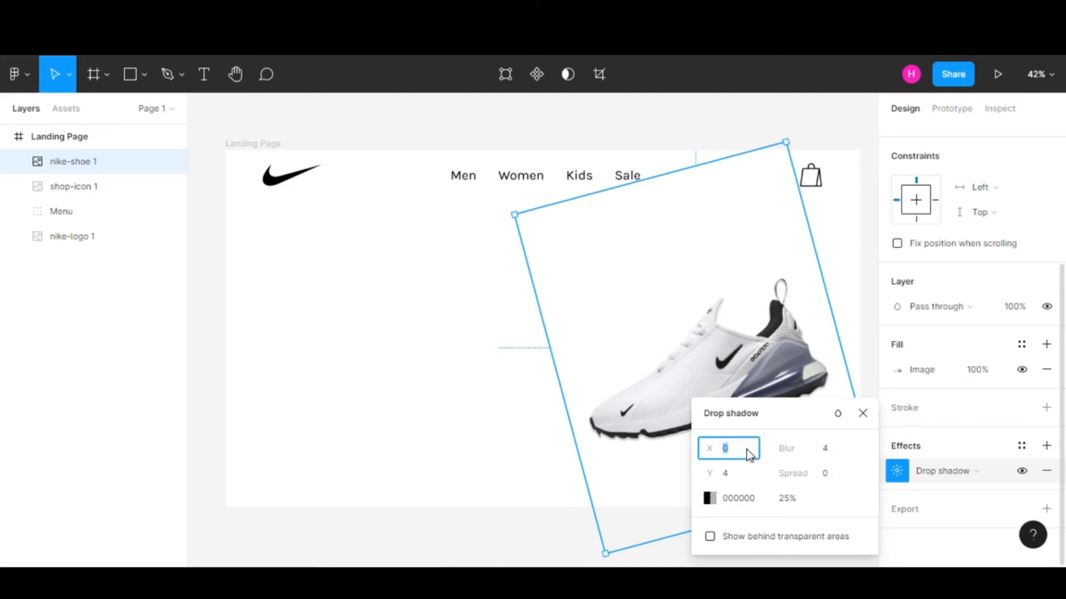
pyautogui.write('20')
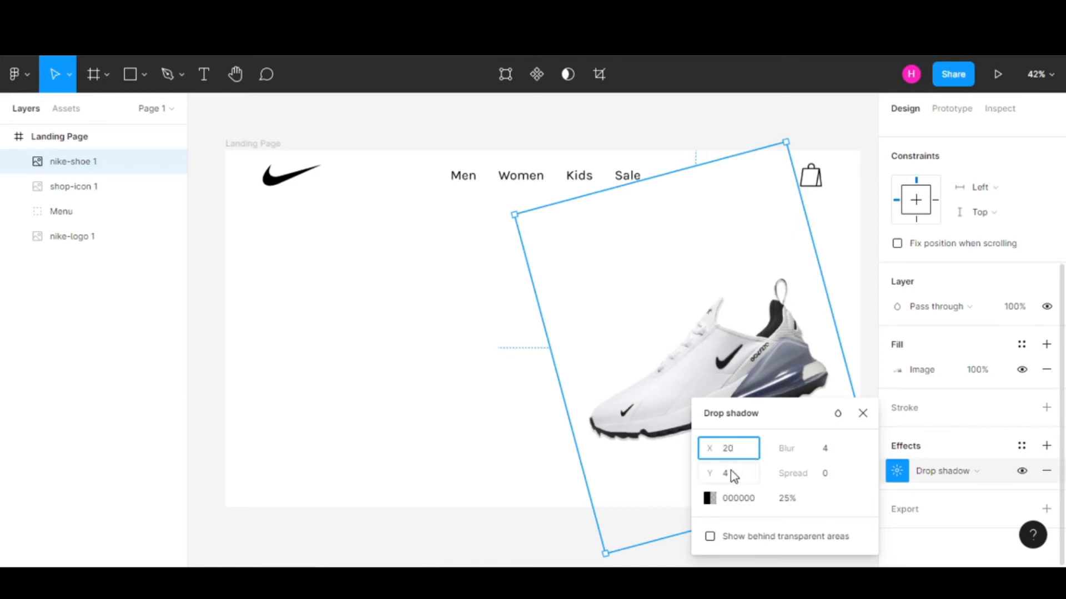
pyautogui.write('10')
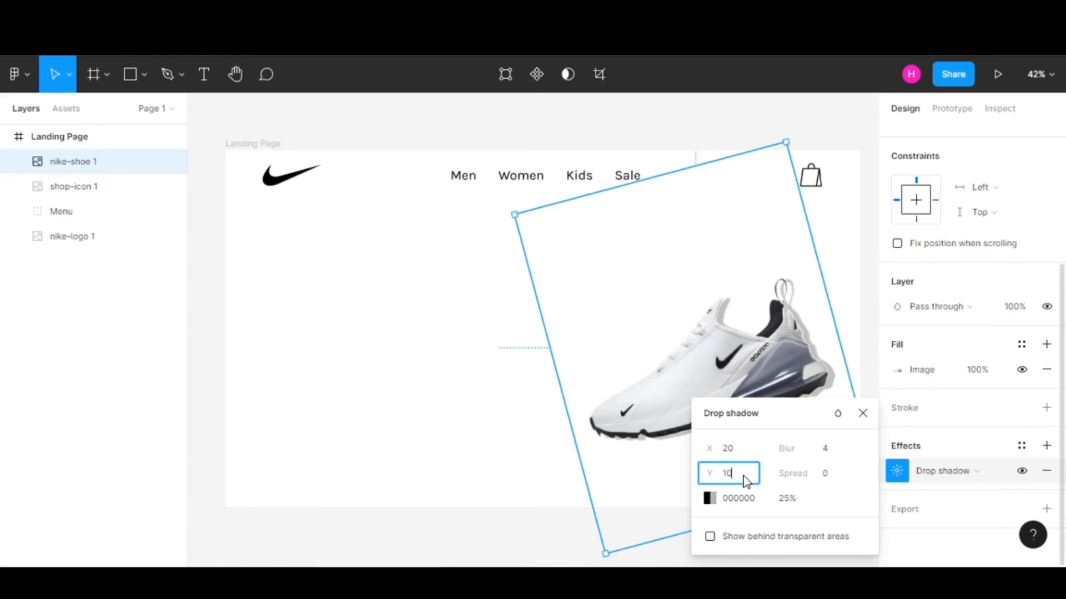
pyautogui.click(806, 447)
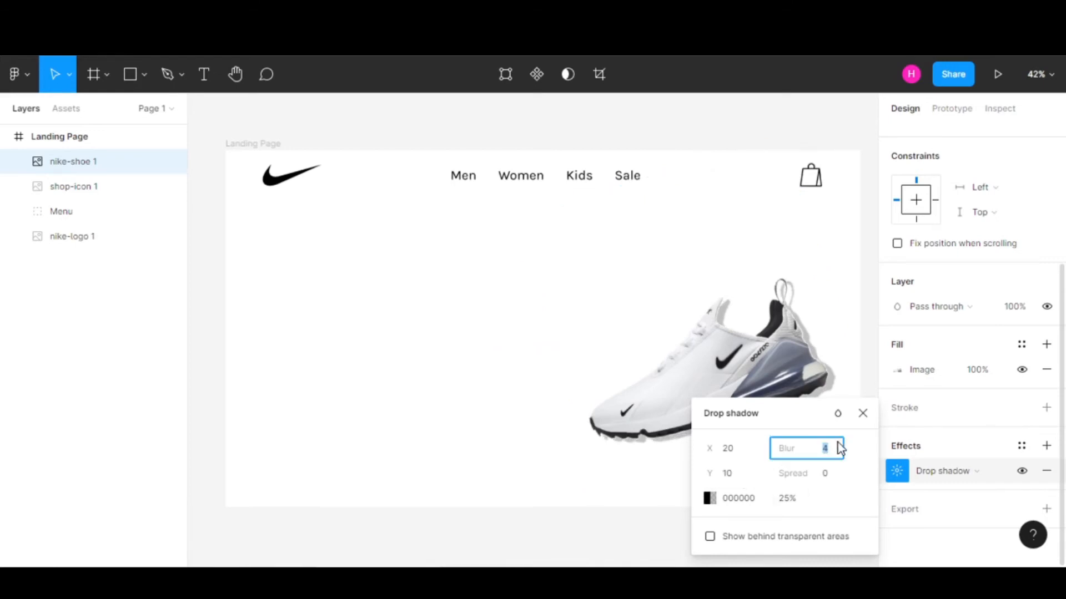
pyautogui.write('100')
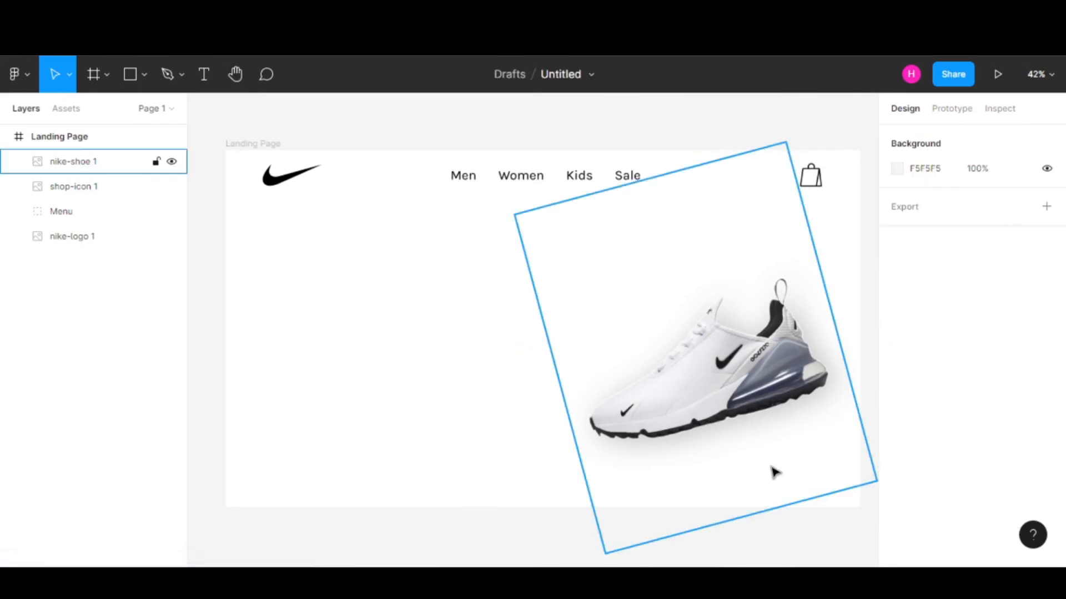
pyautogui.moveTo(816, 409)
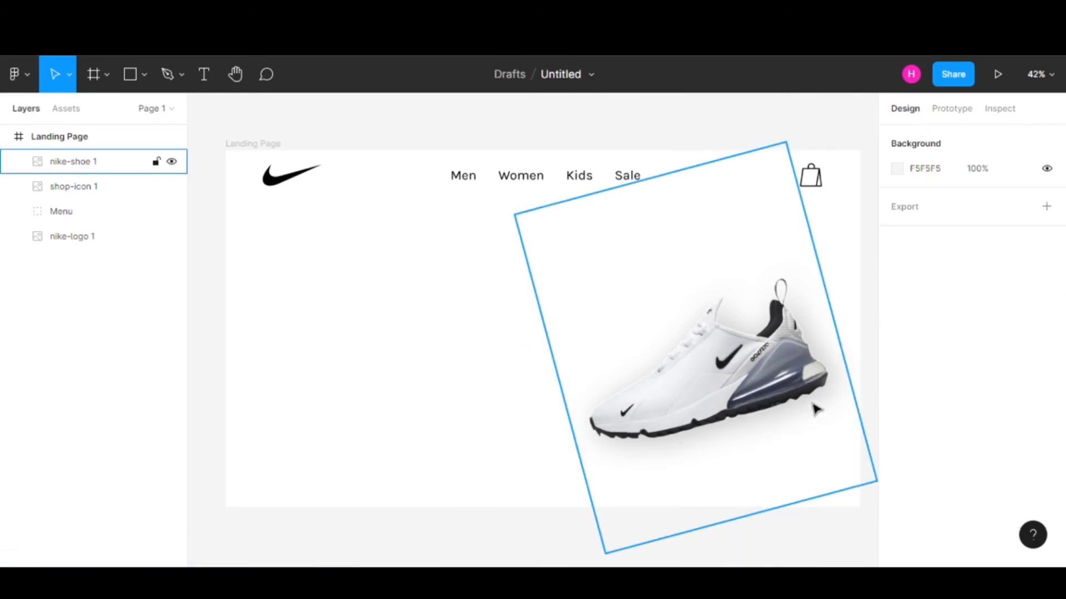
# - Show the Landing Page frame's 12-column layout grid again
pyautogui.click(486, 400)
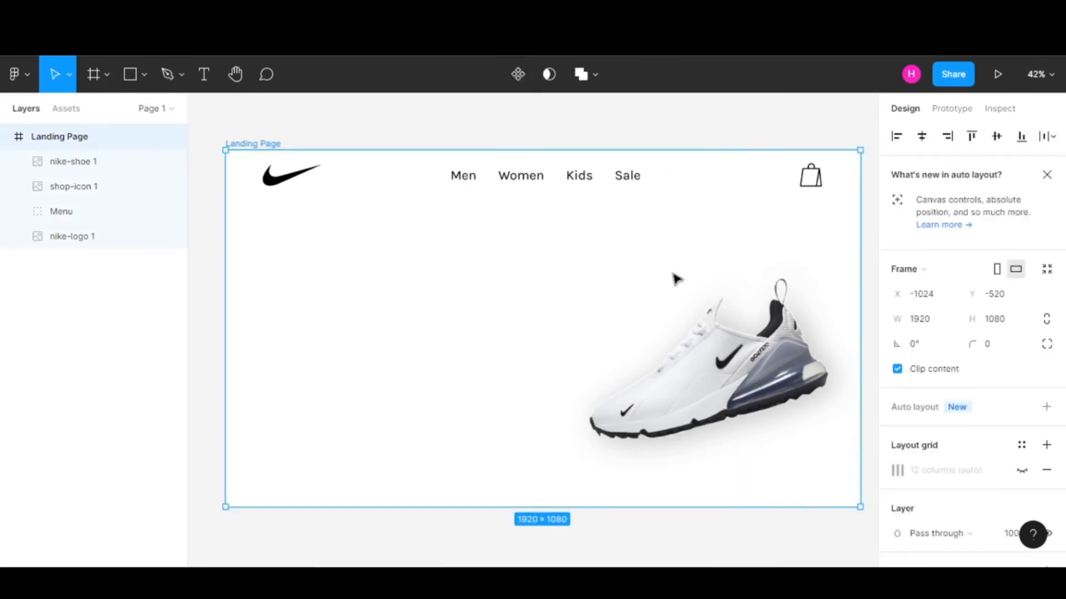
pyautogui.click(1021, 469)
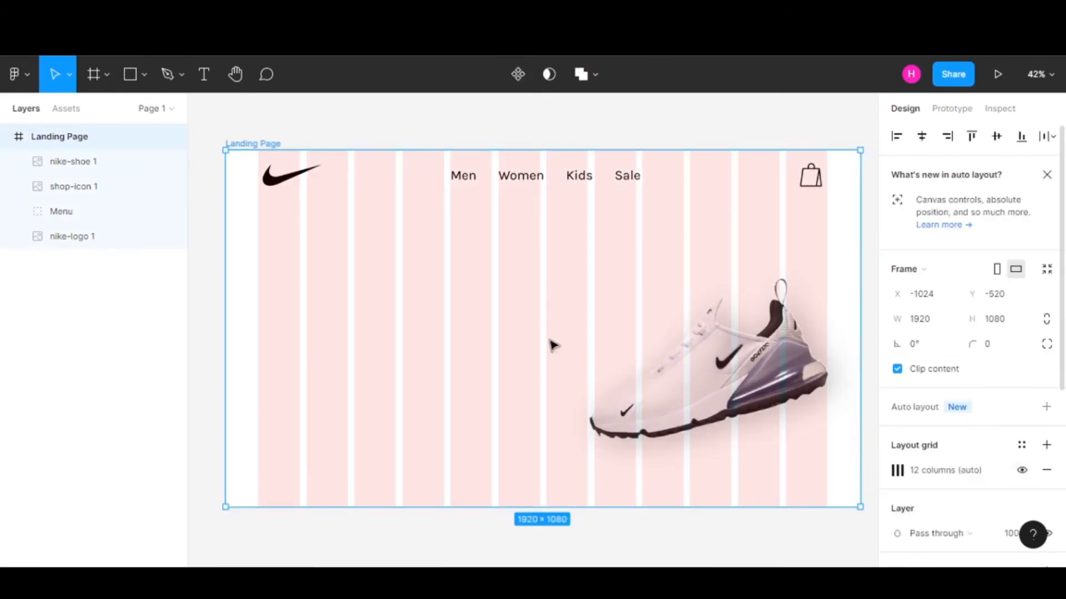
pyautogui.click(204, 75)
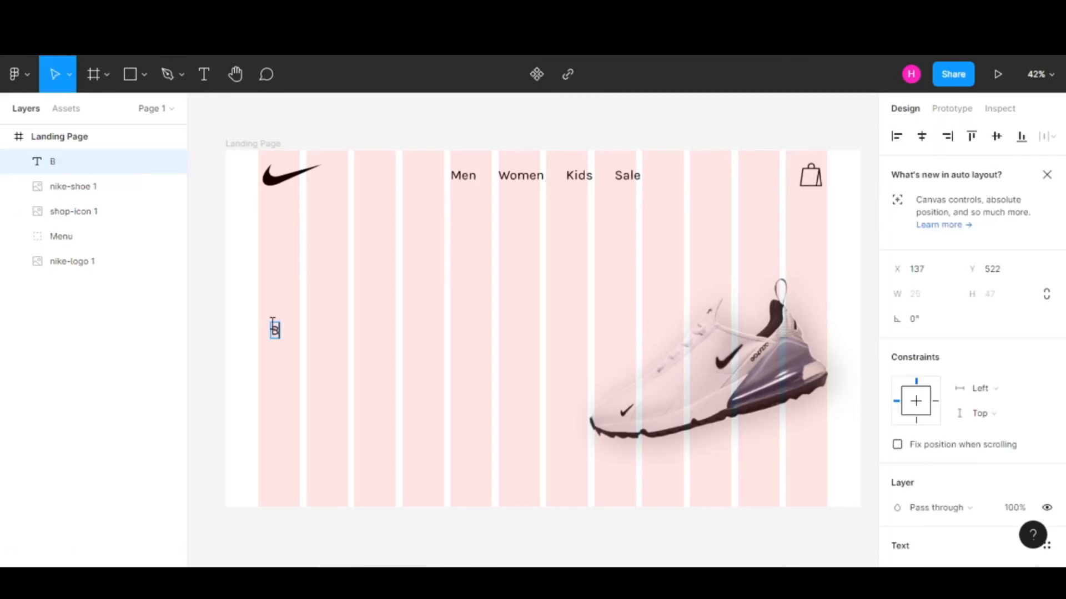
# - Type the headline 'Brand New Edition' and make it Karla ExtraBold
pyautogui.write('Brand New Edit')
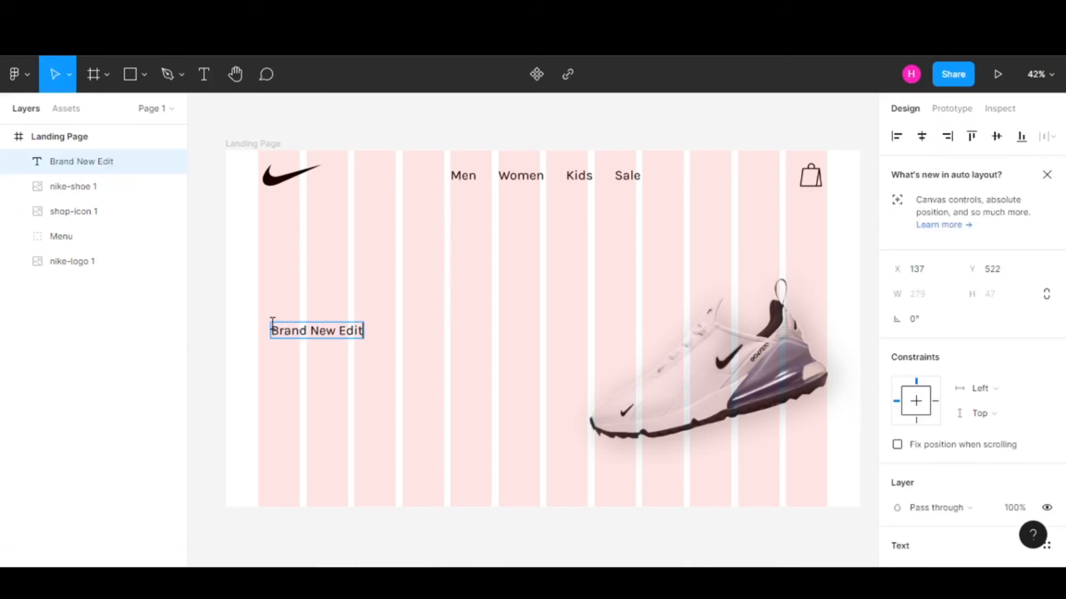
pyautogui.write('ion')
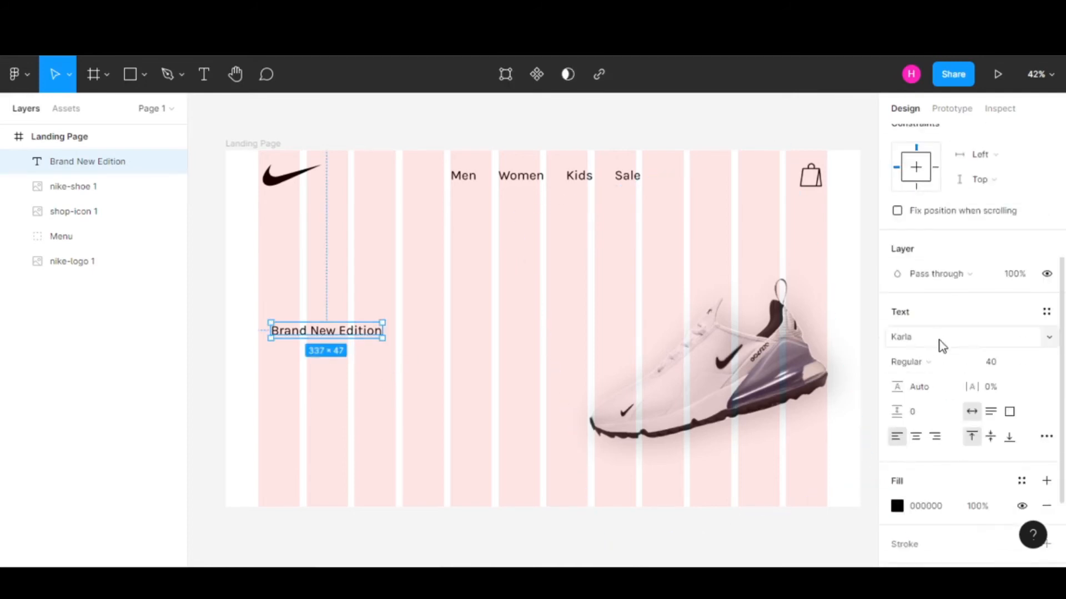
pyautogui.click(919, 362)
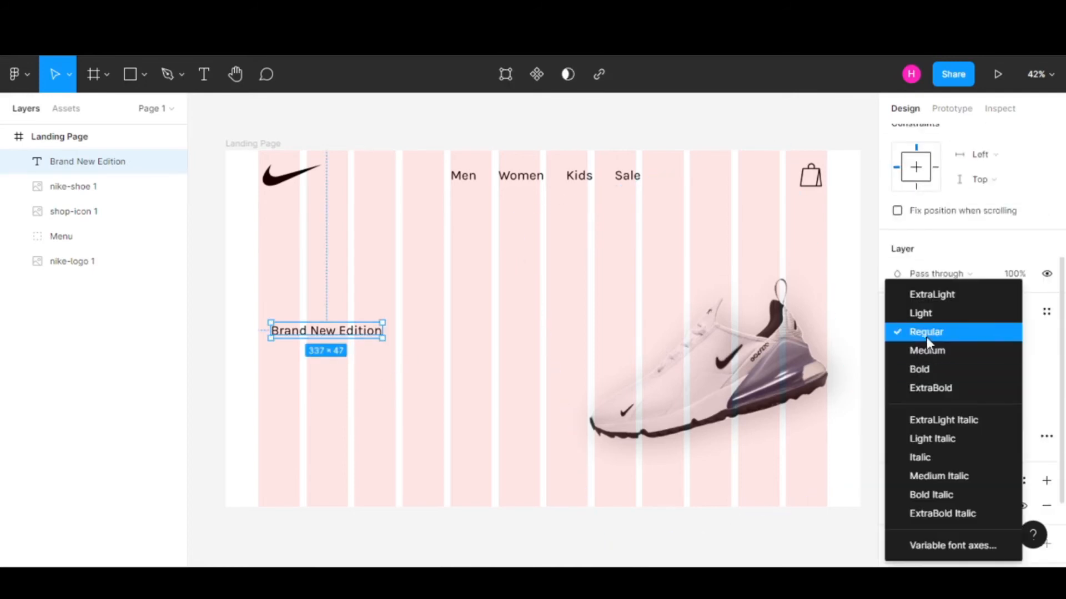
pyautogui.click(931, 387)
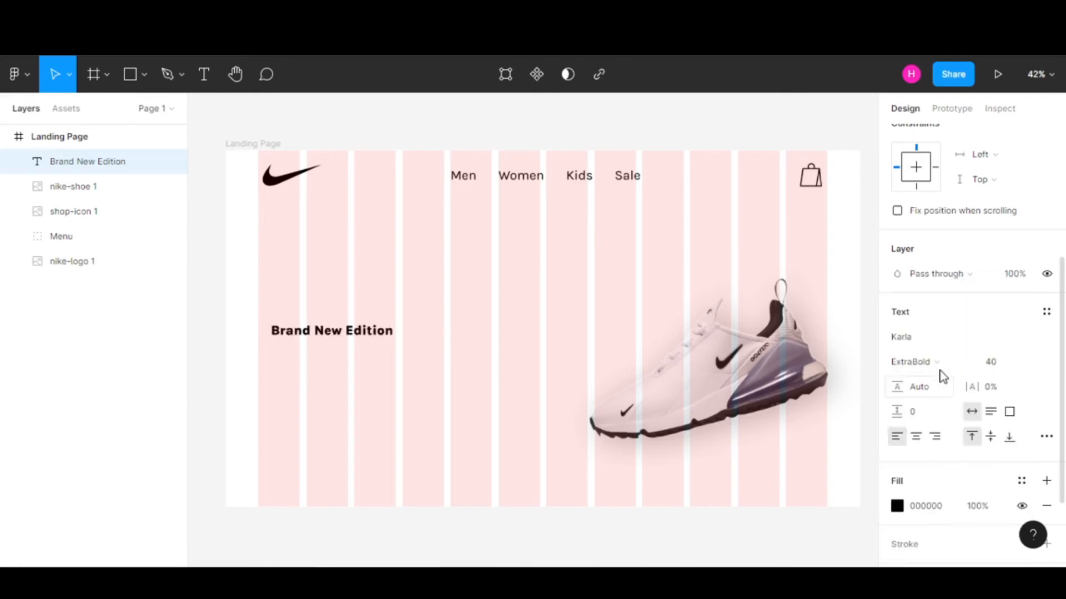
# - Set the headline size to 64 and leave it positioned left of the shoe
pyautogui.click(989, 362)
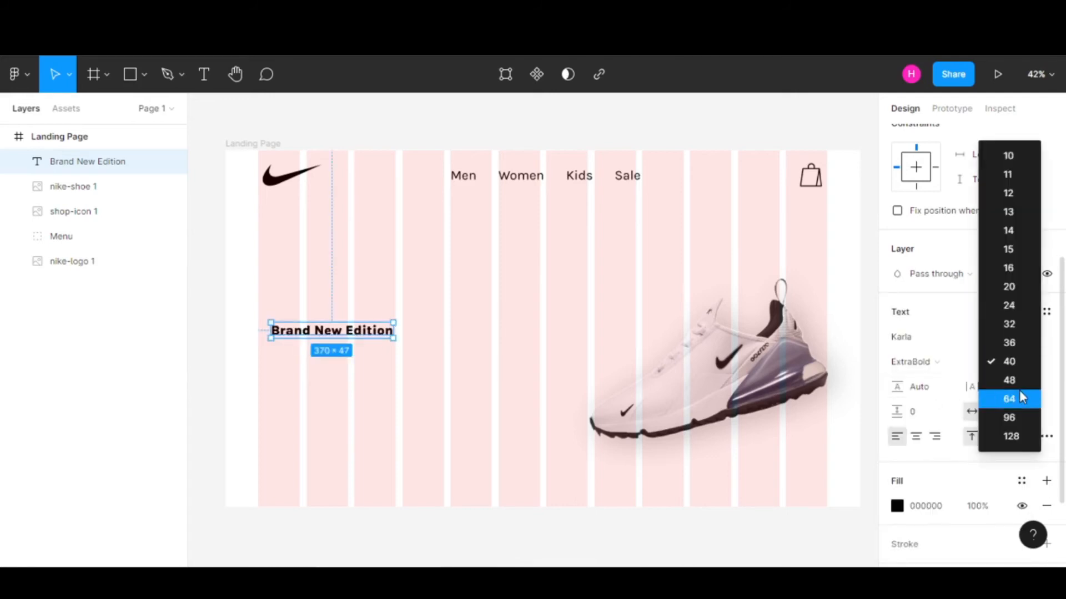
pyautogui.click(1009, 398)
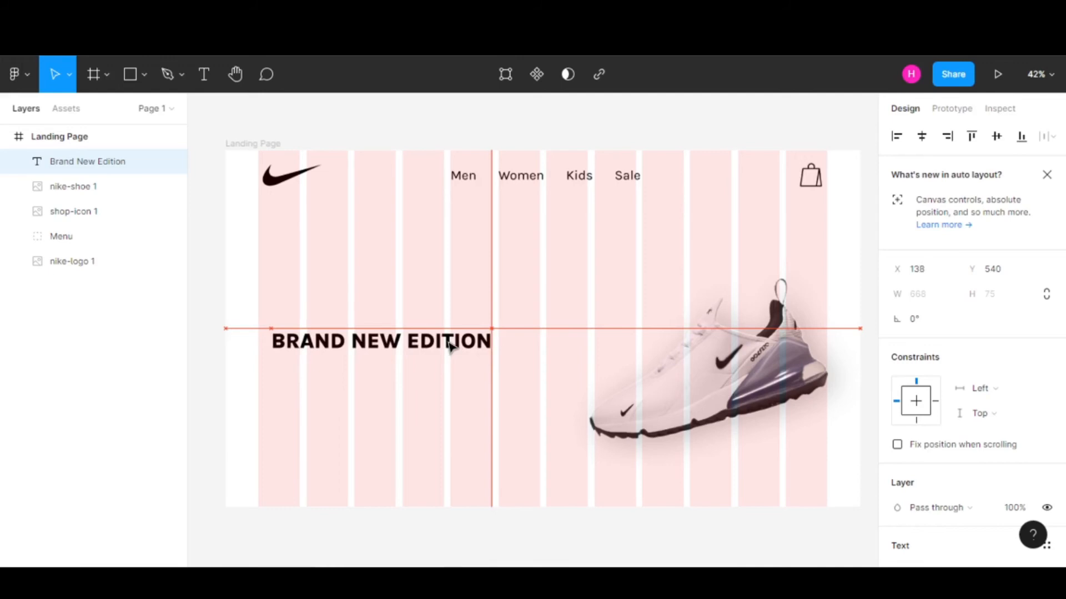
pyautogui.click(522, 398)
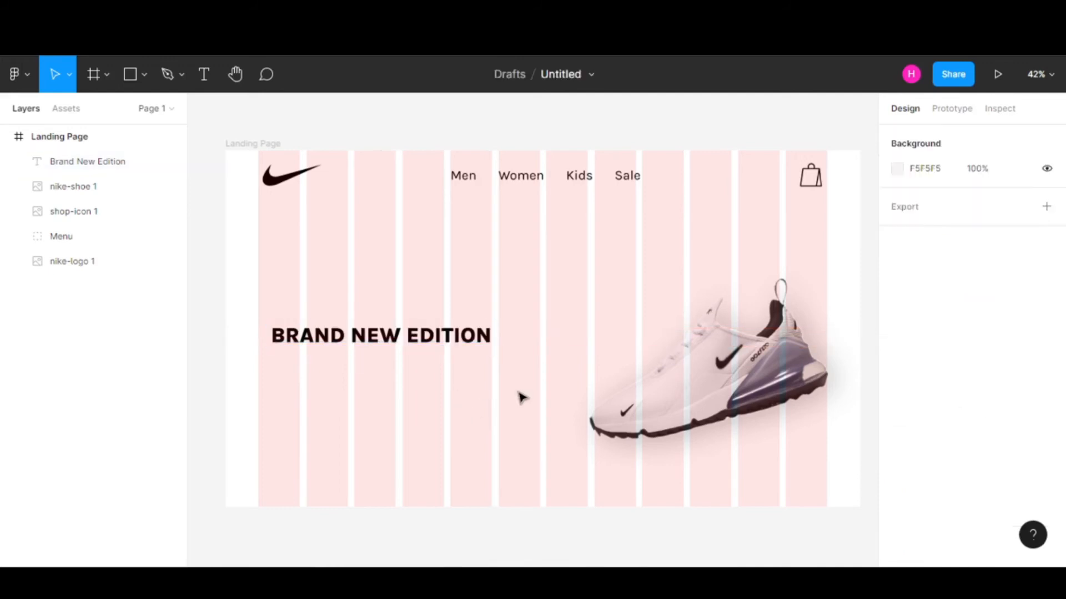
pyautogui.click(378, 336)
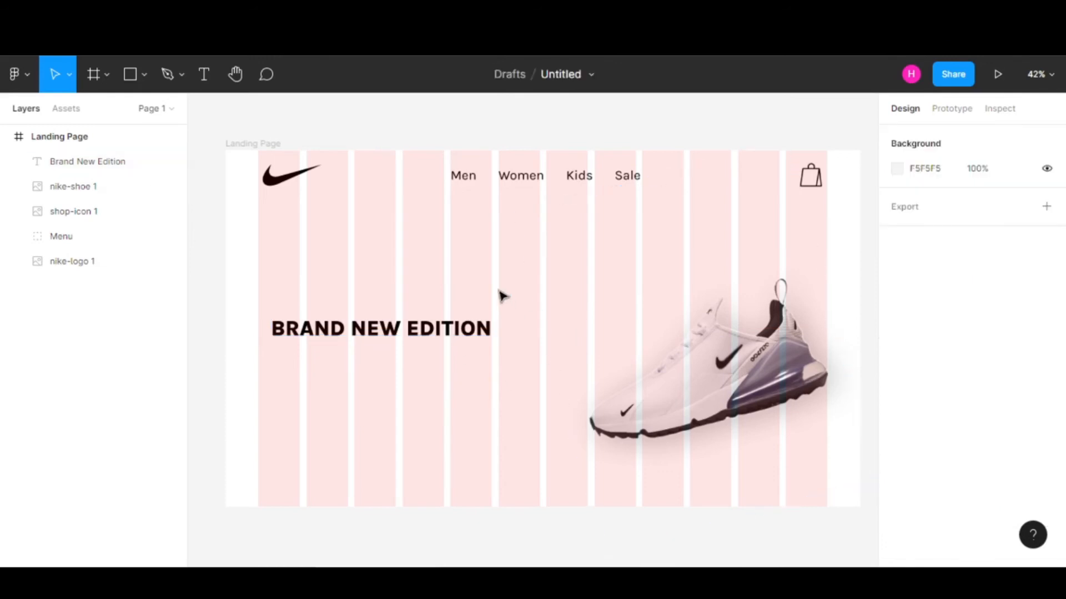
pyautogui.moveTo(518, 325)
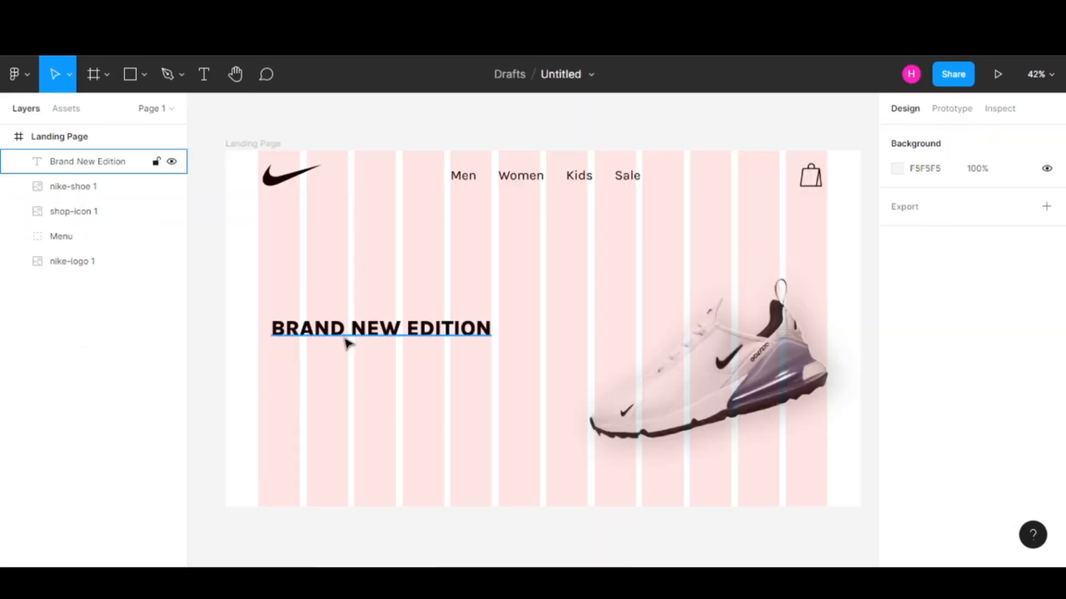
# - Add the uppercase 2025-targets body paragraph below the headline in Karla Light at size 32
pyautogui.click(203, 74)
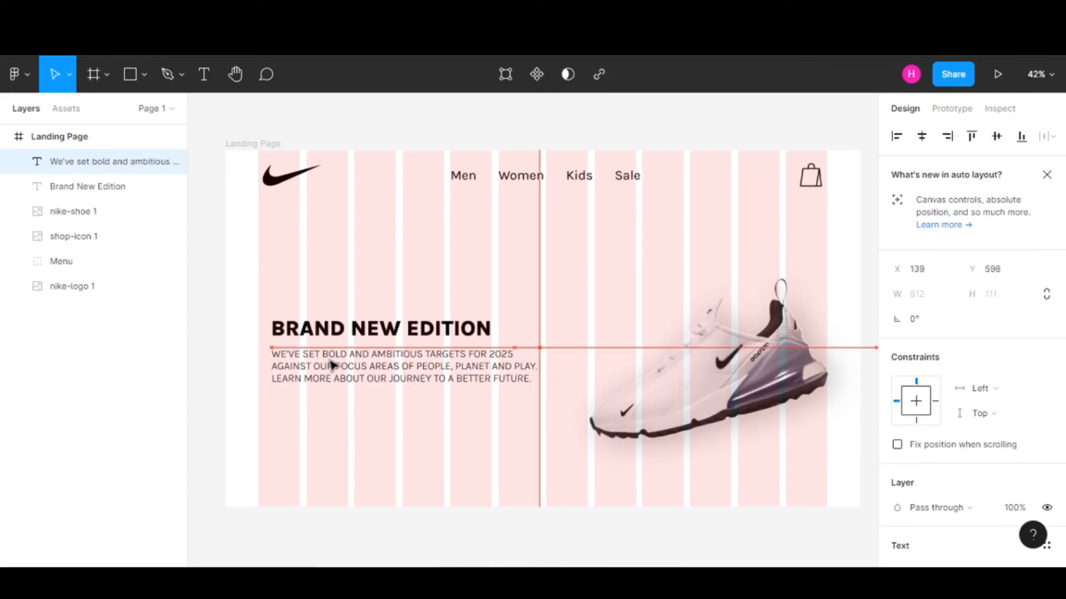
pyautogui.click(408, 435)
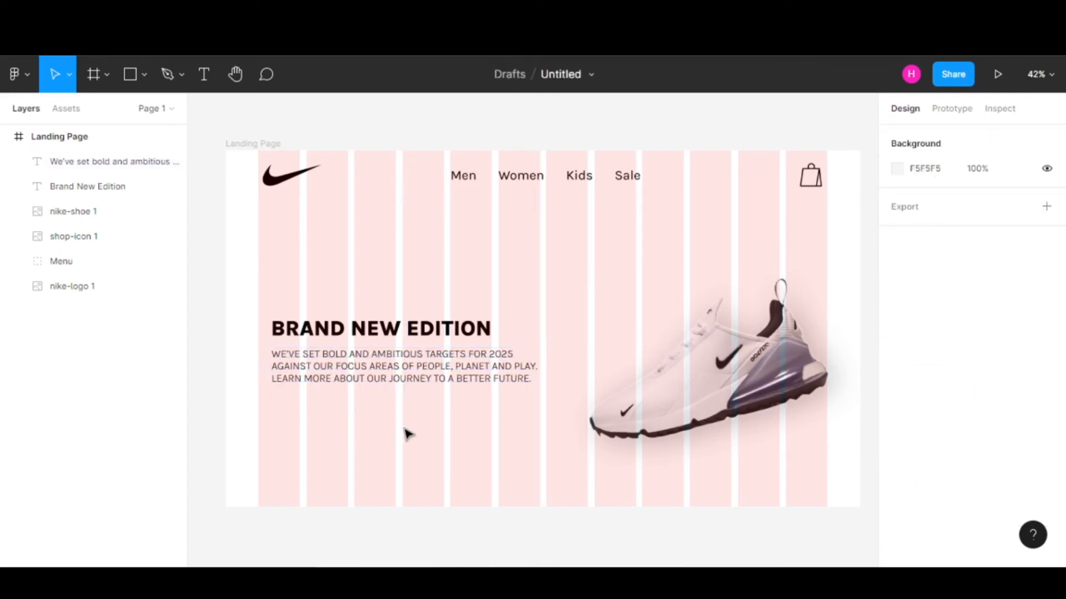
pyautogui.click(404, 366)
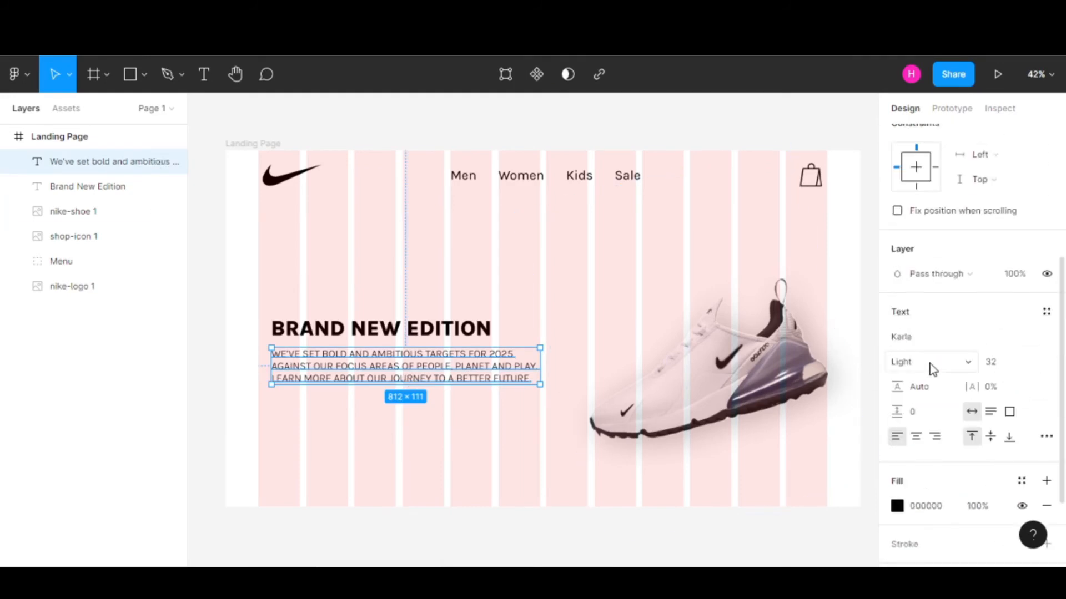
pyautogui.click(928, 362)
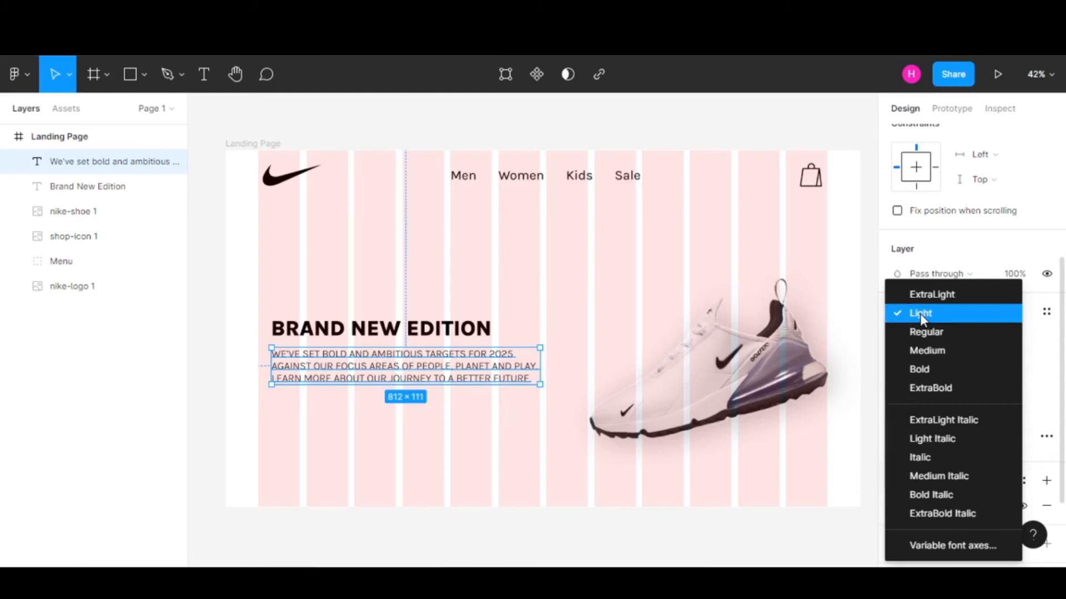
pyautogui.click(921, 313)
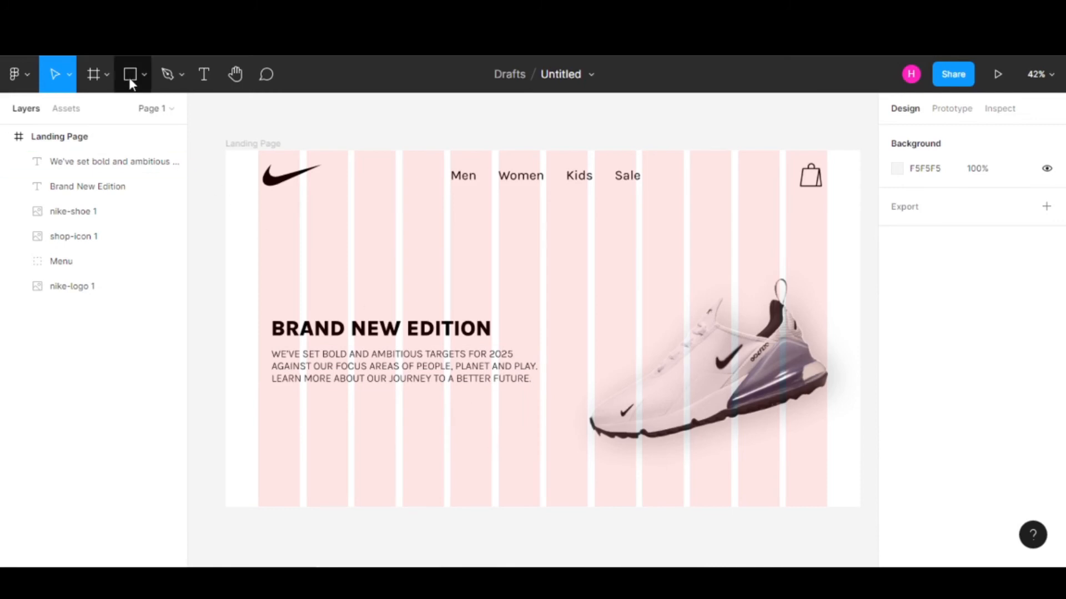
# - Draw a dark 270 × 80 button rectangle below the paragraph
pyautogui.click(129, 74)
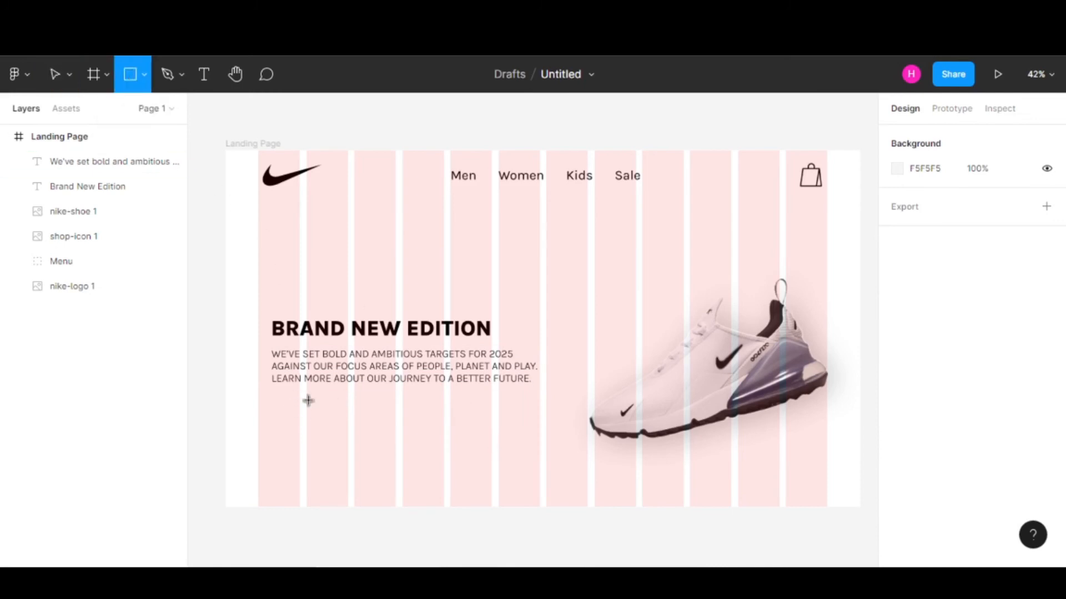
pyautogui.moveTo(306, 394); pyautogui.dragTo(396, 423)
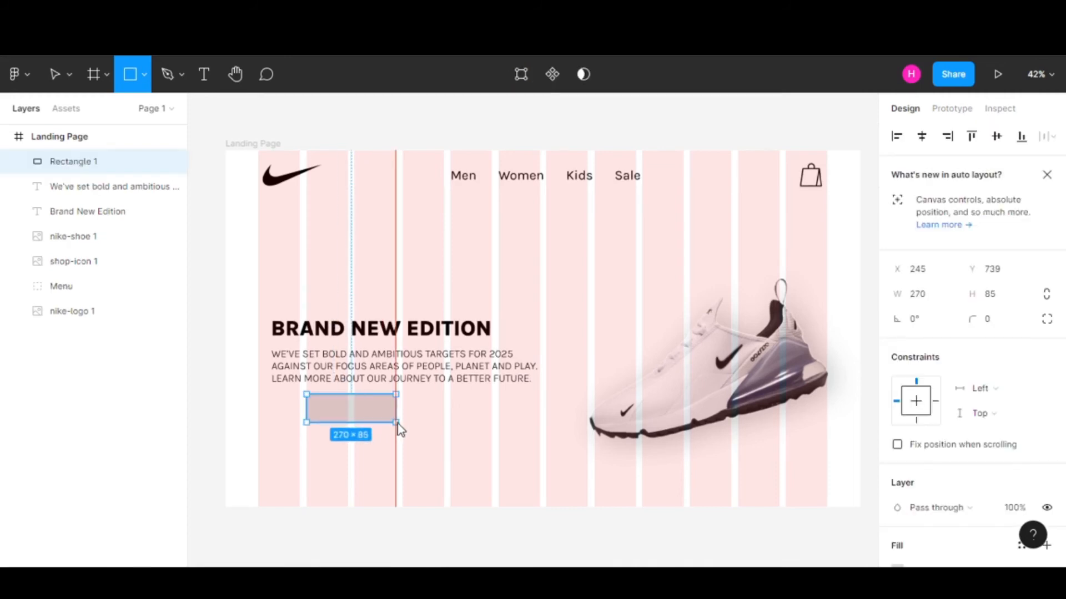
pyautogui.click(992, 293)
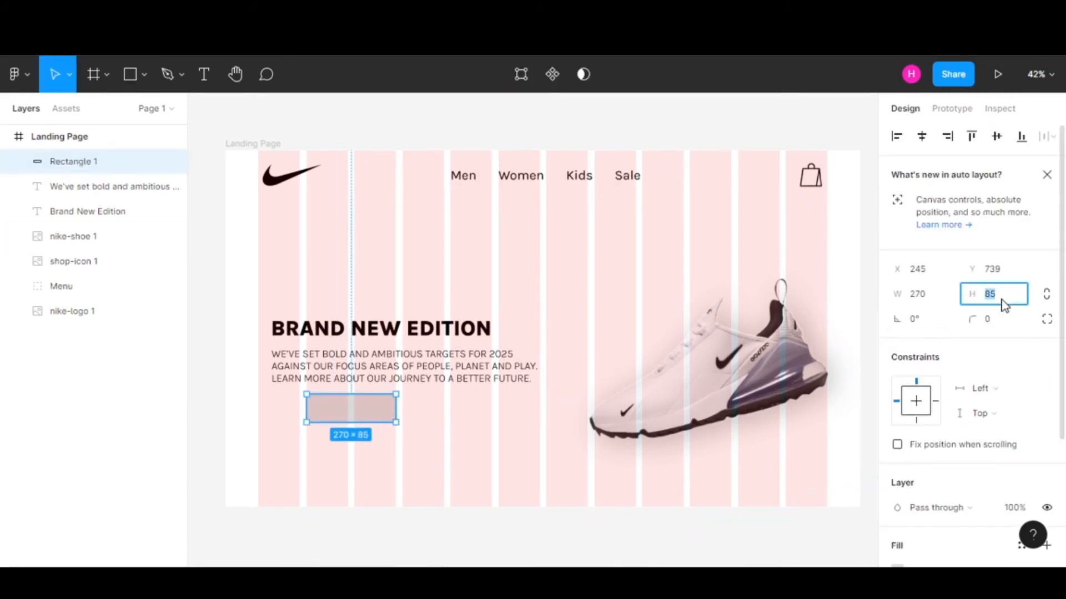
pyautogui.write('80')
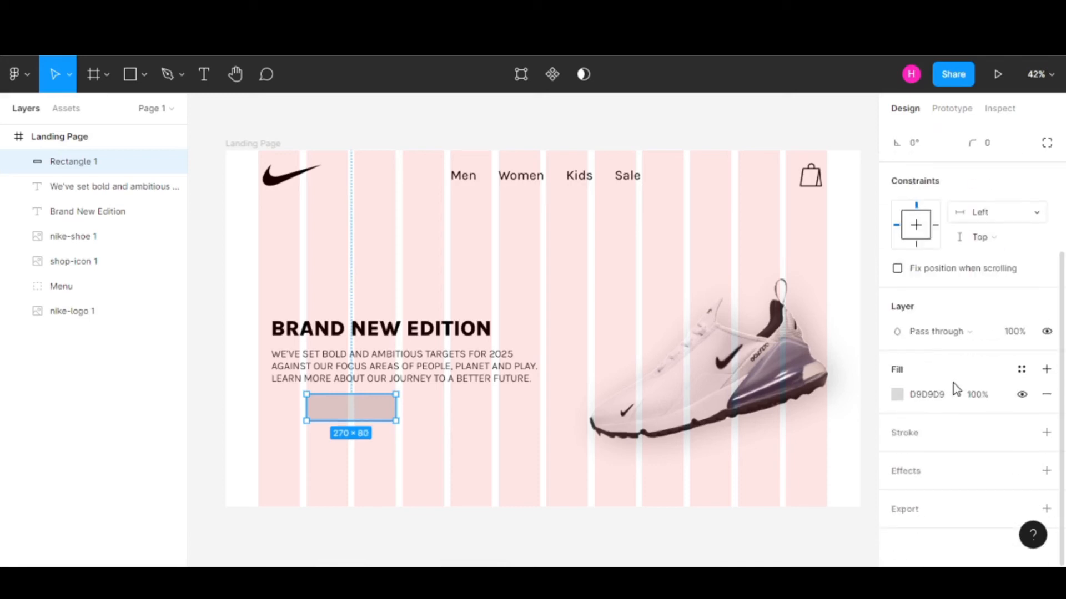
pyautogui.click(897, 394)
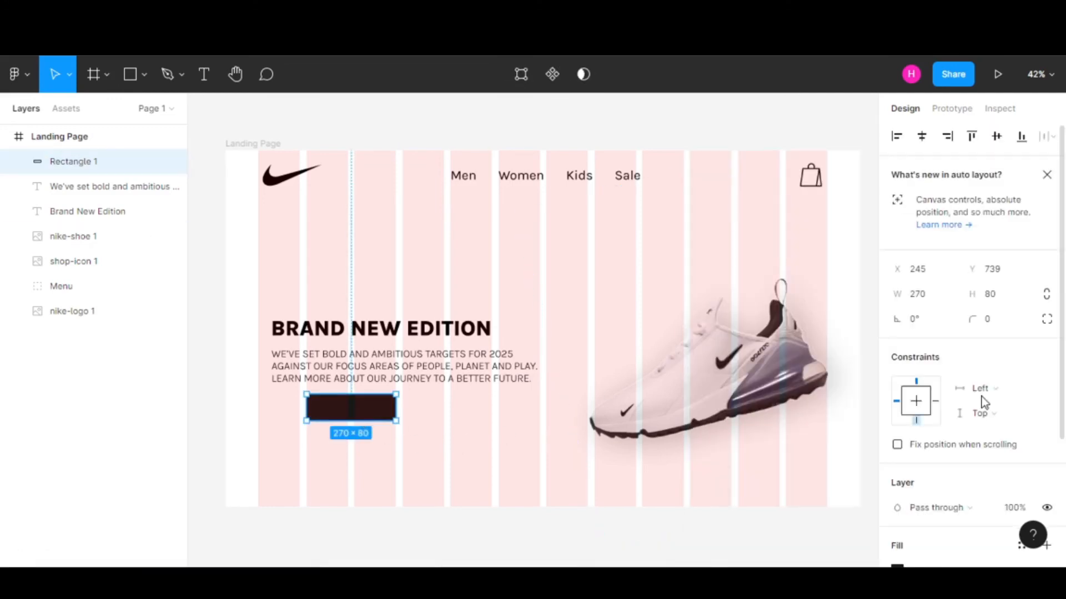
# - Round the rectangle's corners to 20 and settle it into place under the body text
pyautogui.click(992, 319)
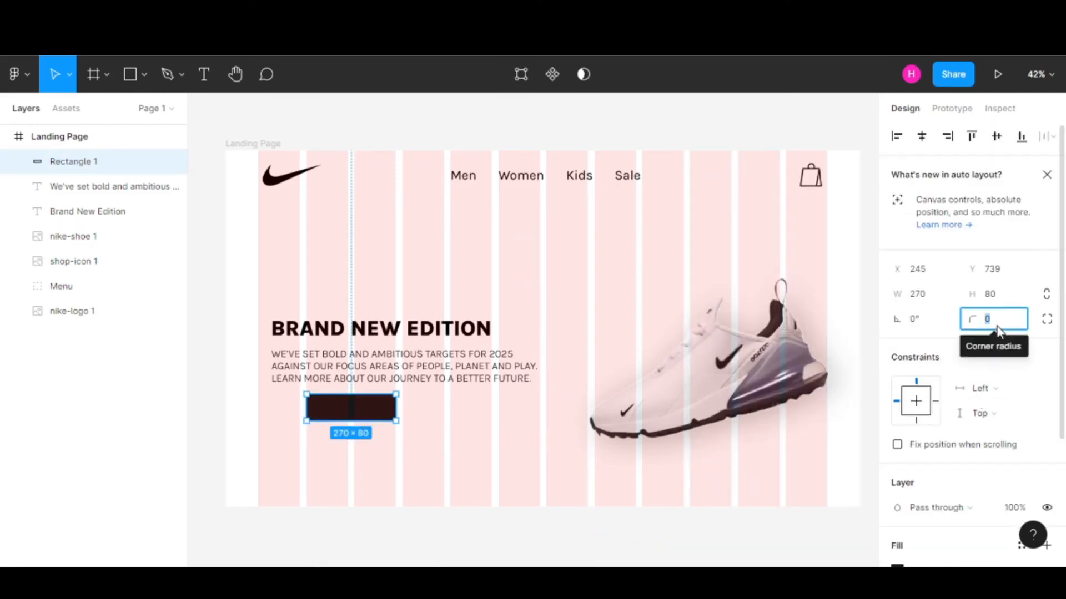
pyautogui.write('20')
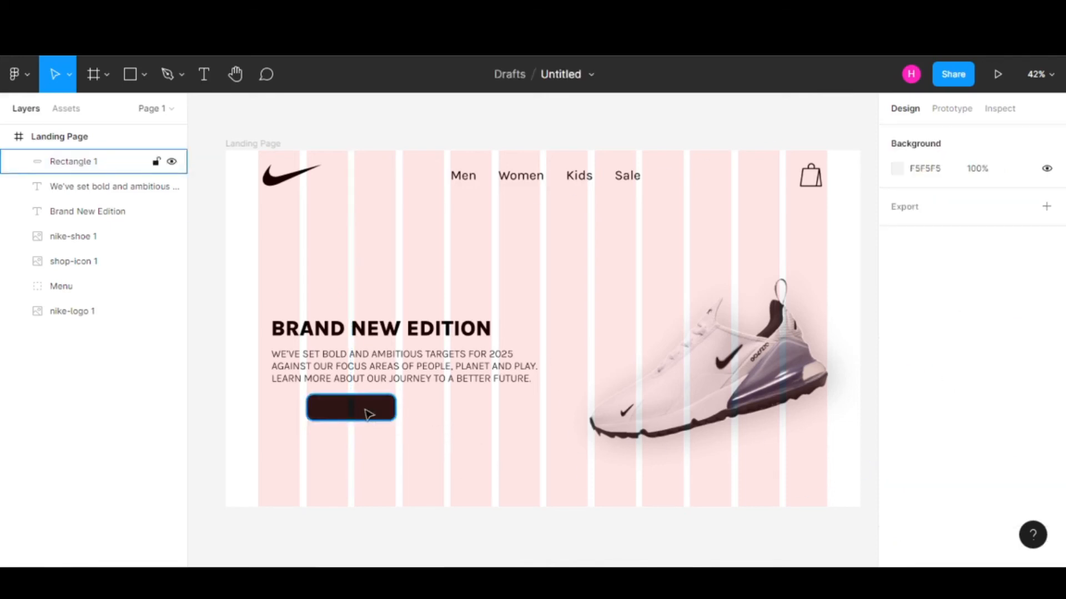
pyautogui.moveTo(351, 408); pyautogui.dragTo(374, 415)
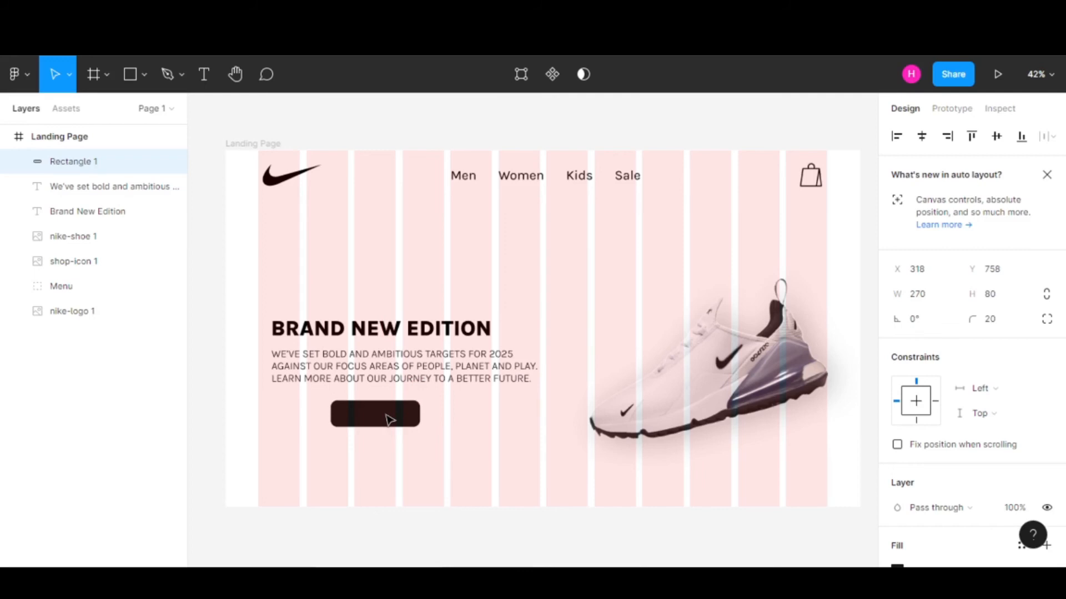
pyautogui.moveTo(374, 413); pyautogui.dragTo(381, 410)
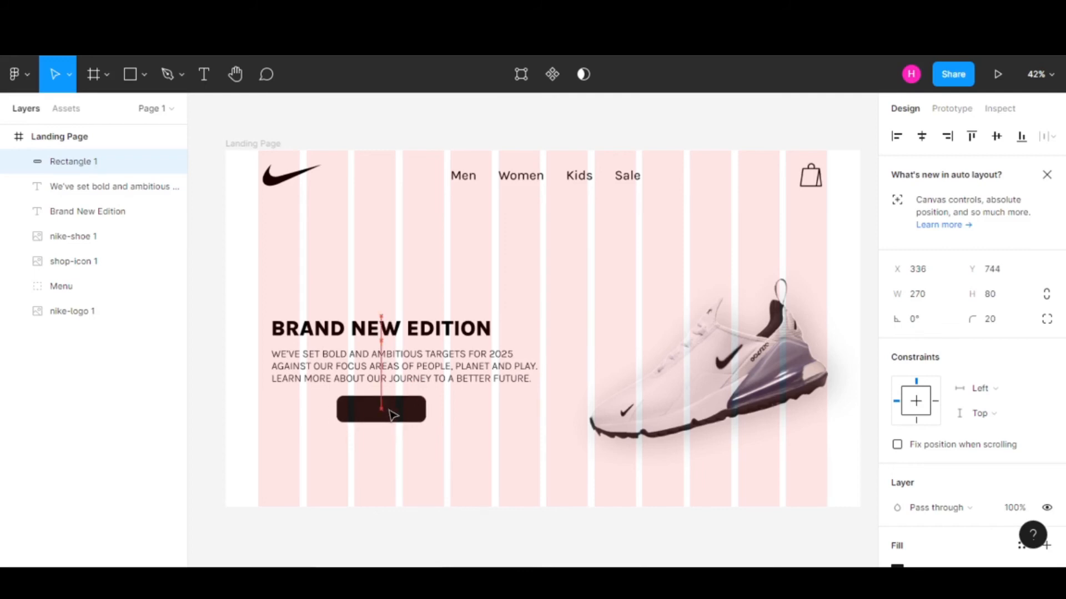
pyautogui.click(480, 464)
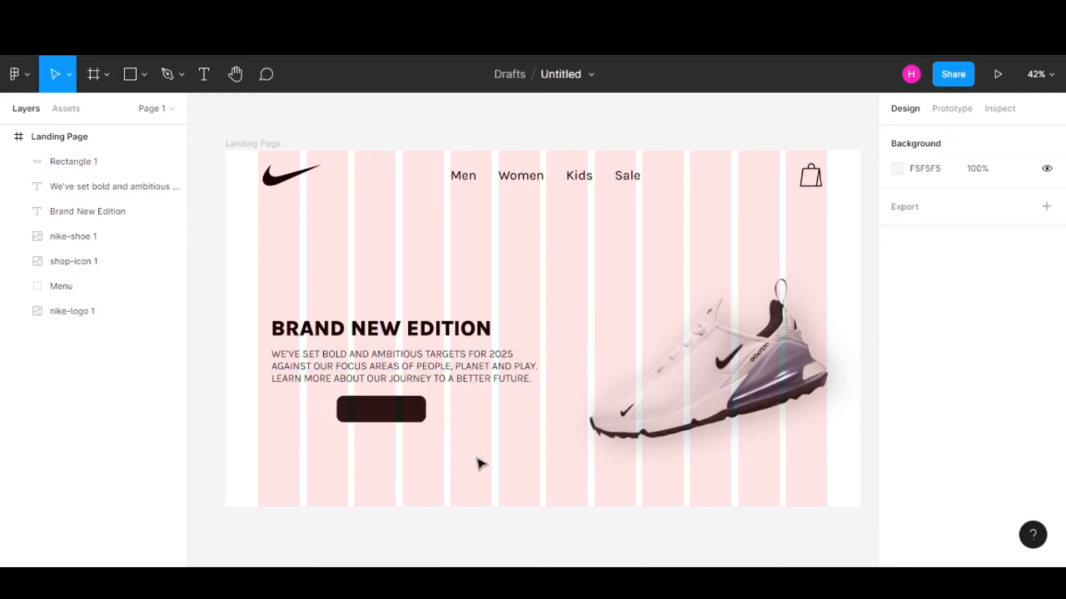
pyautogui.click(203, 74)
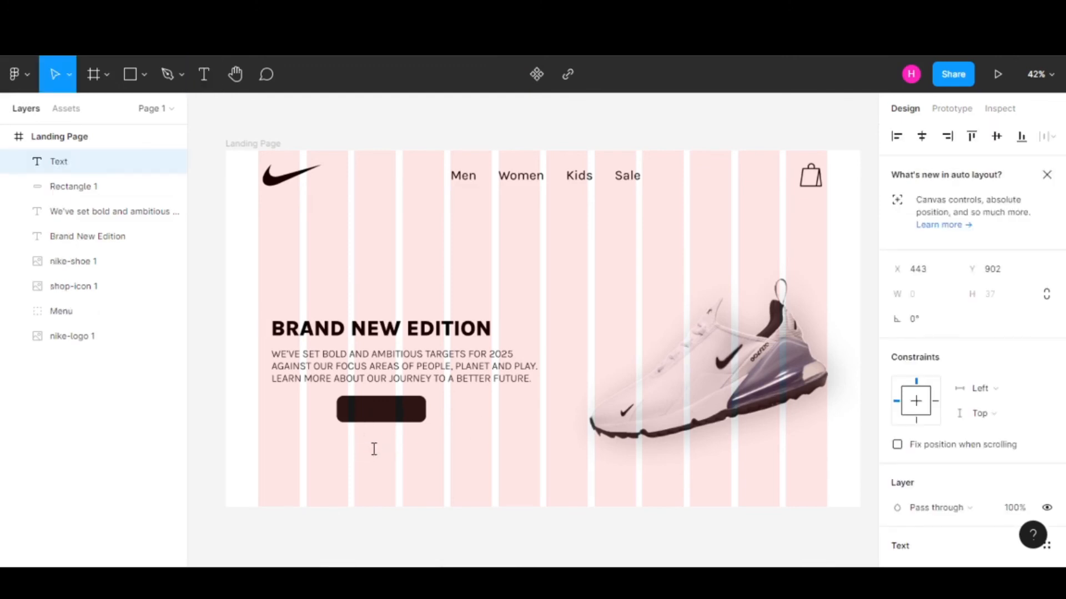
# - Create a SHOP text label and move it onto the dark button rectangle
pyautogui.write('Sh')
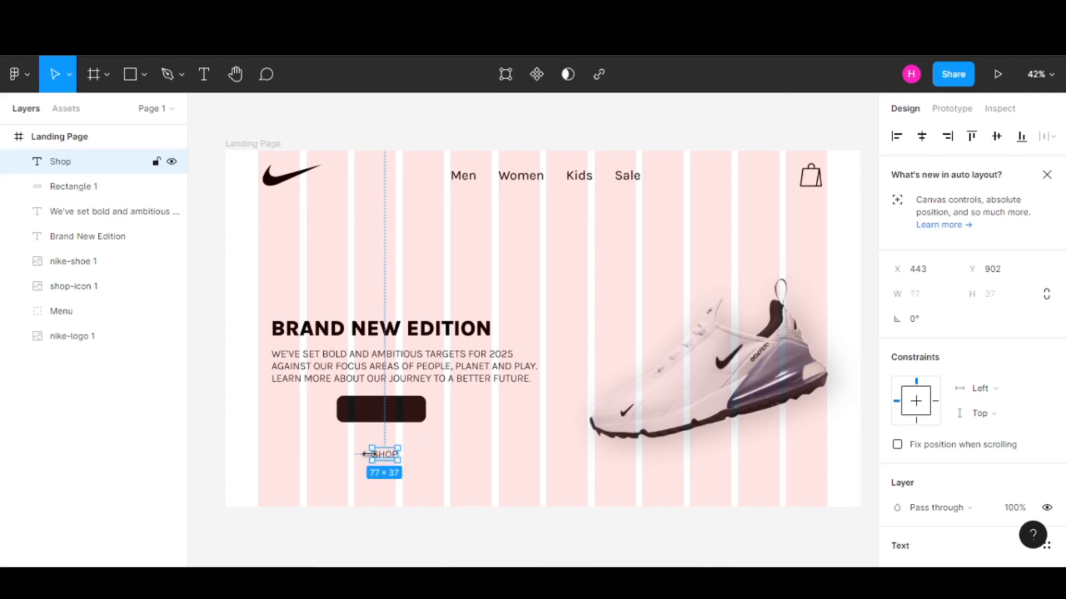
pyautogui.moveTo(384, 454); pyautogui.dragTo(381, 408)
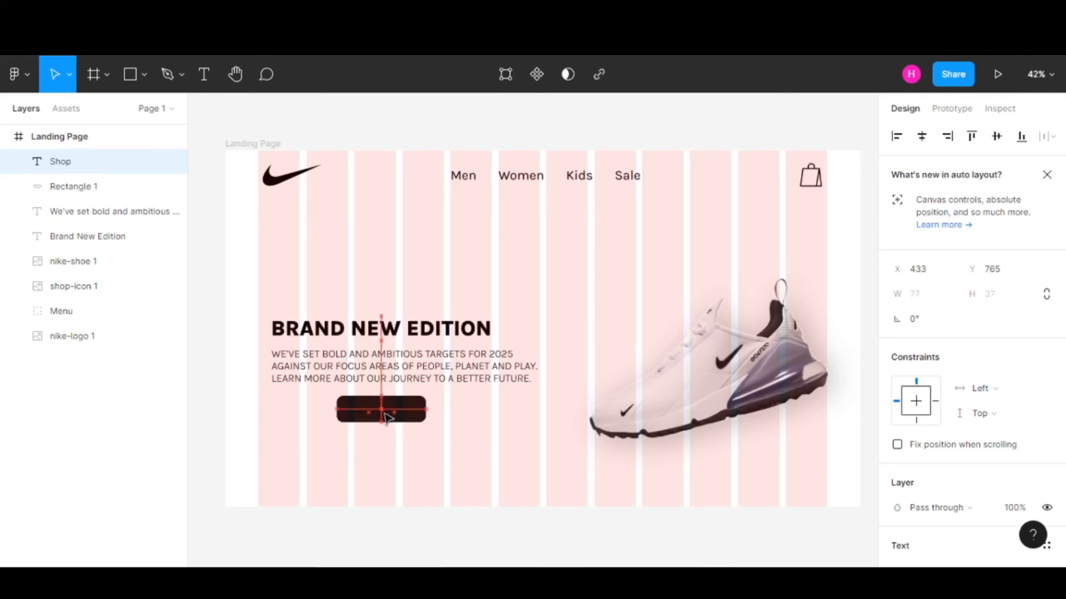
pyautogui.click(380, 410)
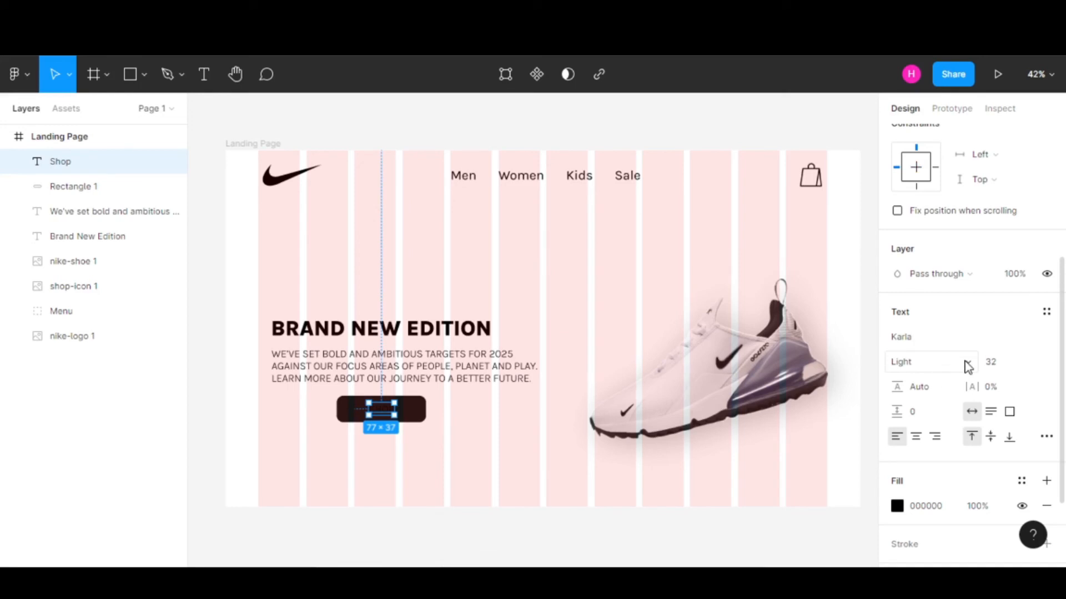
# - Make the SHOP label white (FFFFFF) and Bold at size 40, centred on the button
pyautogui.click(897, 507)
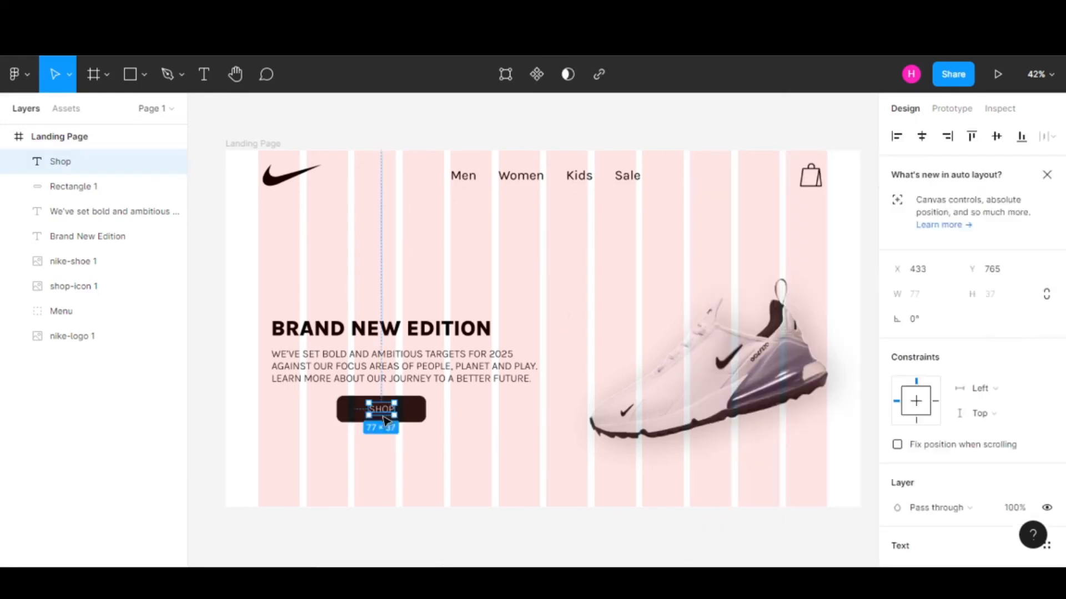
pyautogui.scroll(-3)
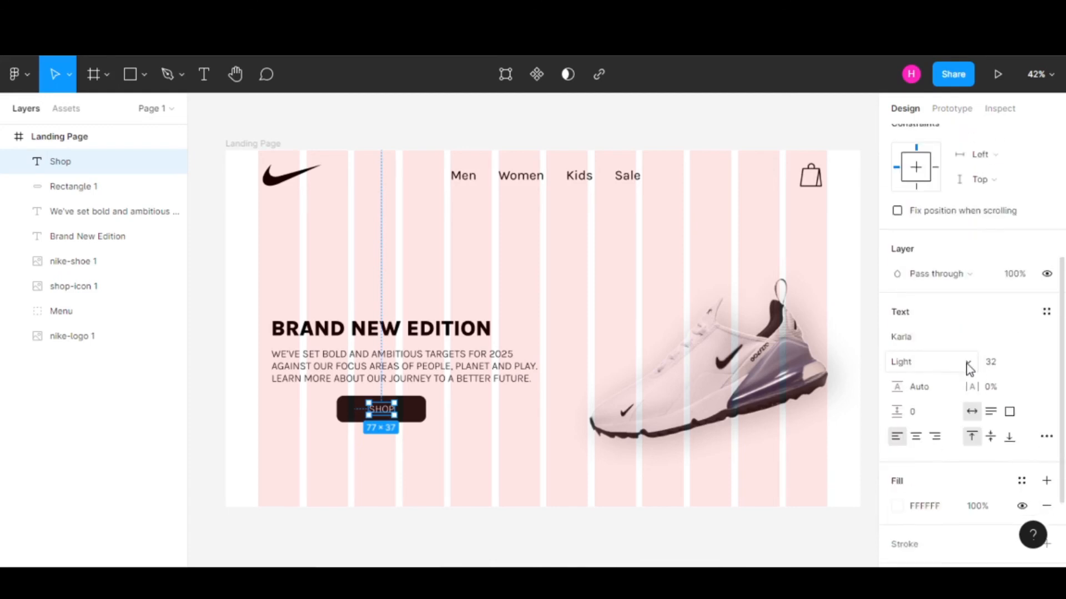
pyautogui.click(926, 362)
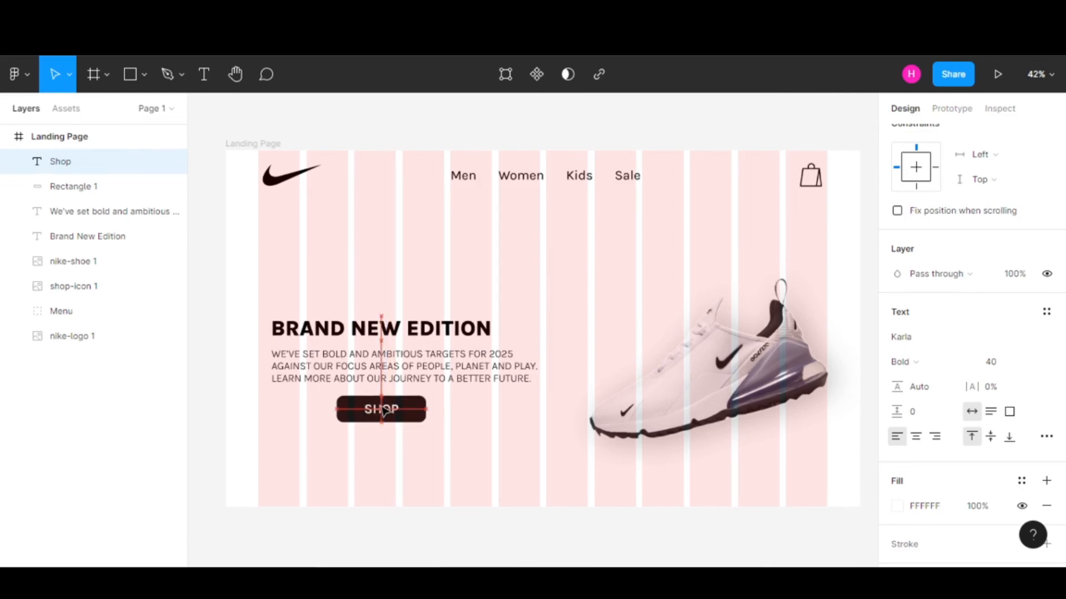
pyautogui.click(512, 422)
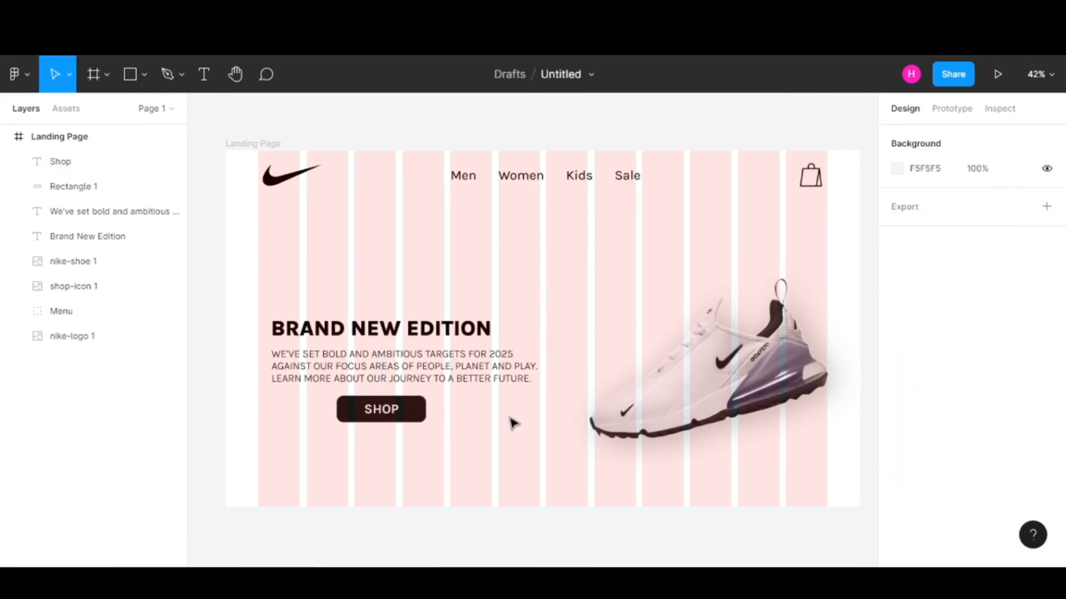
pyautogui.moveTo(426, 426)
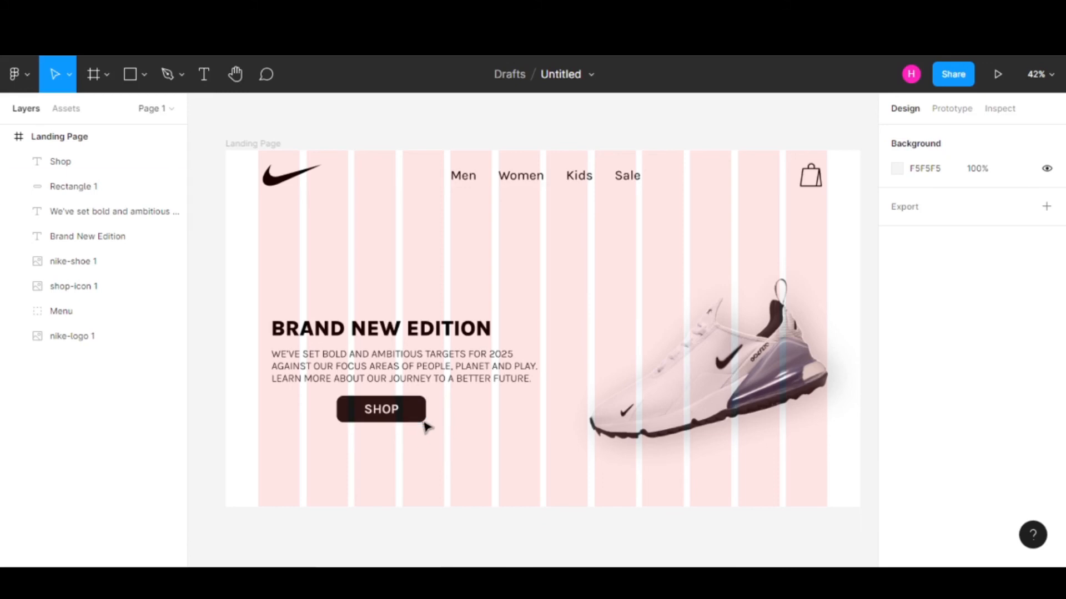
# - Hide the layout grid and give the button rectangle a soft Drop shadow effect
pyautogui.click(59, 136)
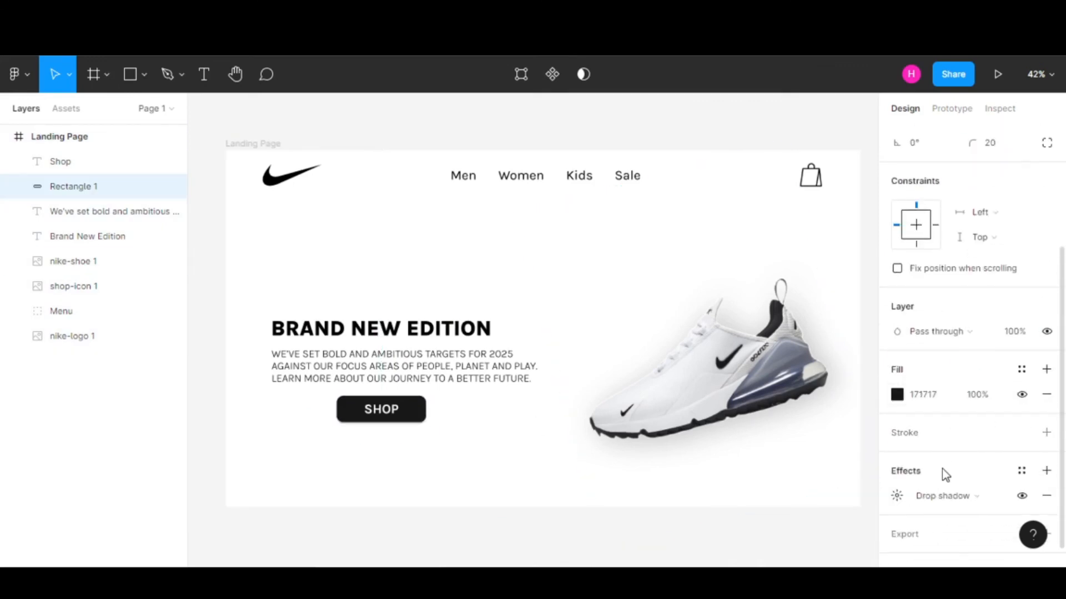
pyautogui.click(381, 408)
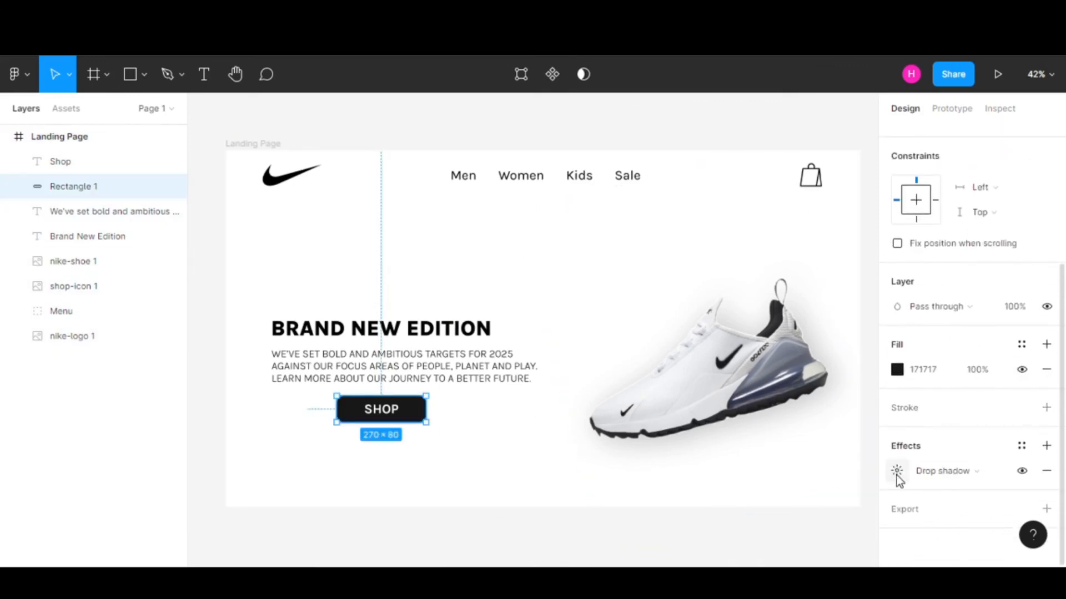
pyautogui.click(897, 471)
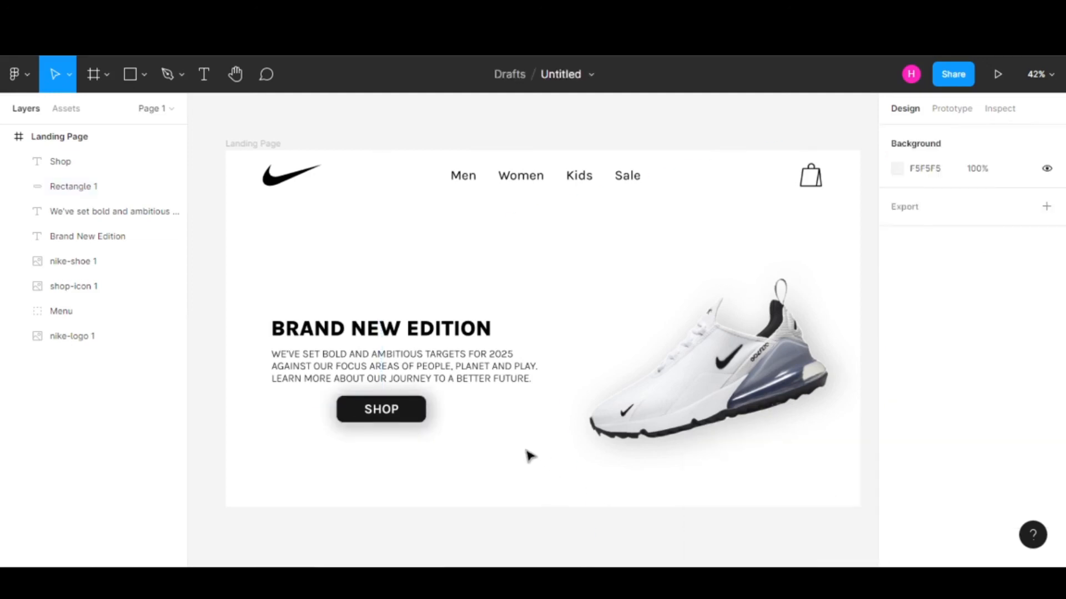
# - Select the SHOP text and its rectangle together ready for grouping
pyautogui.click(381, 409)
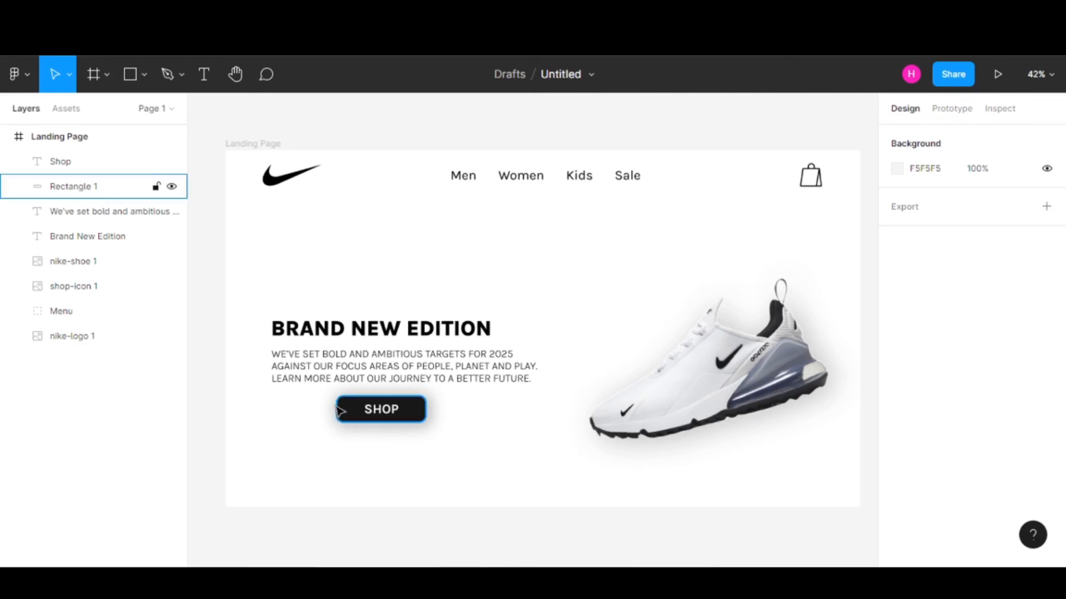
pyautogui.click(492, 444)
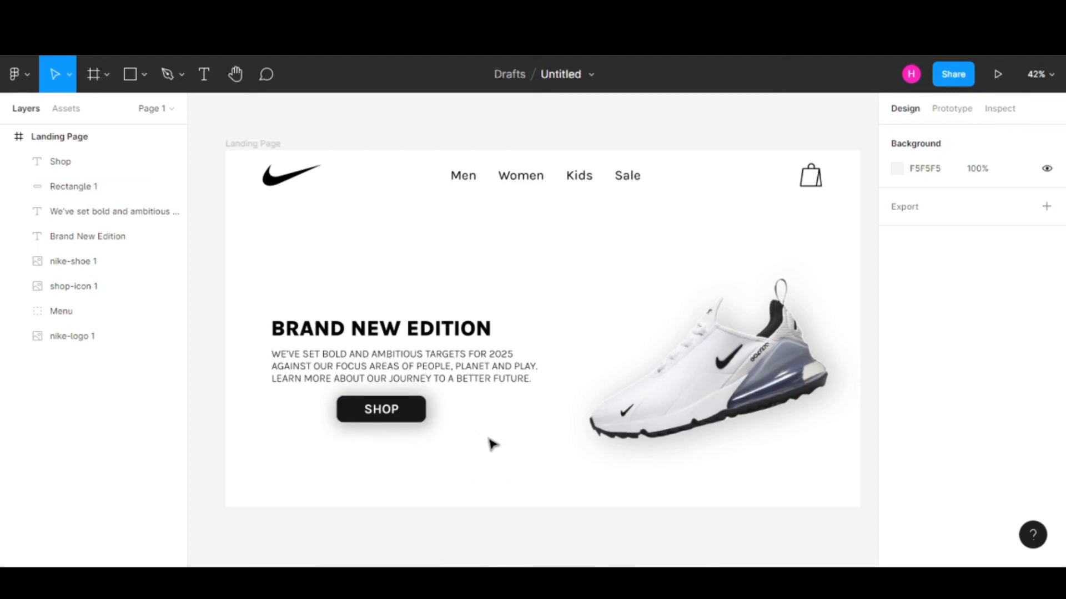
pyautogui.moveTo(497, 447)
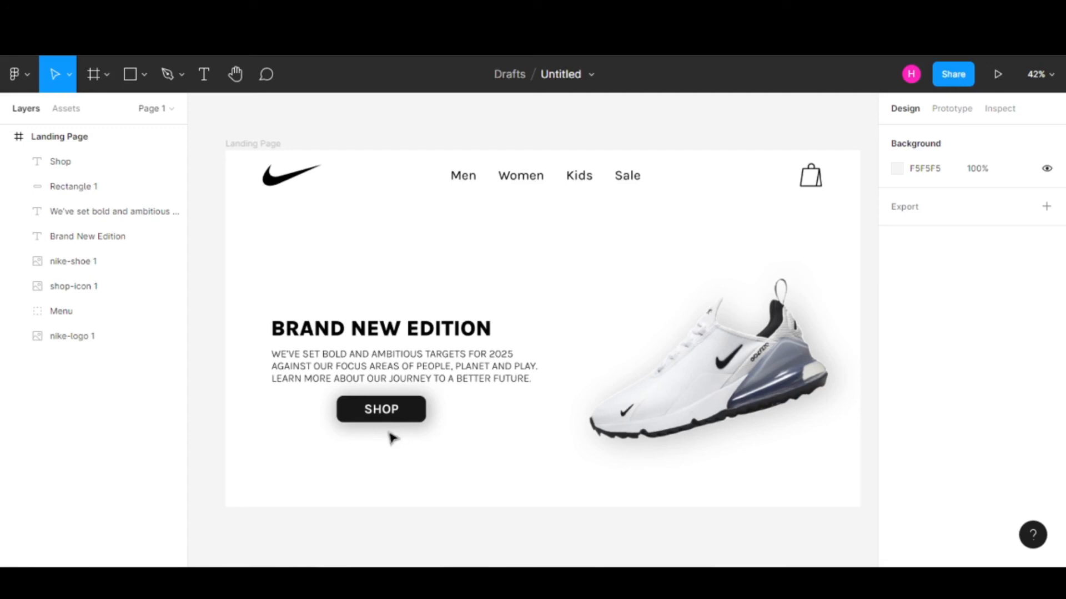
pyautogui.click(381, 409)
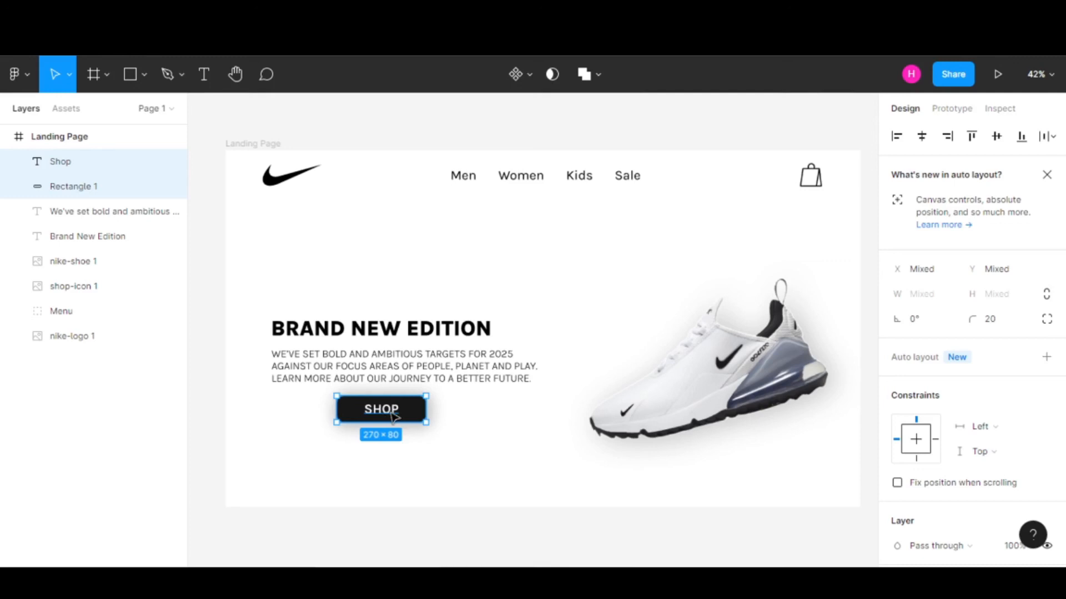
# - Group the SHOP text and rectangle via Group selection and name the group Button
pyautogui.rightClick(381, 408)
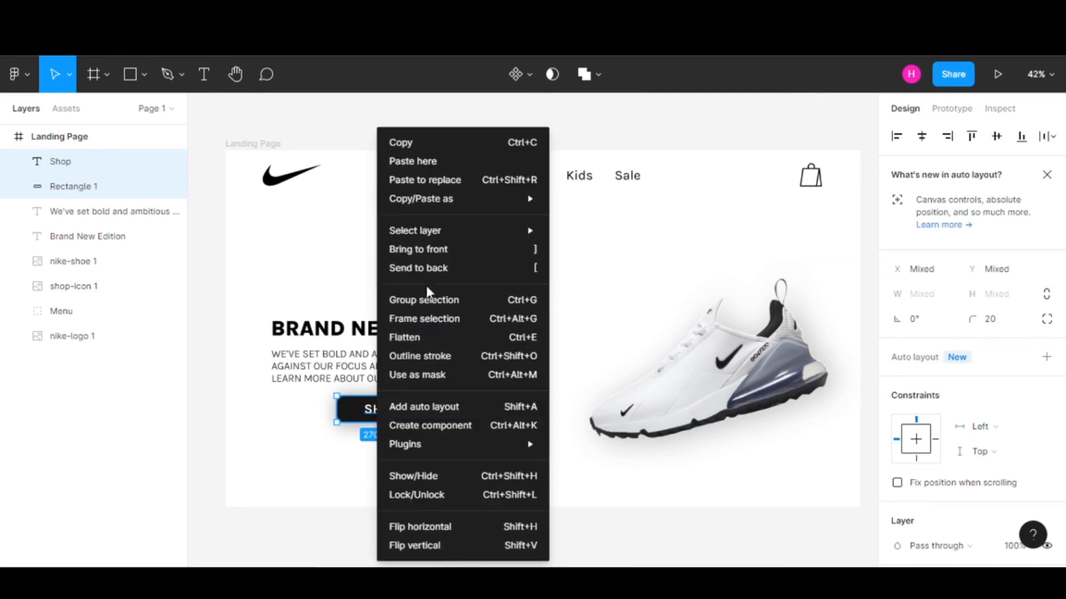
pyautogui.click(423, 300)
pyautogui.write('Button')
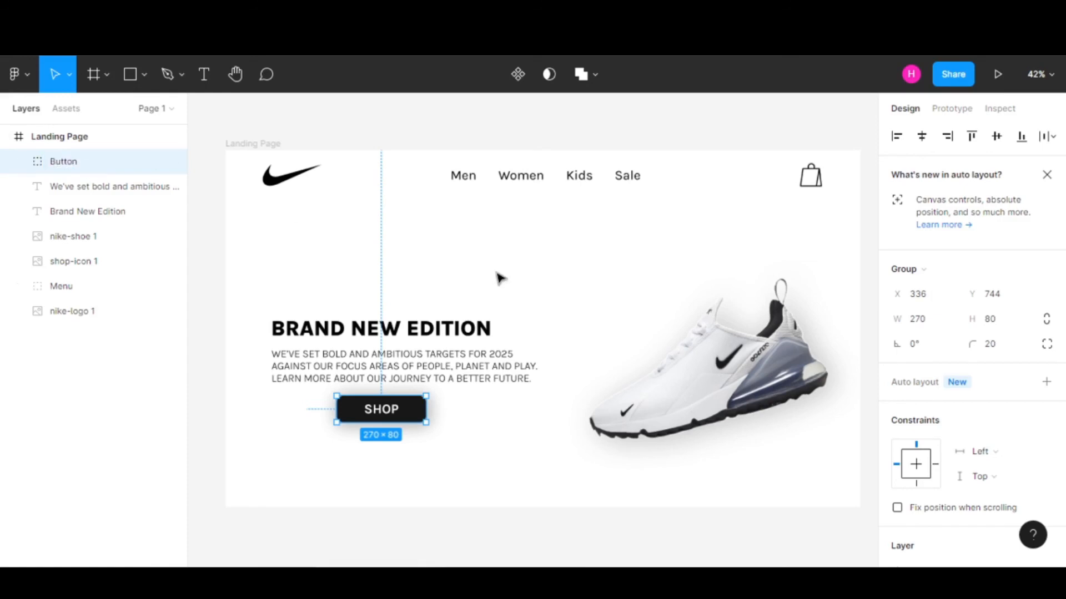
pyautogui.click(500, 277)
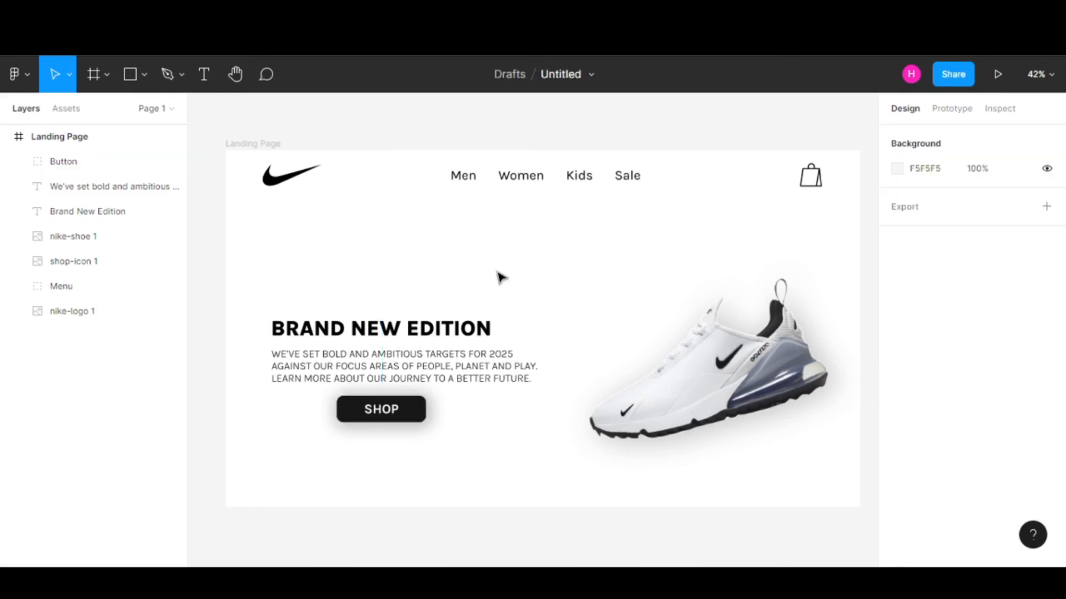
pyautogui.moveTo(477, 256)
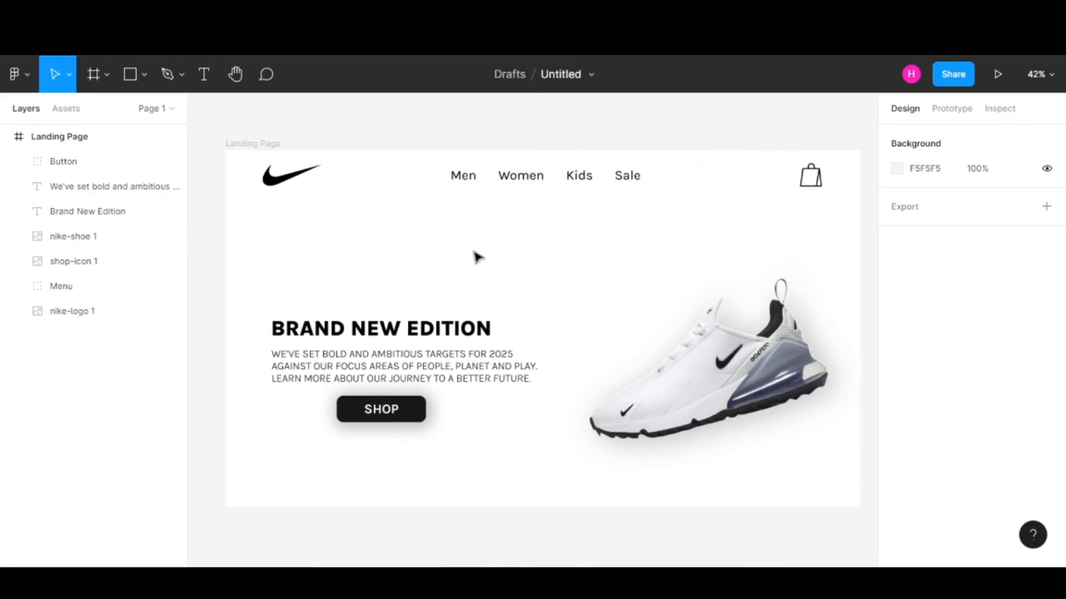
pyautogui.moveTo(501, 277)
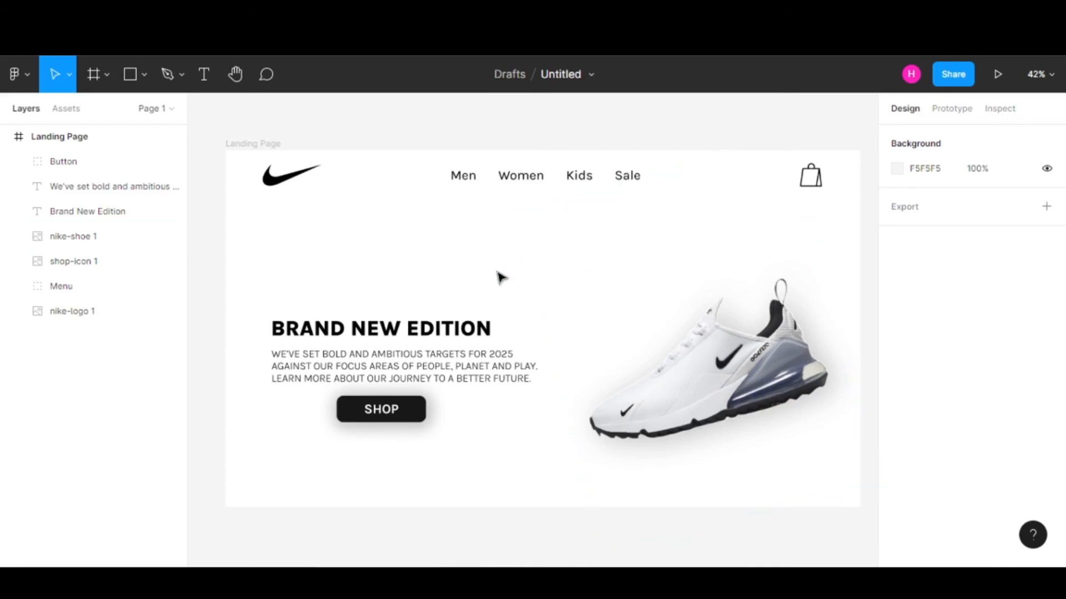